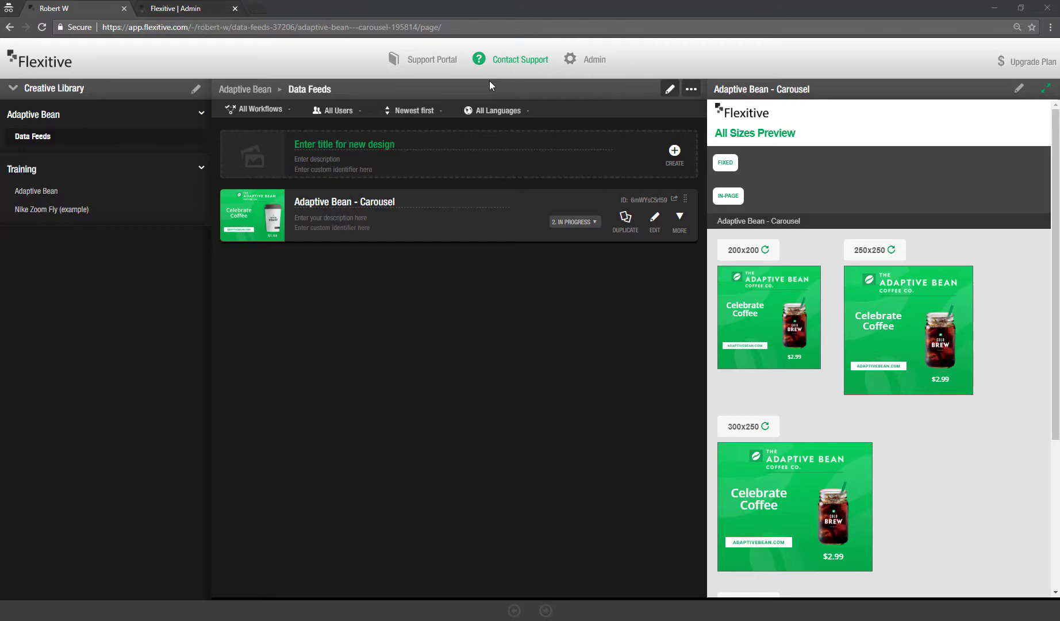
Step: Search the support knowledge base for 'data feeds' and open 'Managing Data Feeds - Uploading a Data Feed'
{"action": "left_click", "coordinate": [520, 59]}
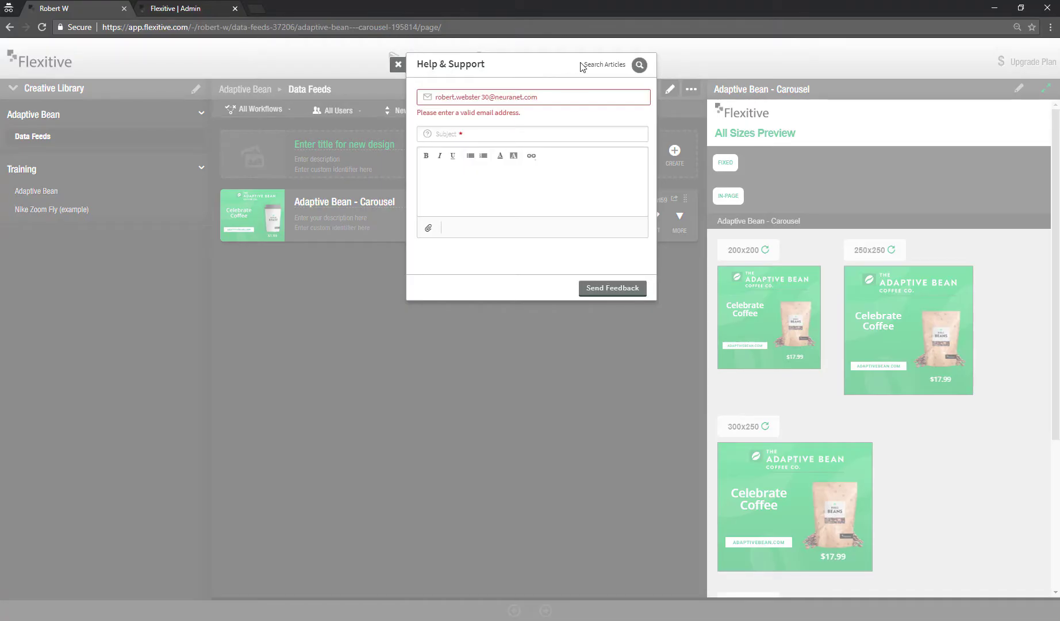
{"action": "left_click", "coordinate": [637, 65]}
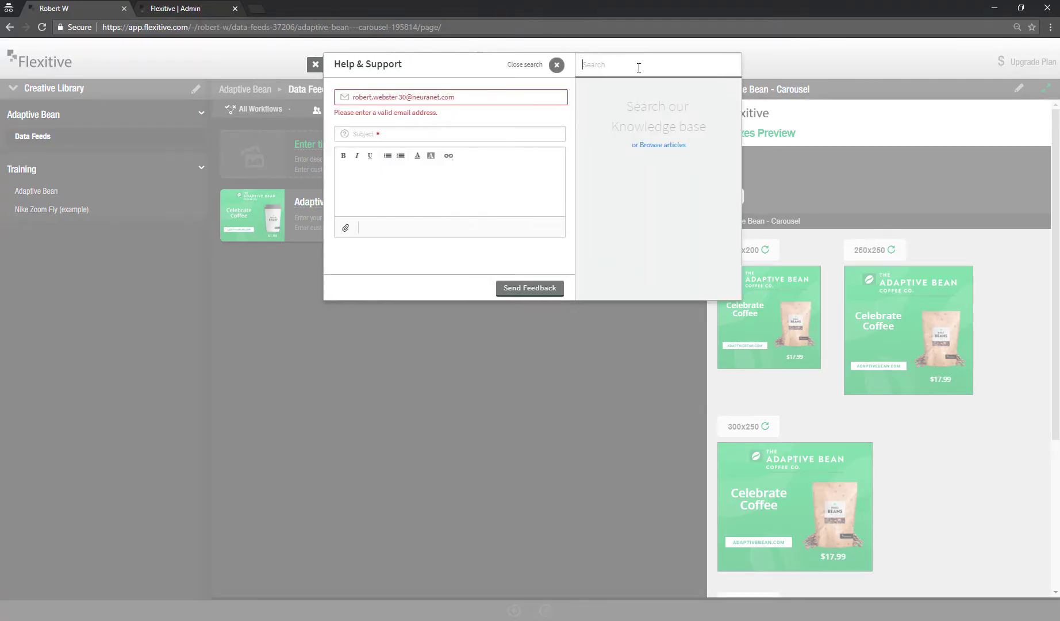
{"action": "type", "text": "data feeds"}
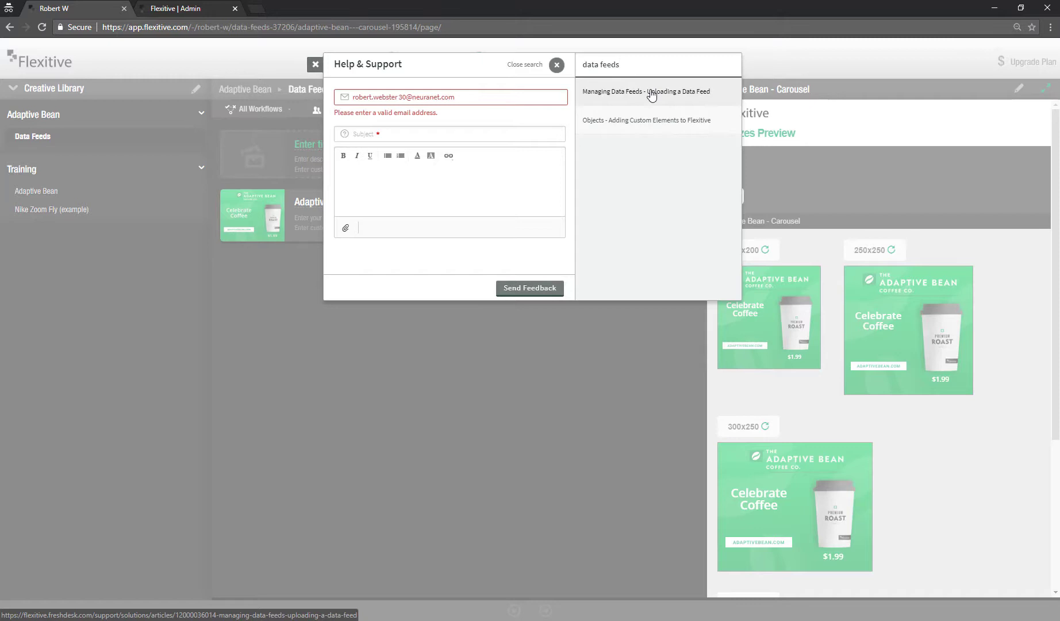
{"action": "left_click", "coordinate": [315, 65]}
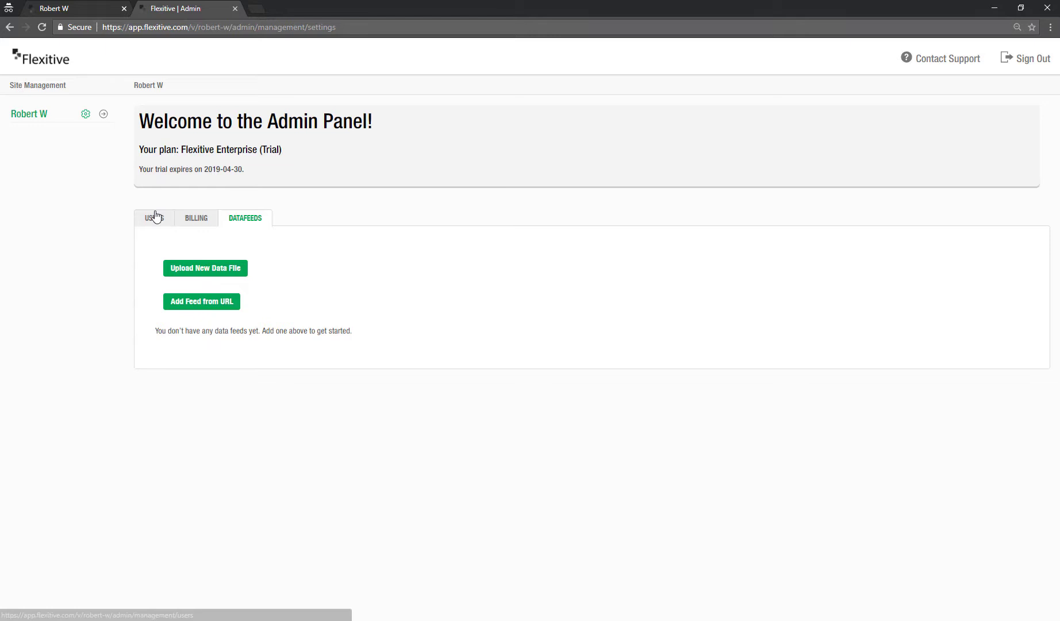
{"action": "mouse_move", "coordinate": [263, 232]}
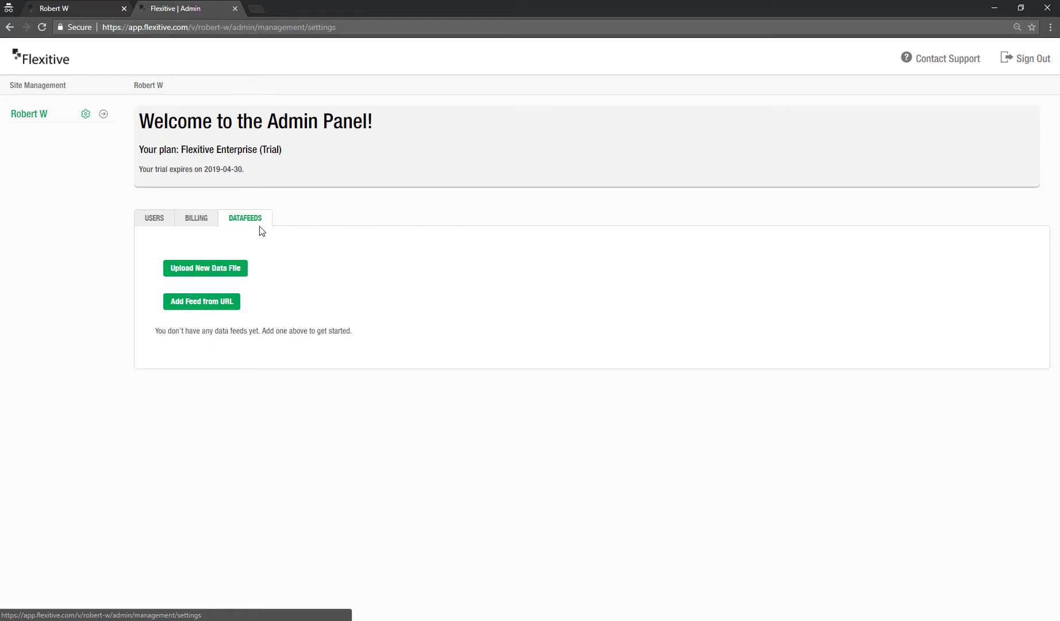
{"action": "mouse_move", "coordinate": [209, 256]}
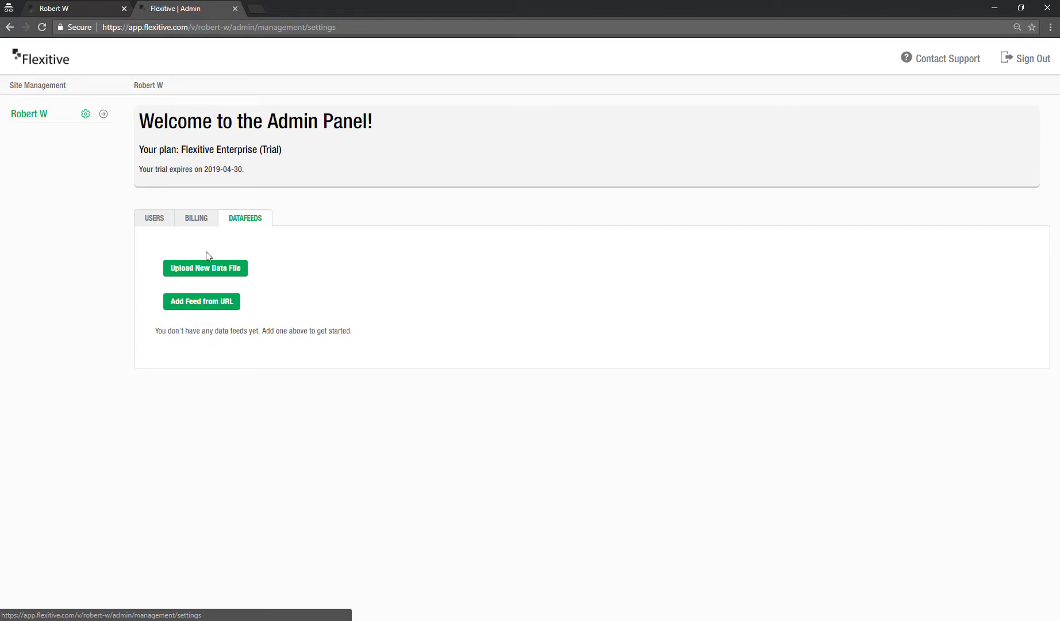
{"action": "mouse_move", "coordinate": [204, 269]}
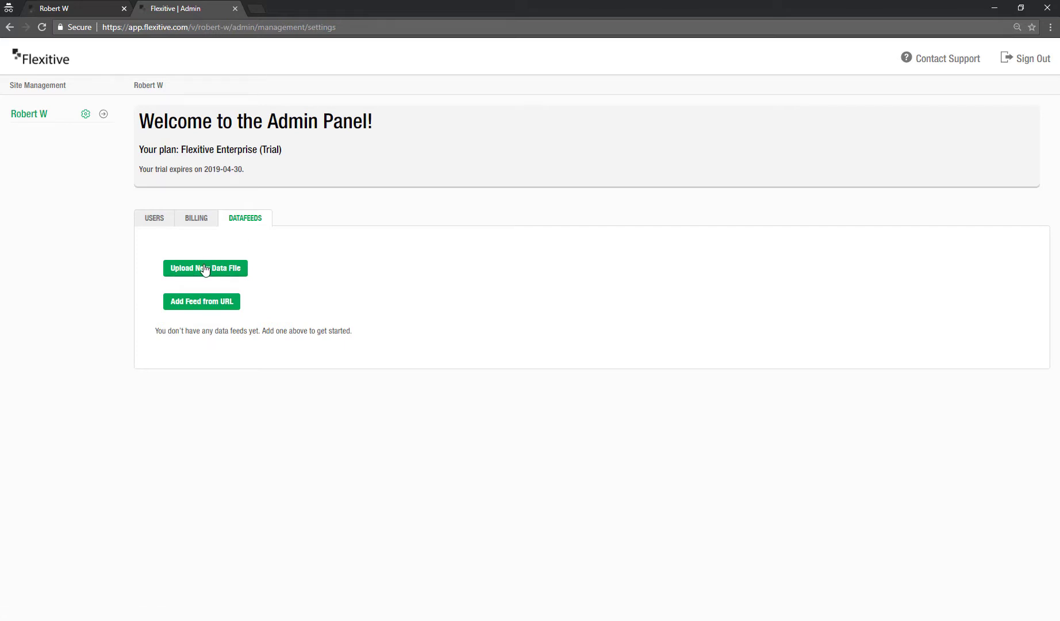
Step: Attach Adaptive Bean Datafeed.csv as a new data file, showing all file types
{"action": "left_click", "coordinate": [205, 268]}
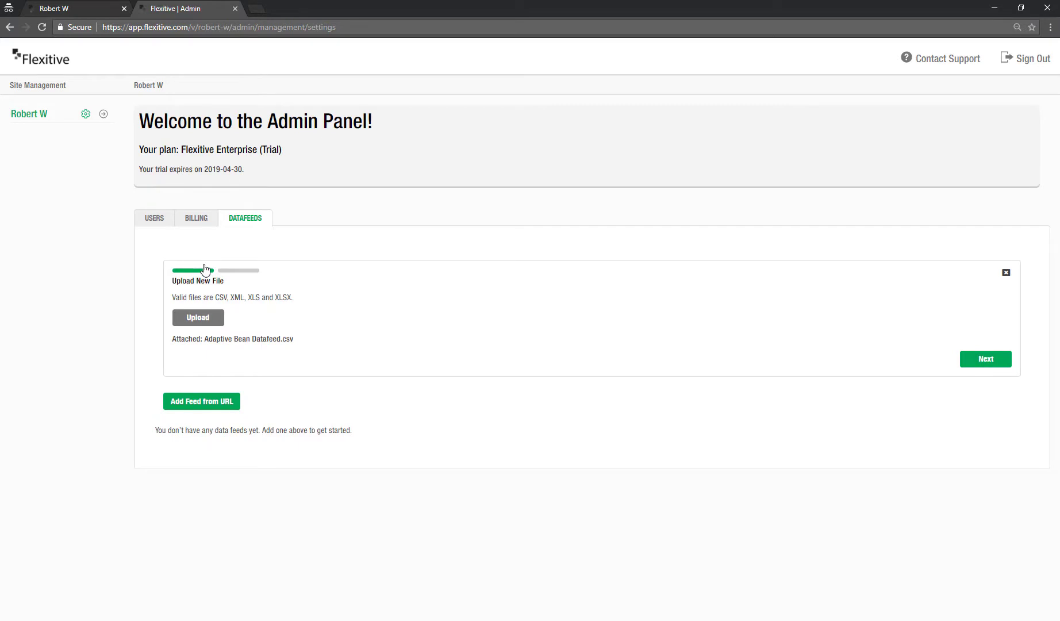
{"action": "left_click", "coordinate": [197, 318]}
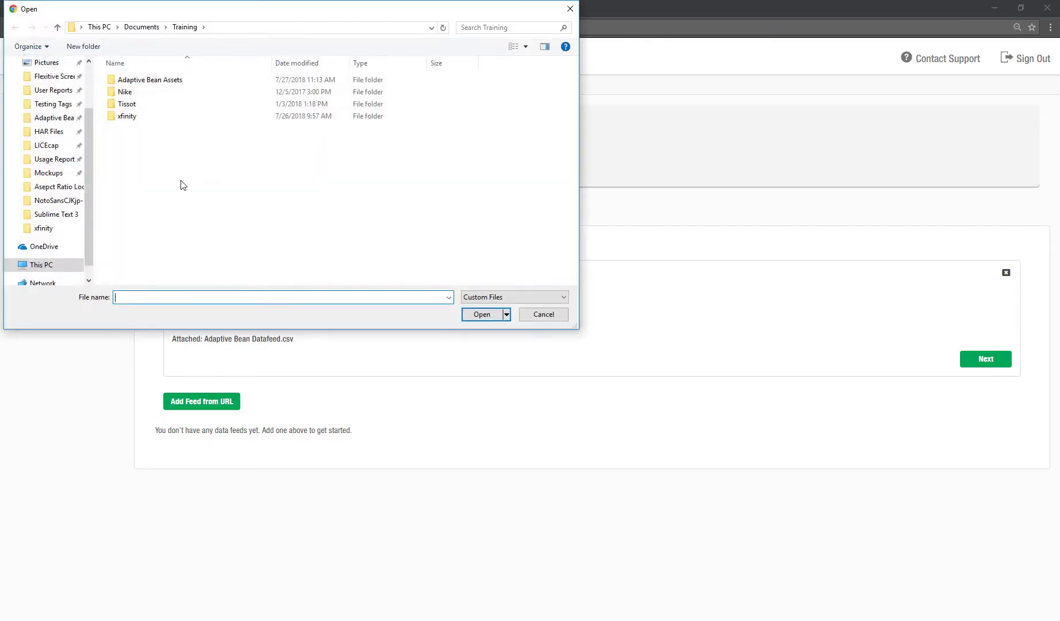
{"action": "left_click", "coordinate": [561, 297]}
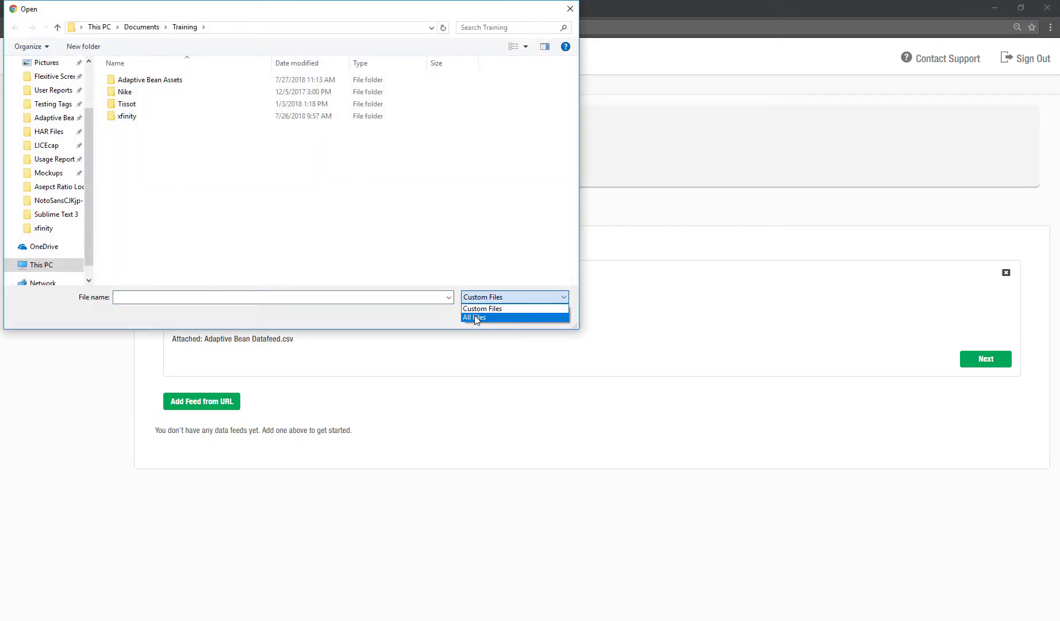
{"action": "left_click", "coordinate": [475, 318]}
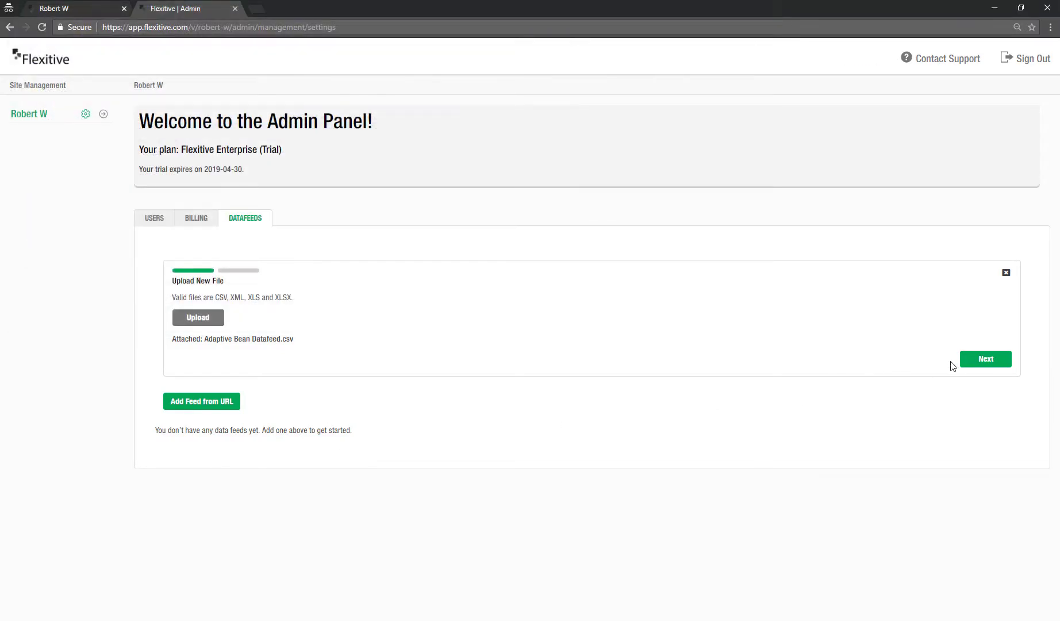
{"action": "left_click", "coordinate": [984, 359]}
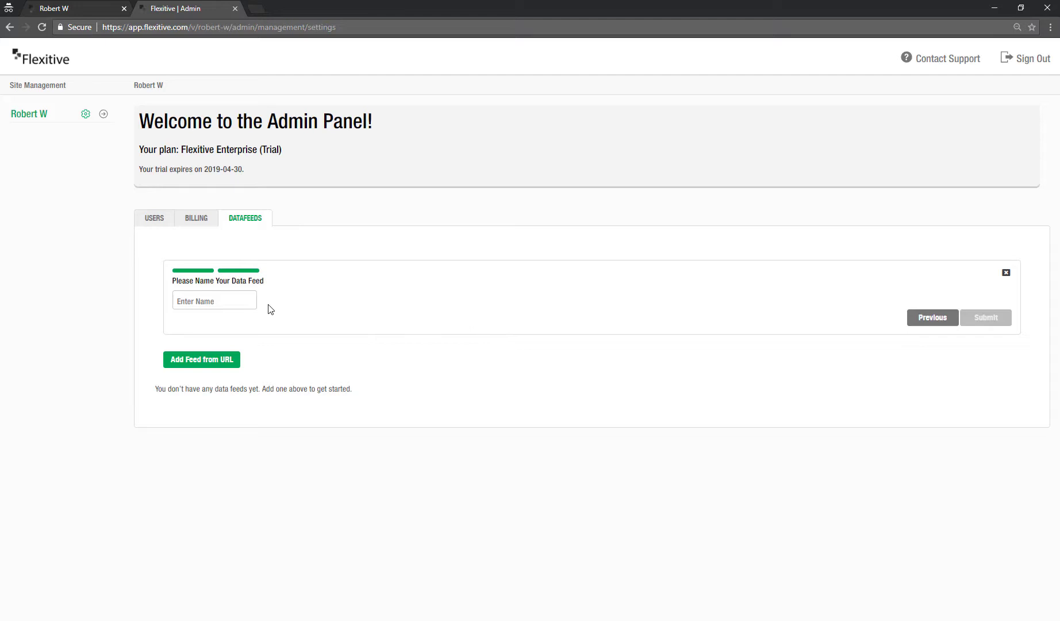
Step: Name the feed 'Adaptive Bean - File - 2018/07/30' and submit it
{"action": "left_click", "coordinate": [214, 300]}
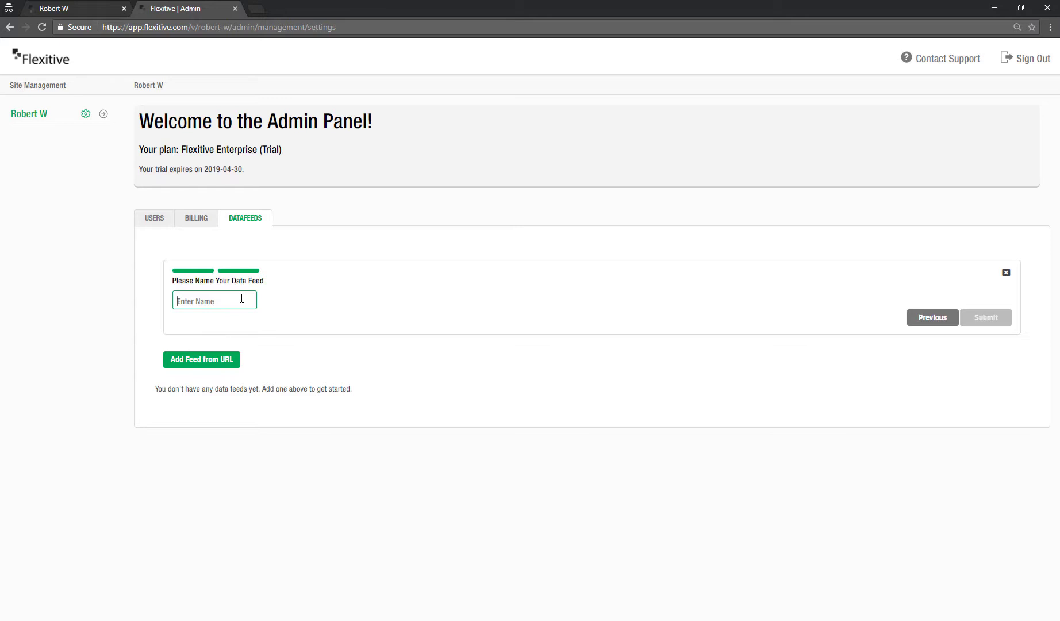
{"action": "type", "text": "Ad"}
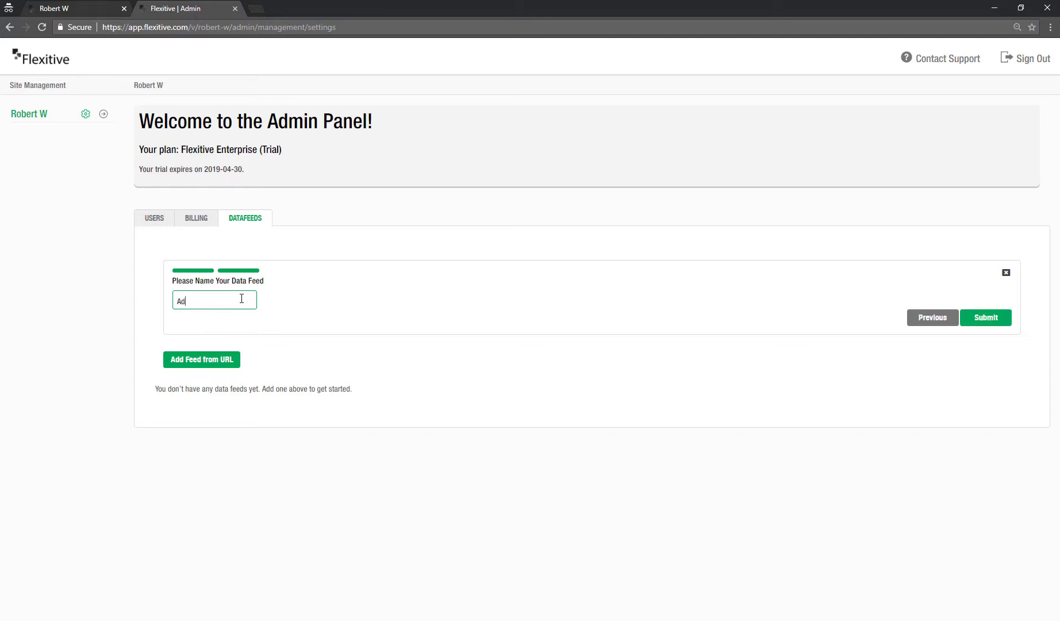
{"action": "type", "text": "Adaptive Bean"}
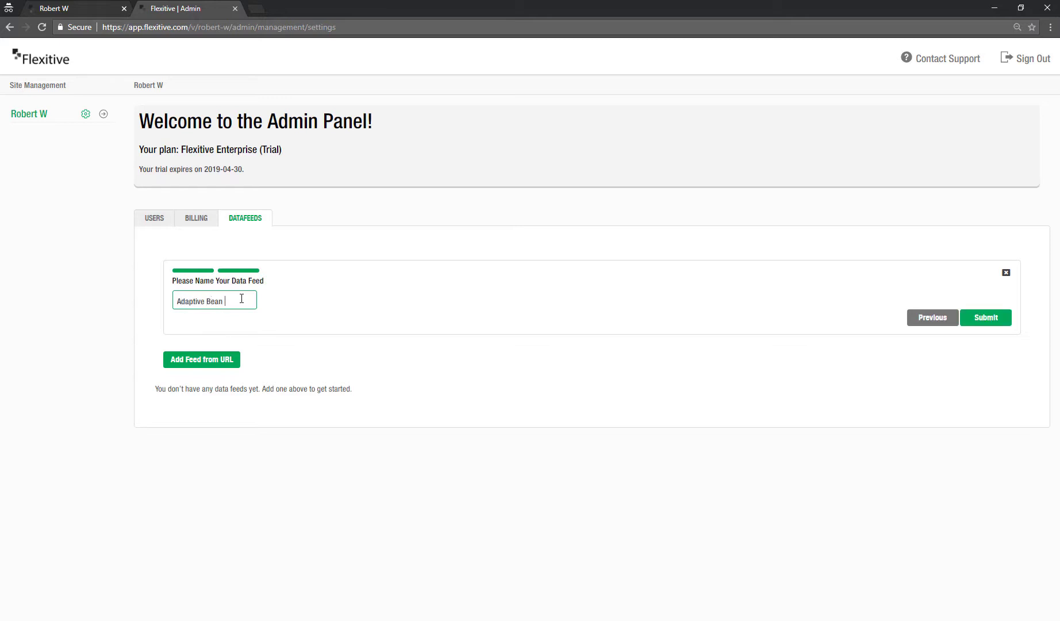
{"action": "type", "text": "- Flle - 2018/07/30"}
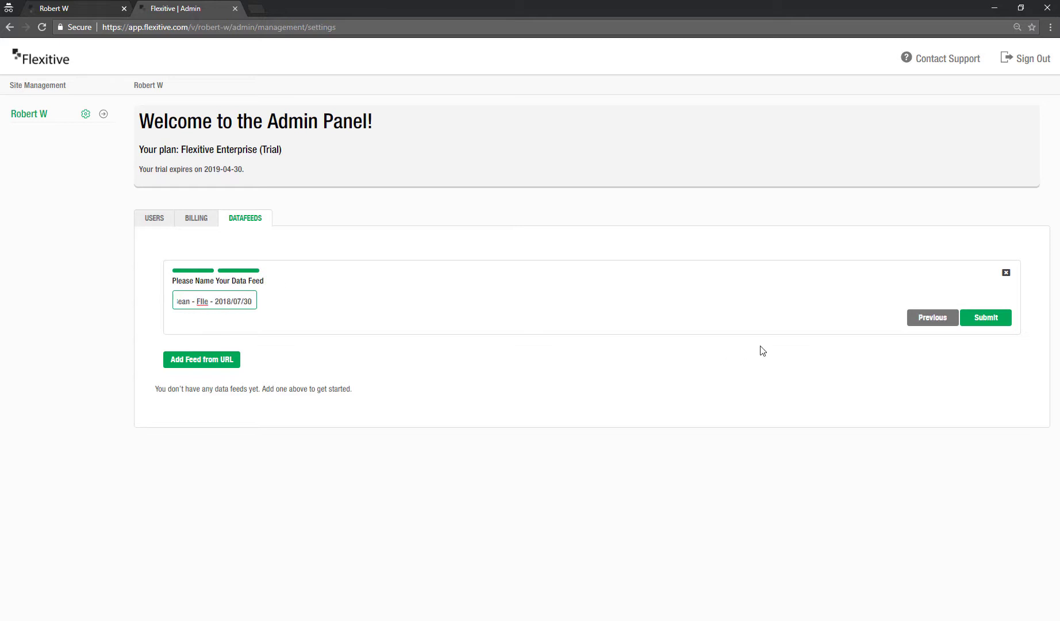
{"action": "left_click", "coordinate": [985, 318]}
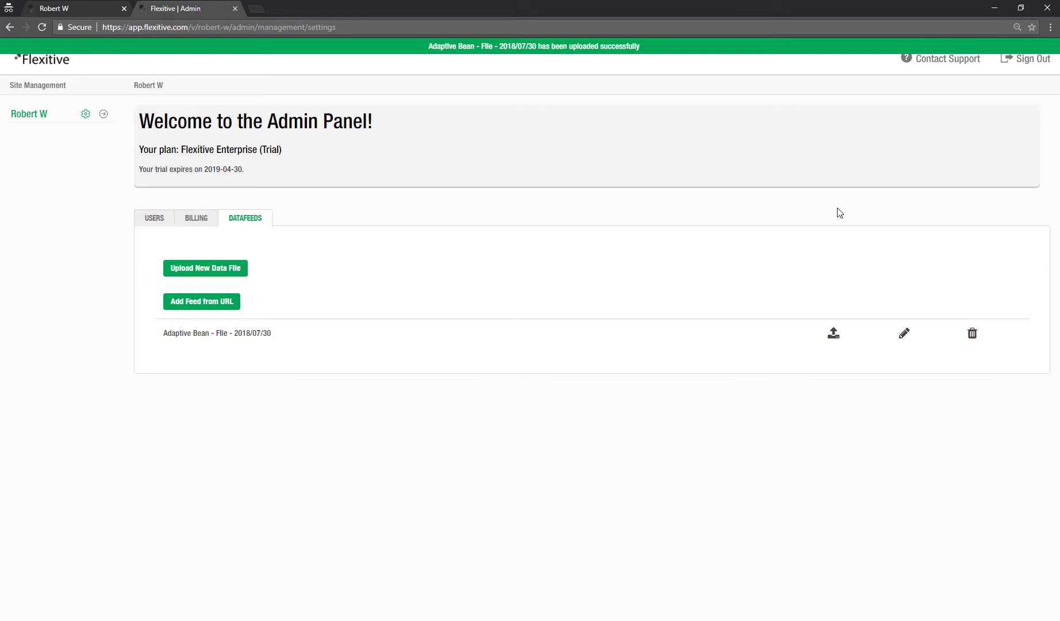
{"action": "mouse_move", "coordinate": [453, 230]}
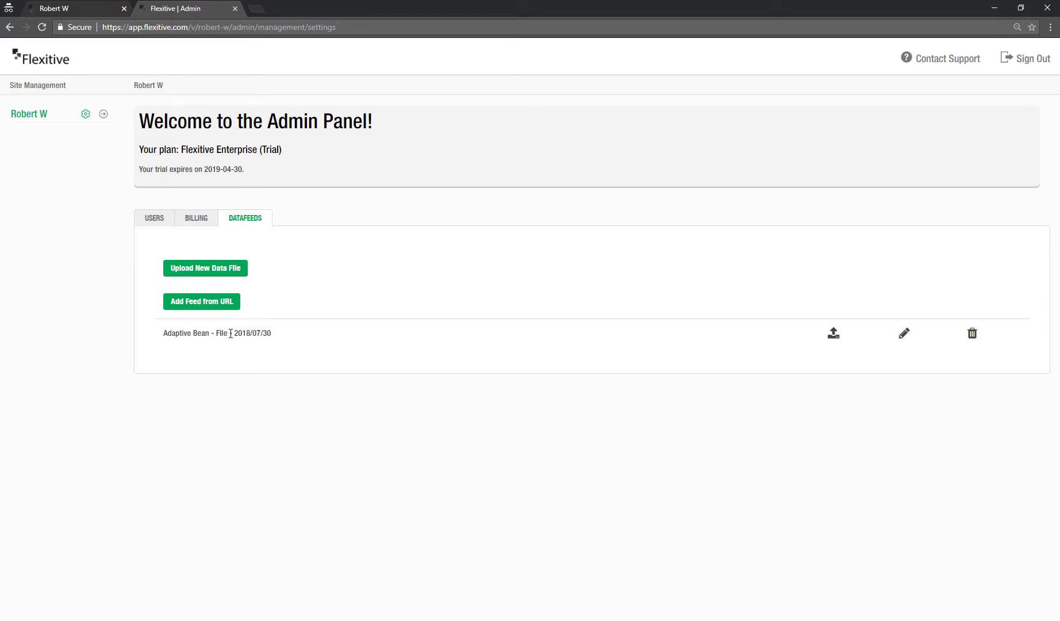
{"action": "mouse_move", "coordinate": [970, 338]}
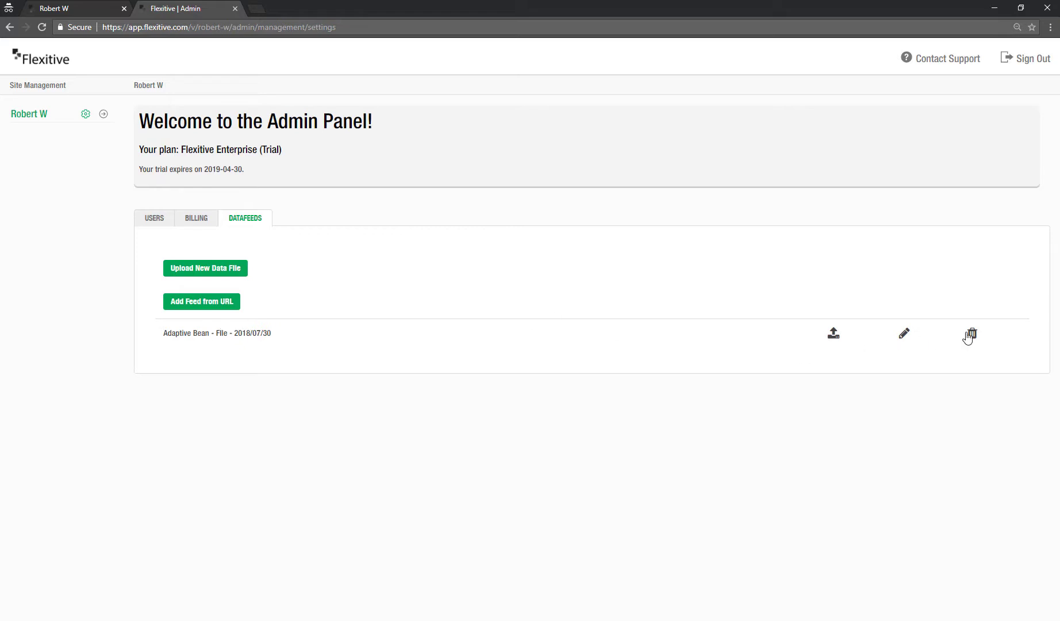
{"action": "mouse_move", "coordinate": [828, 338]}
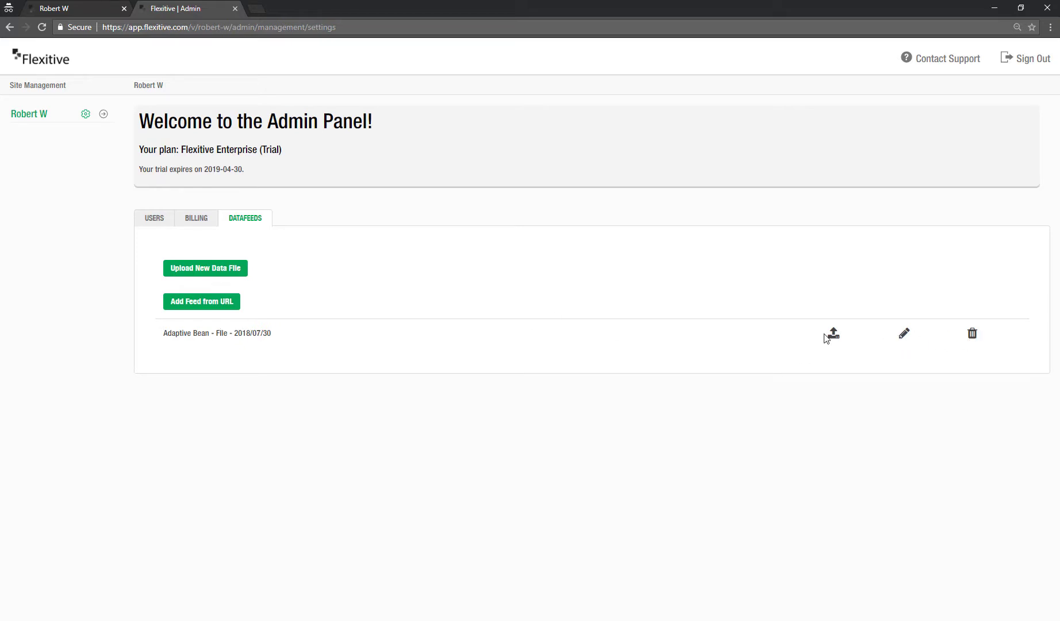
{"action": "mouse_move", "coordinate": [783, 338]}
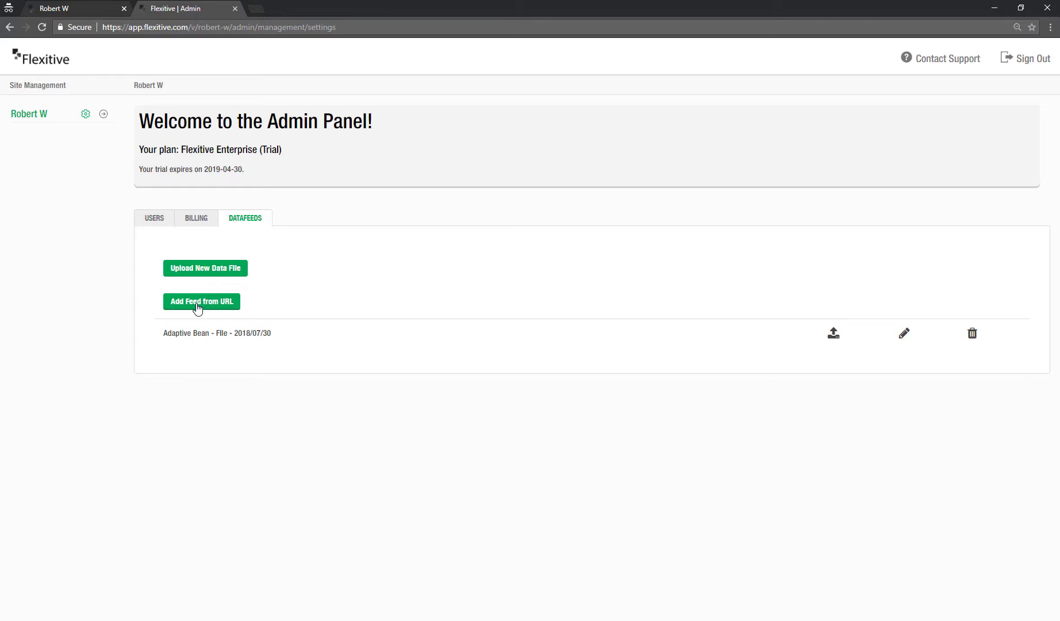
Step: Add a data feed from the adaptive-bean.xml URL named 'Adaptive Bean - URL - 2018/07/30'
{"action": "left_click", "coordinate": [201, 301]}
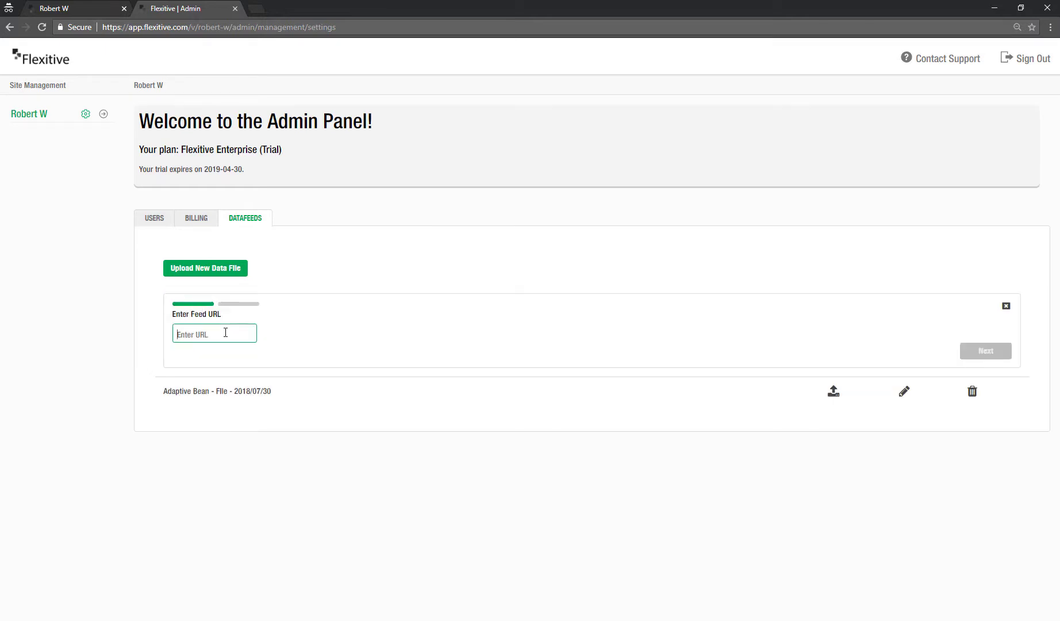
{"action": "type", "text": "aqa/adaptive-bean.xml"}
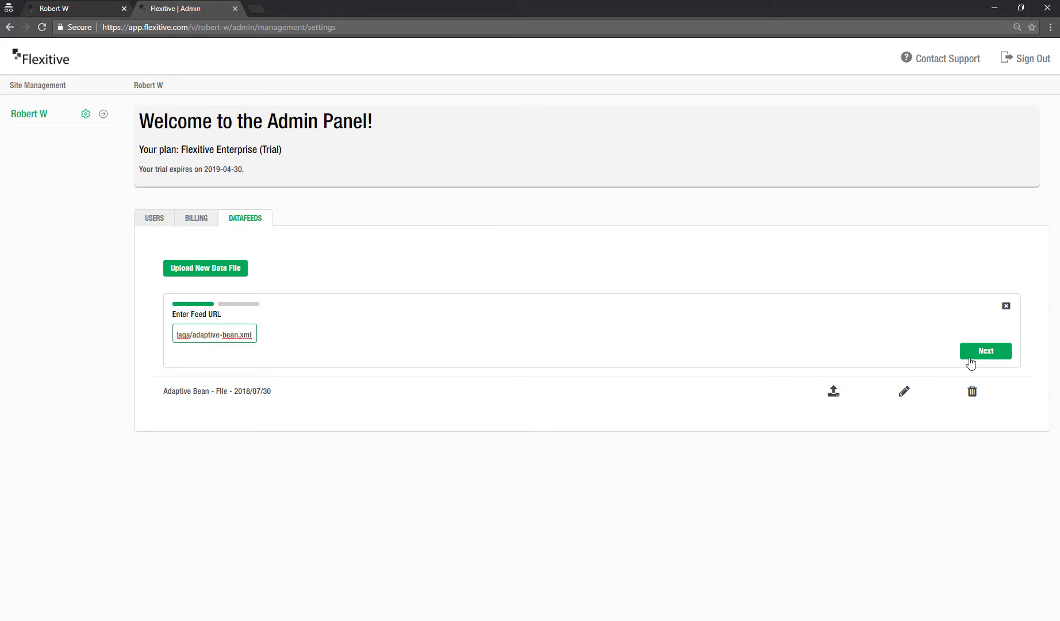
{"action": "left_click", "coordinate": [985, 351]}
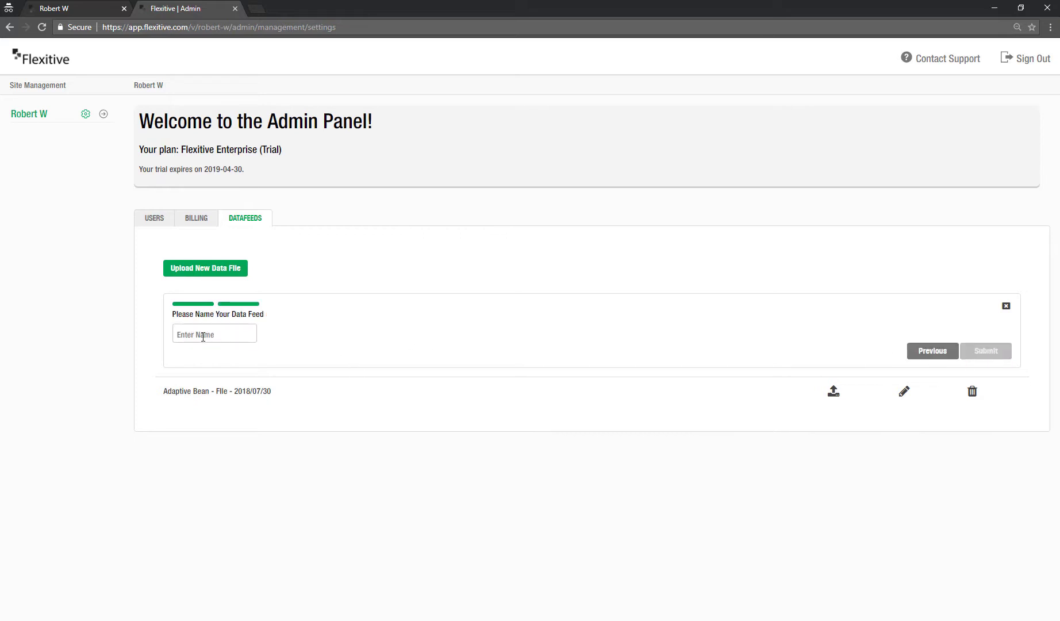
{"action": "type", "text": "Adaptive Bean"}
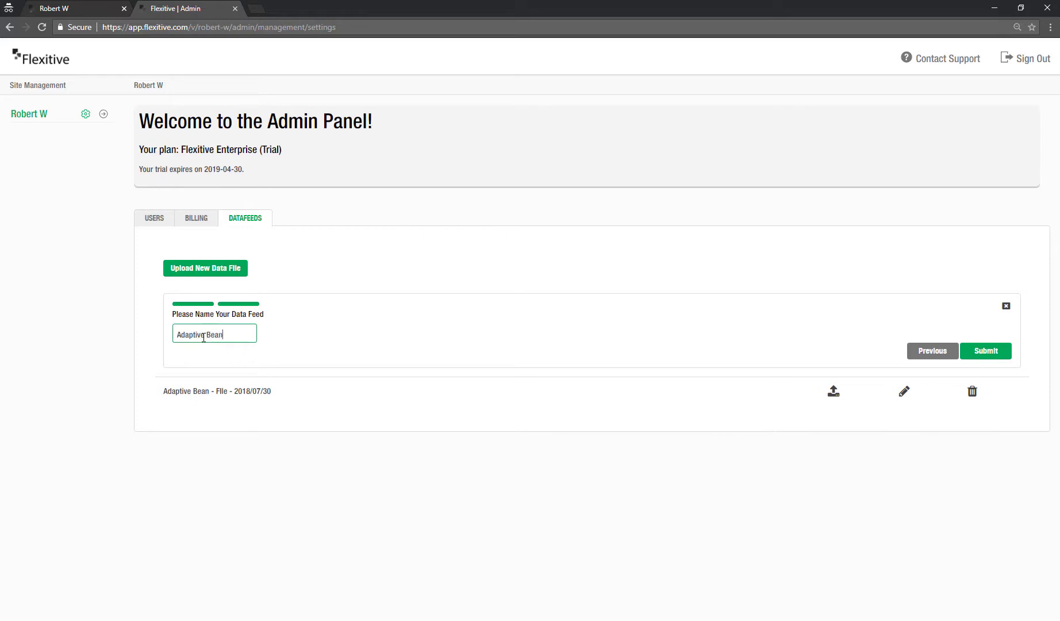
{"action": "type", "text": "- U"}
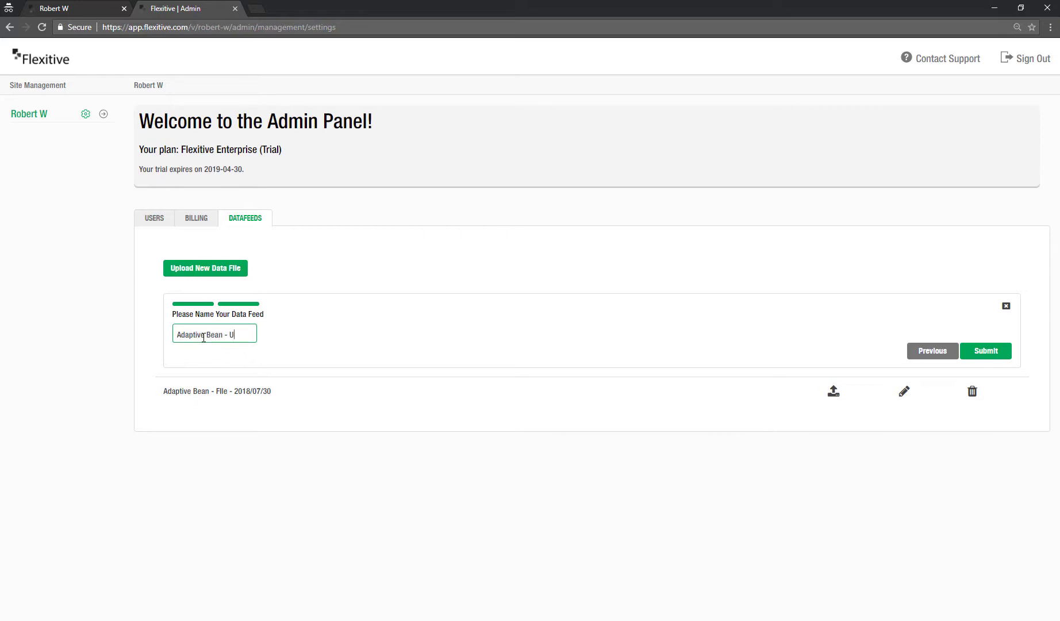
{"action": "type", "text": "RL - 2018/07/30"}
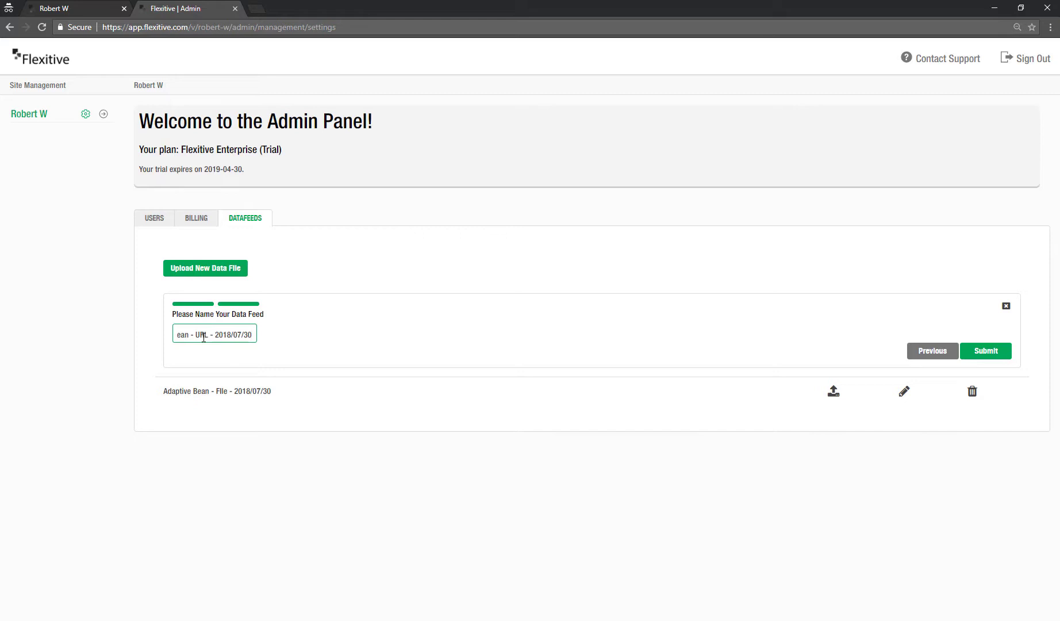
{"action": "left_click", "coordinate": [985, 351]}
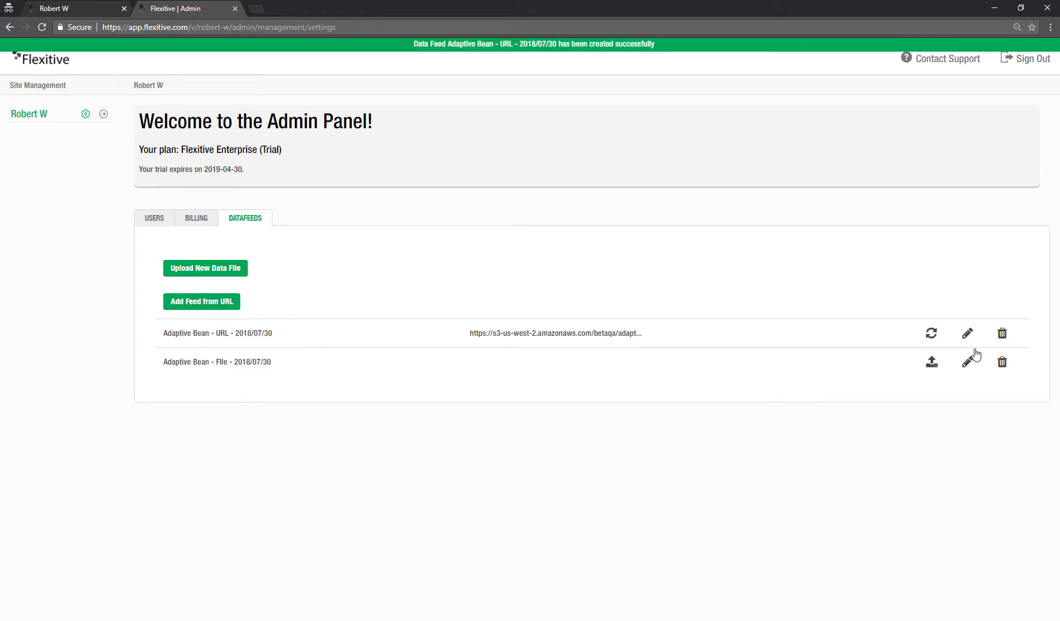
{"action": "mouse_move", "coordinate": [311, 382]}
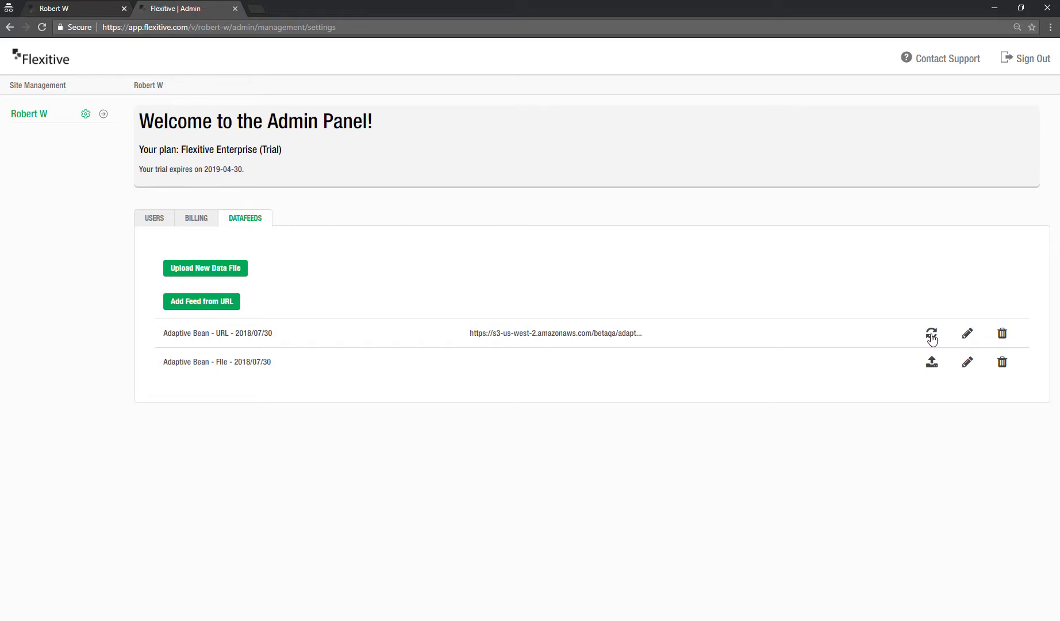
{"action": "mouse_move", "coordinate": [968, 338]}
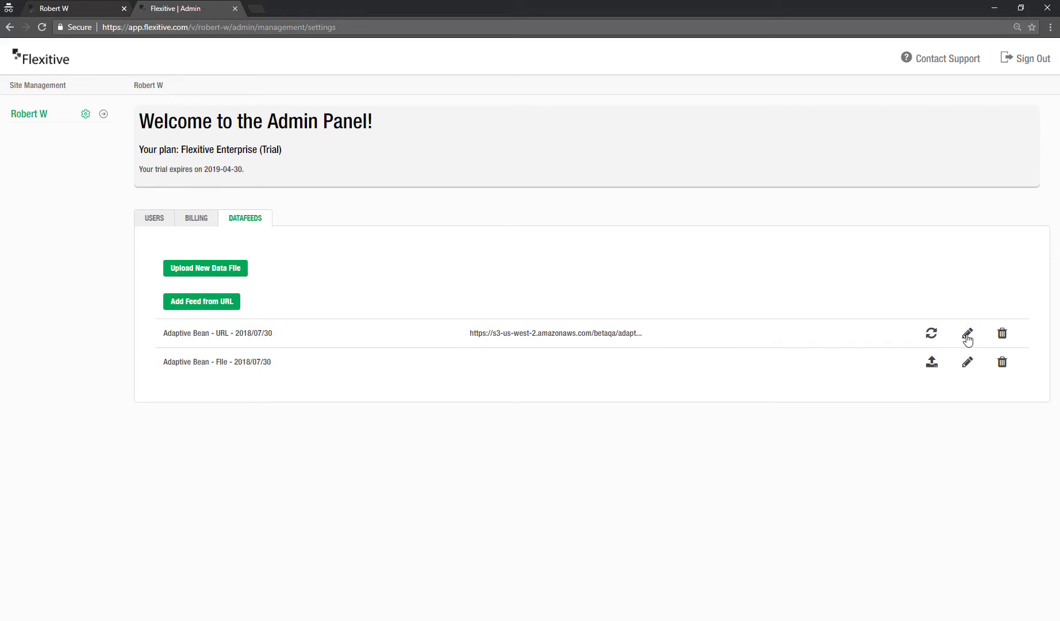
{"action": "mouse_move", "coordinate": [457, 357]}
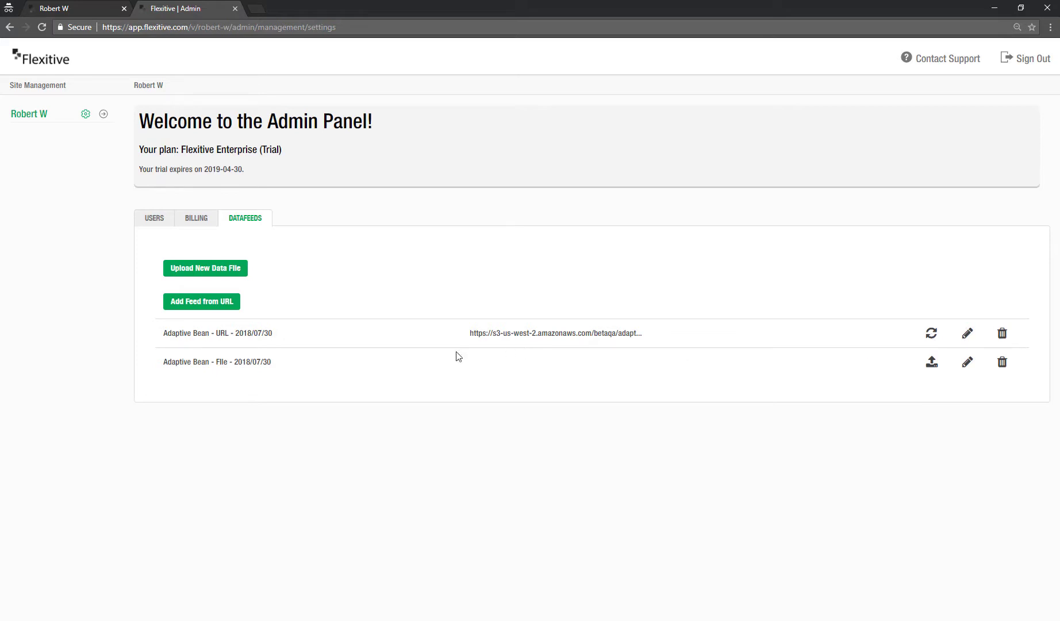
{"action": "mouse_move", "coordinate": [1003, 334]}
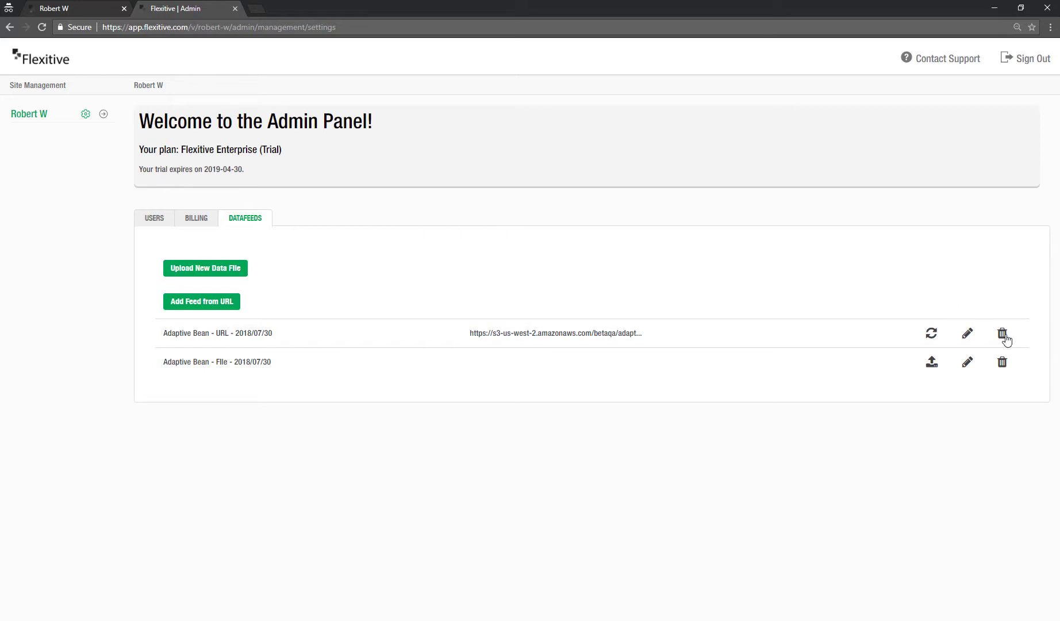
{"action": "mouse_move", "coordinate": [754, 349]}
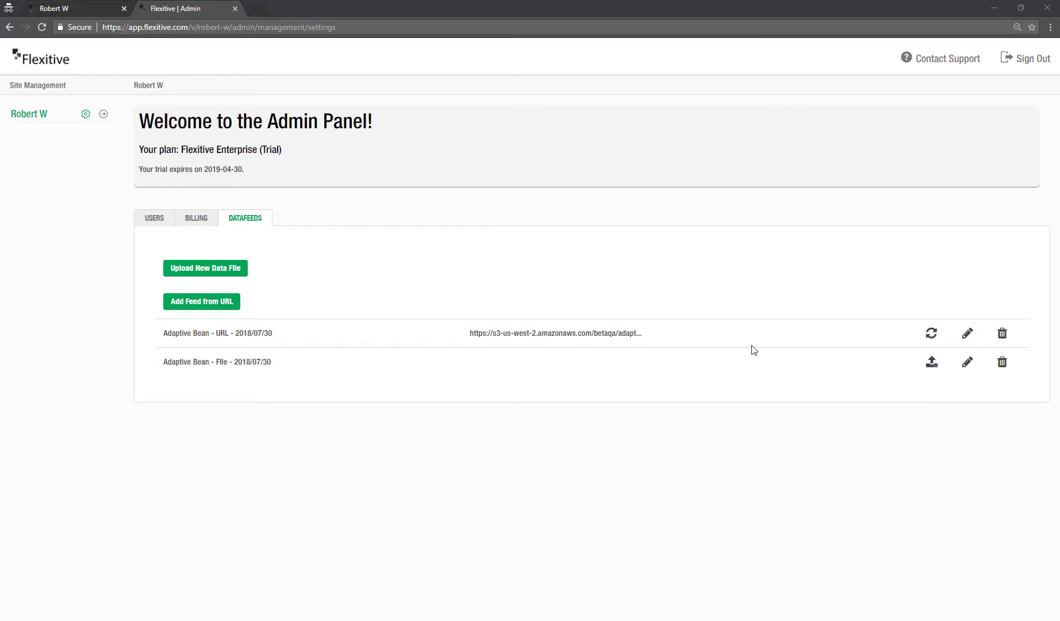
{"action": "mouse_move", "coordinate": [368, 324]}
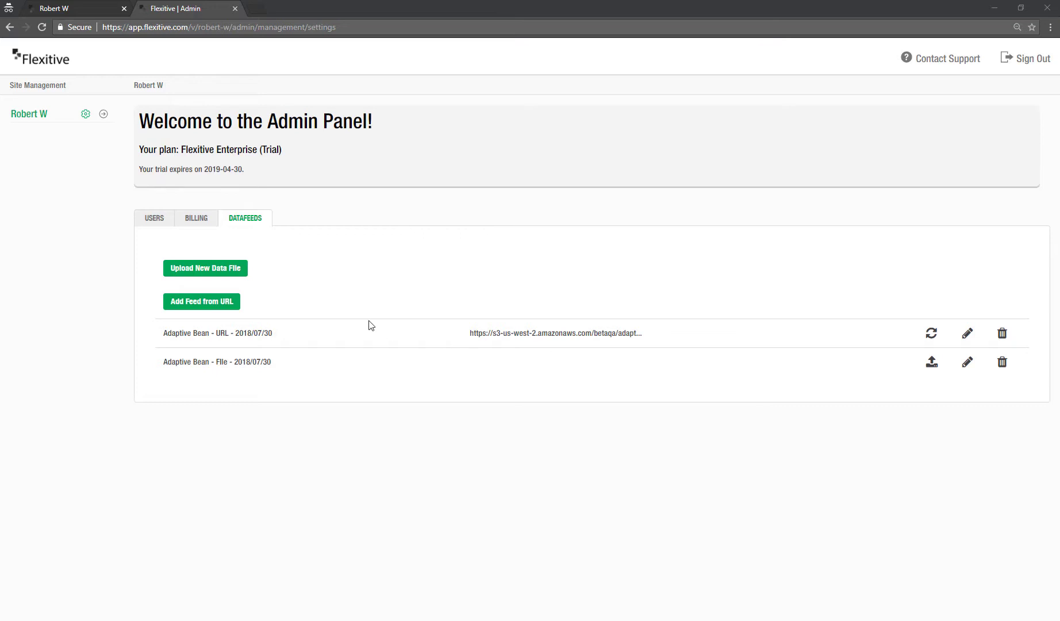
{"action": "mouse_move", "coordinate": [219, 333]}
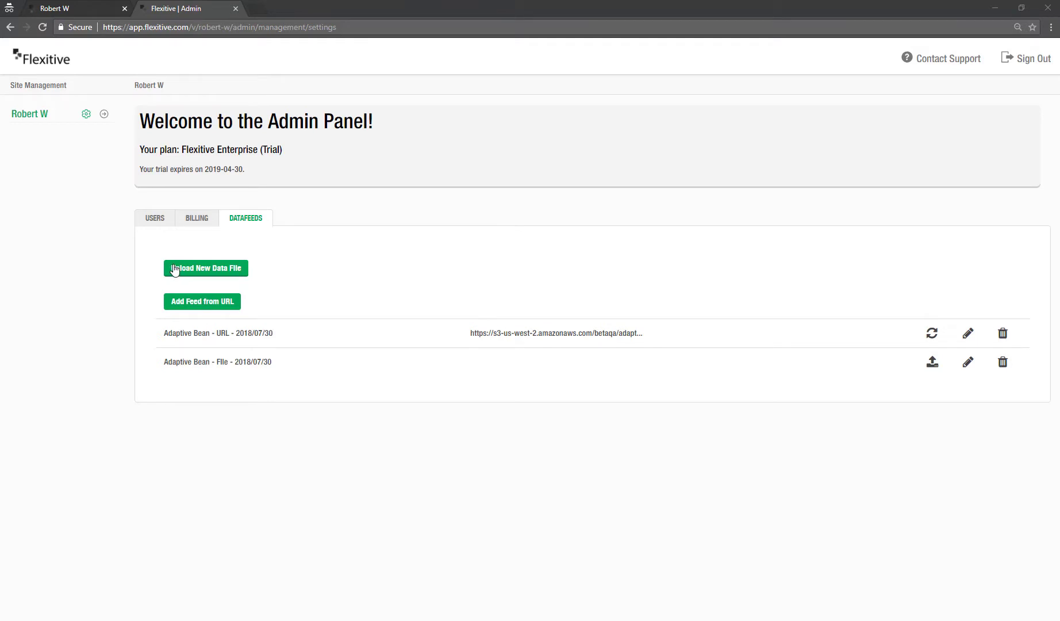
{"action": "mouse_move", "coordinate": [242, 12]}
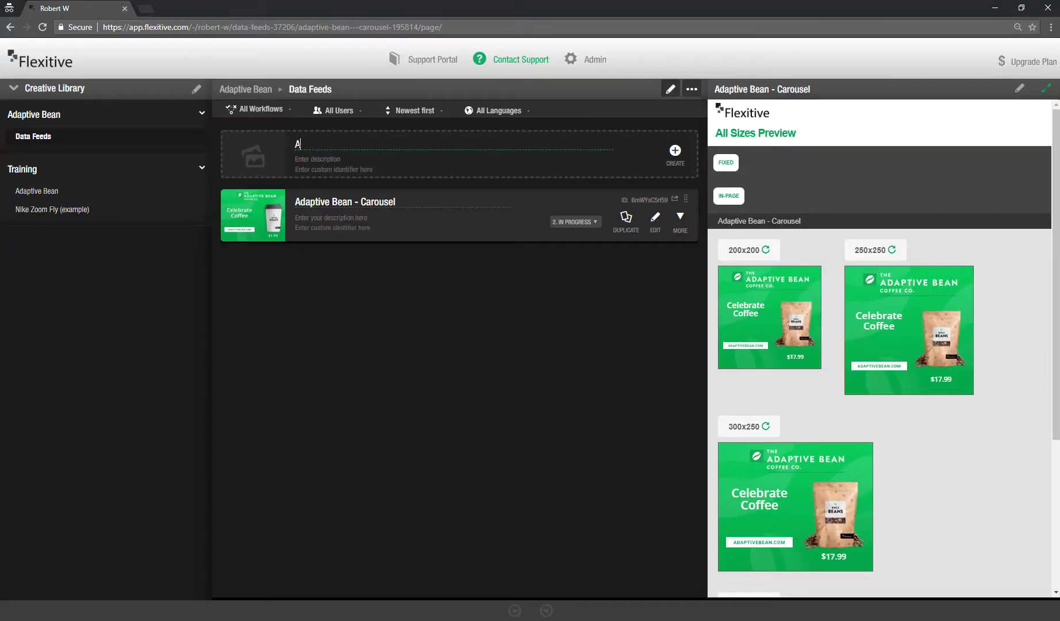
Step: Name the new creative 'Adaptive Bean - Cup - 2018/07/30' and create it
{"action": "type", "text": "dap"}
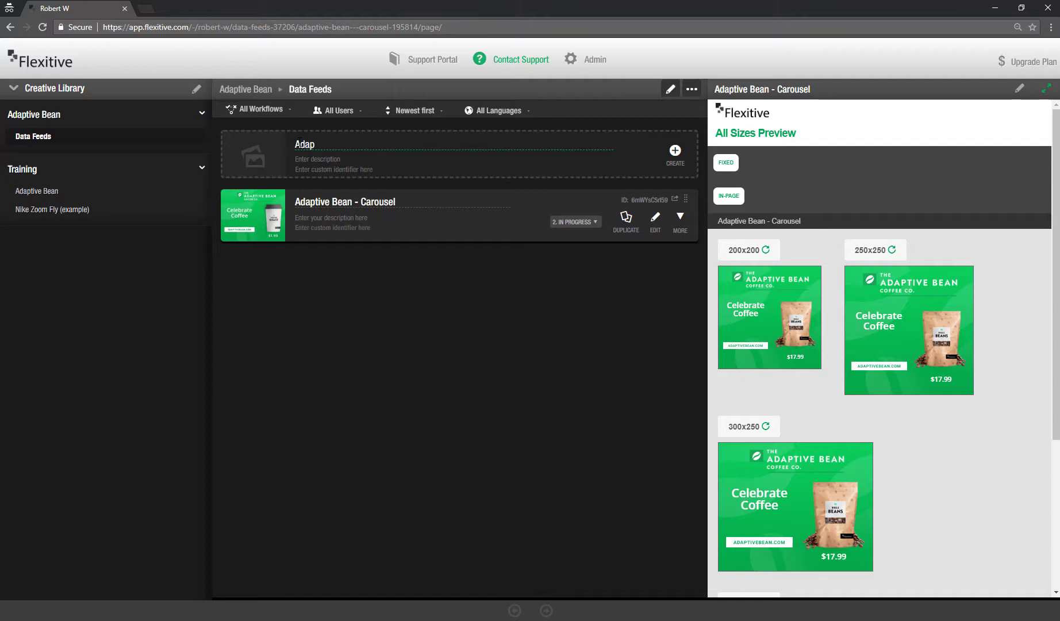
{"action": "type", "text": "Adaptive Bean -"}
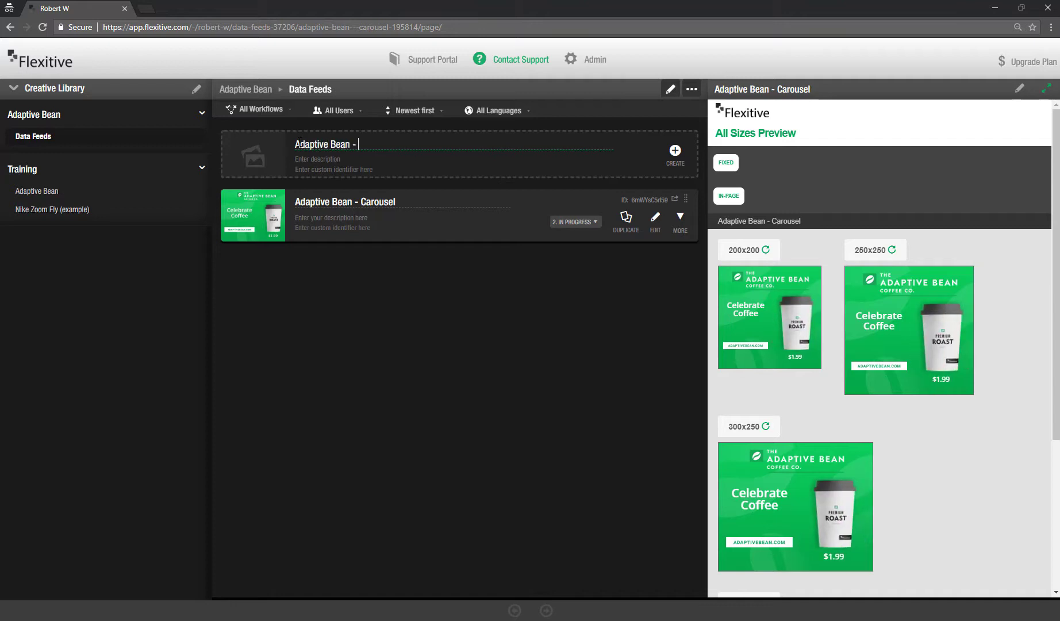
{"action": "type", "text": "Cup - dt"}
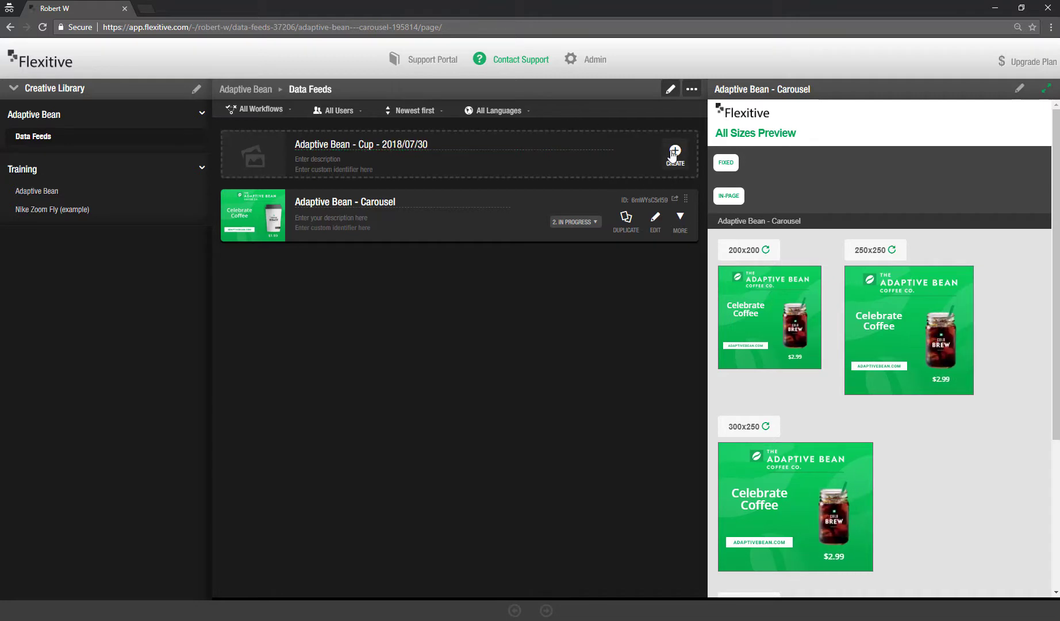
{"action": "left_click", "coordinate": [676, 153]}
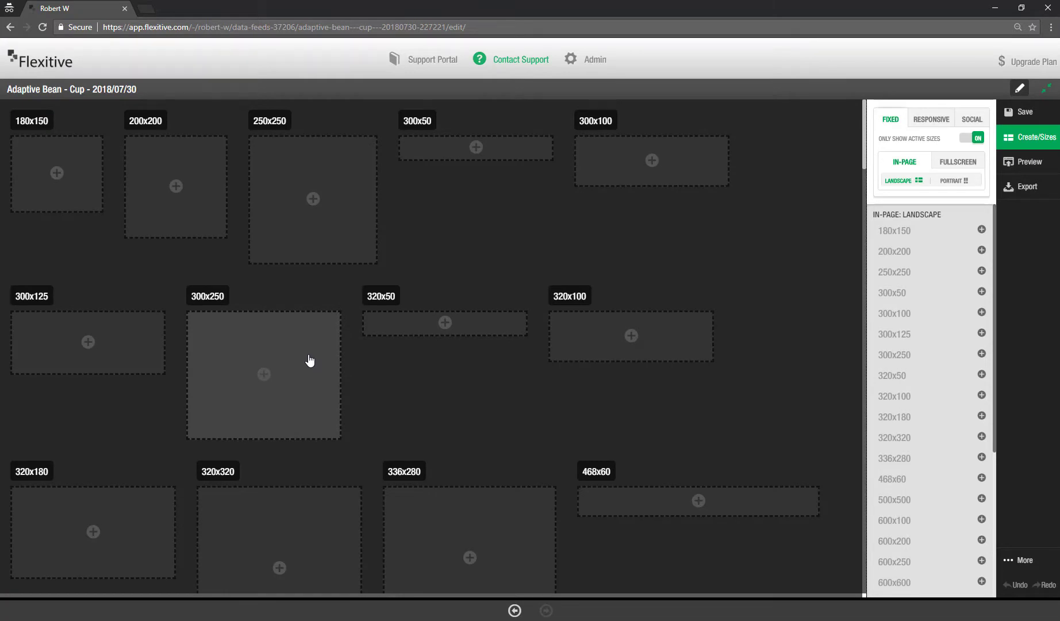
Step: Start the 300x250 banner and give its canvas a white background
{"action": "left_click", "coordinate": [263, 375]}
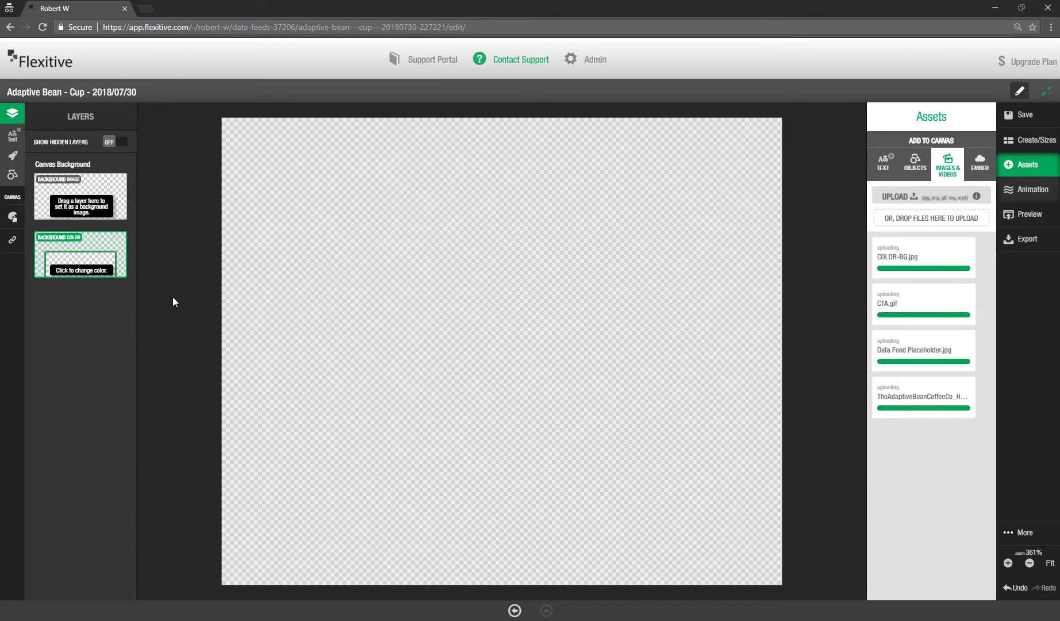
{"action": "left_click", "coordinate": [80, 269]}
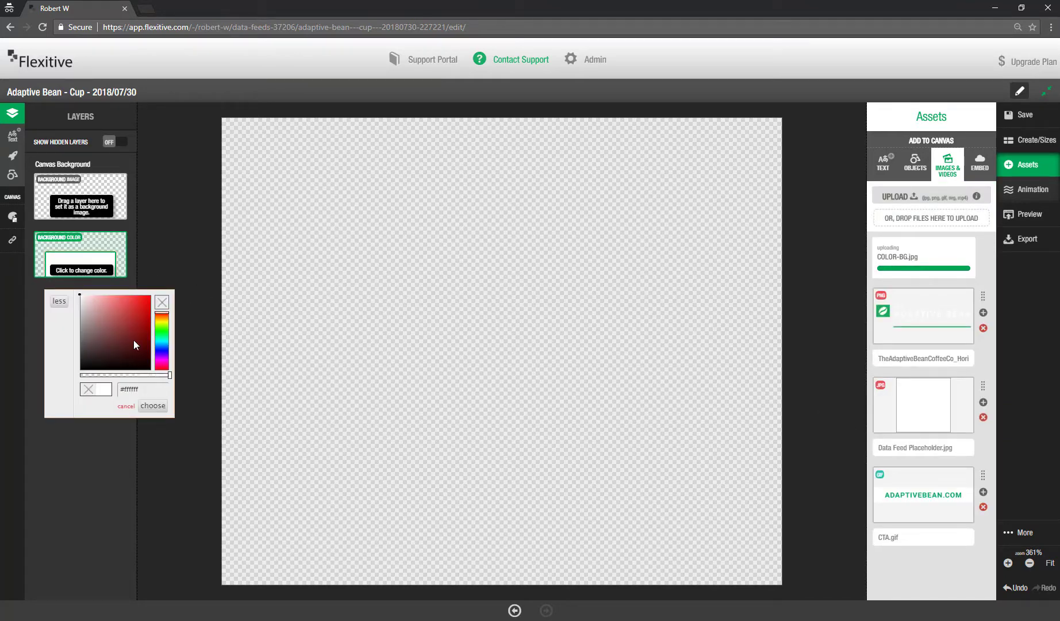
{"action": "left_click", "coordinate": [152, 406]}
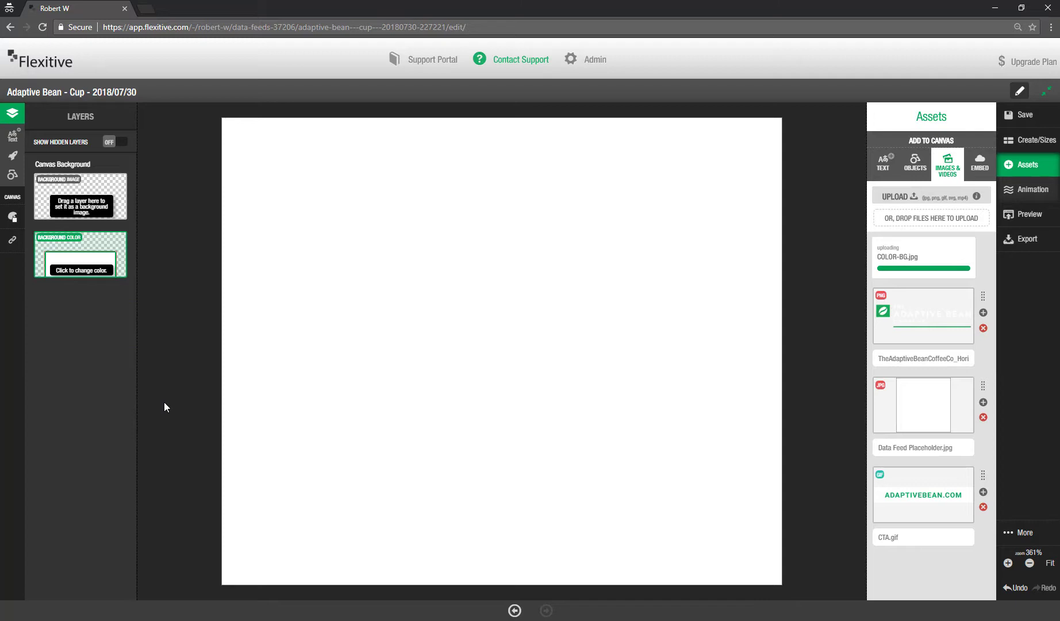
{"action": "mouse_move", "coordinate": [518, 332]}
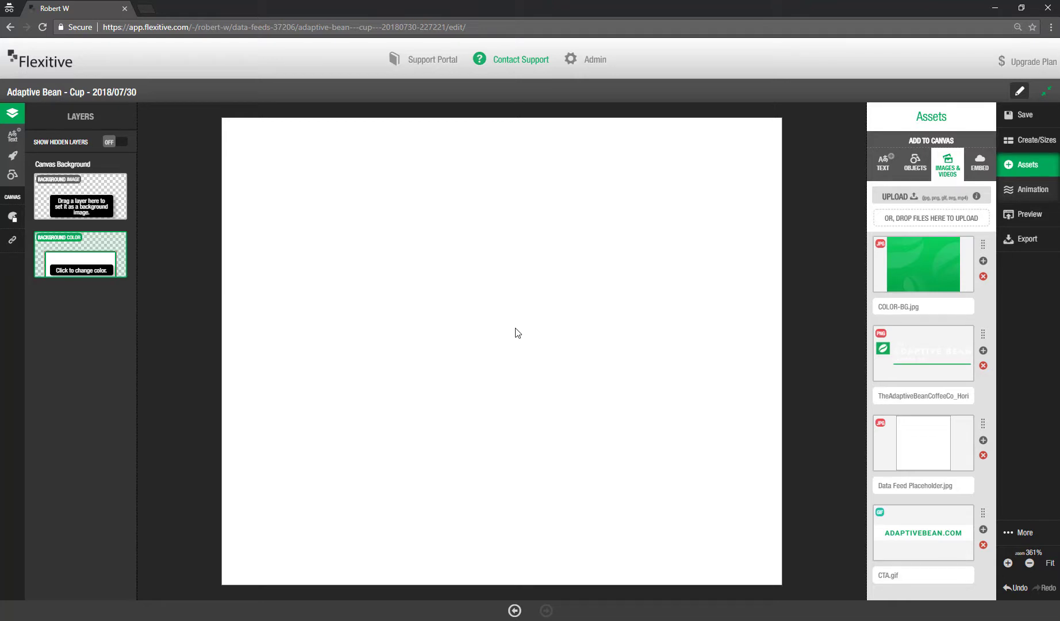
{"action": "mouse_move", "coordinate": [598, 266]}
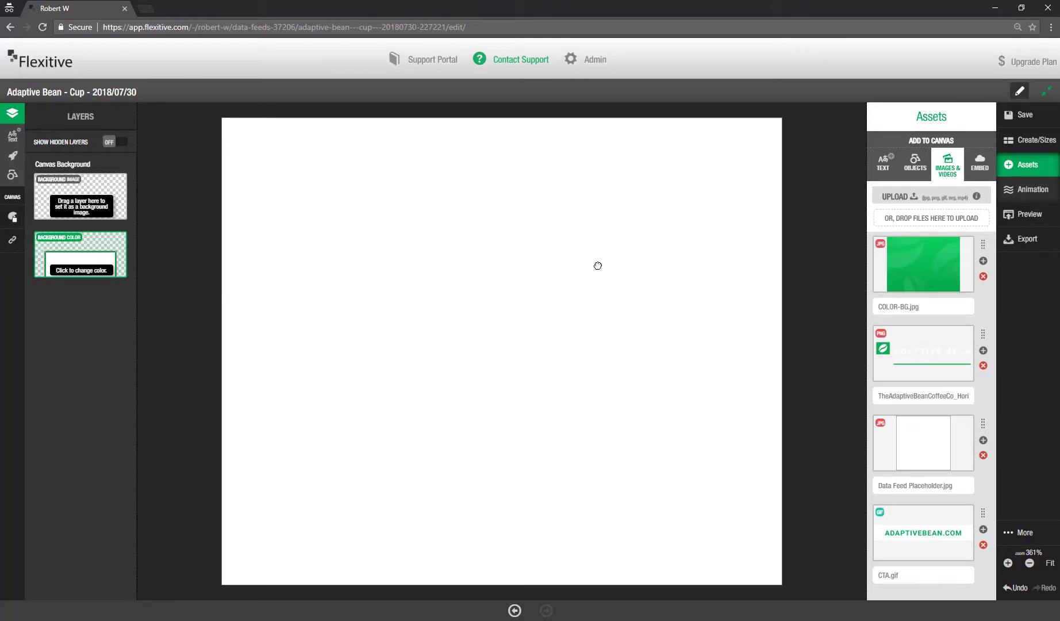
Step: Add COLOR-BG.jpg snapped to all canvas edges, then place the CTA at lower left
{"action": "left_click", "coordinate": [983, 261]}
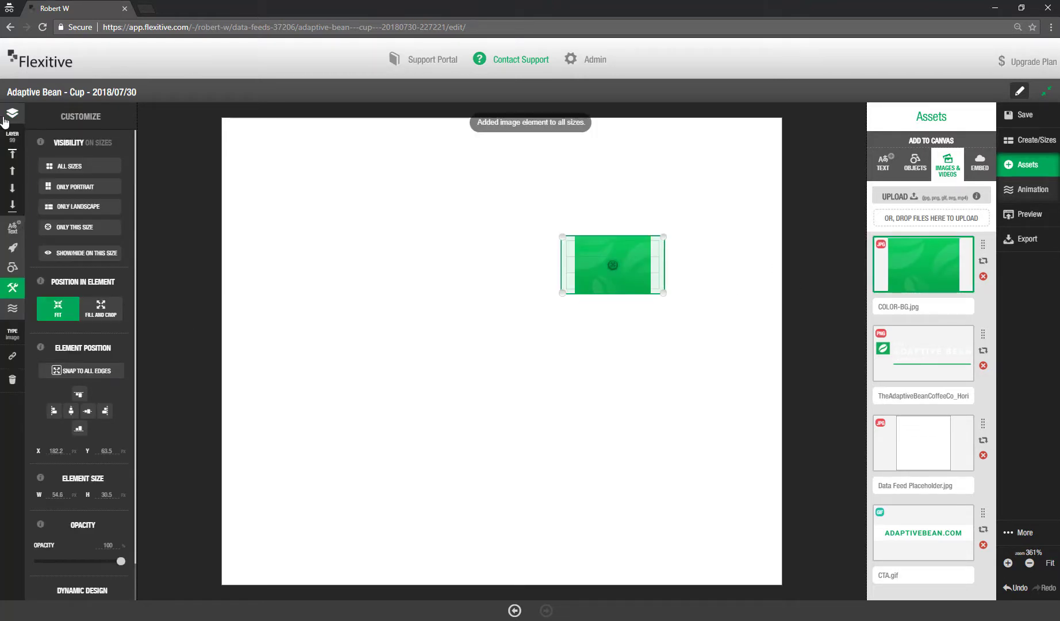
{"action": "left_click", "coordinate": [11, 112]}
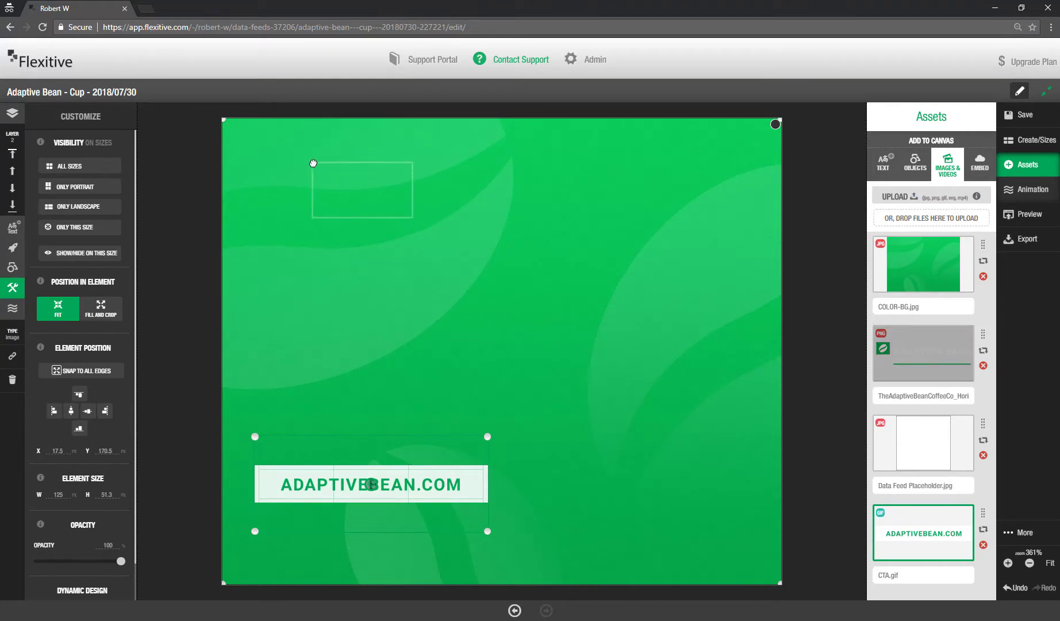
{"action": "left_click", "coordinate": [923, 352]}
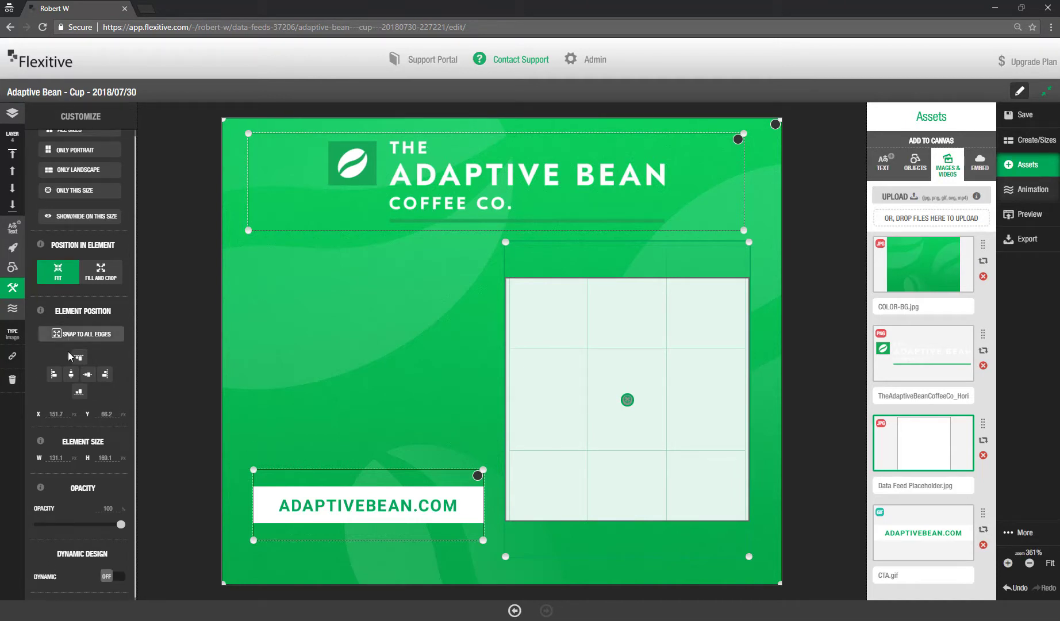
Step: Make the placeholder a dynamic image driven by the data feed's Image field
{"action": "scroll", "scroll_direction": "down", "scroll_amount": 3}
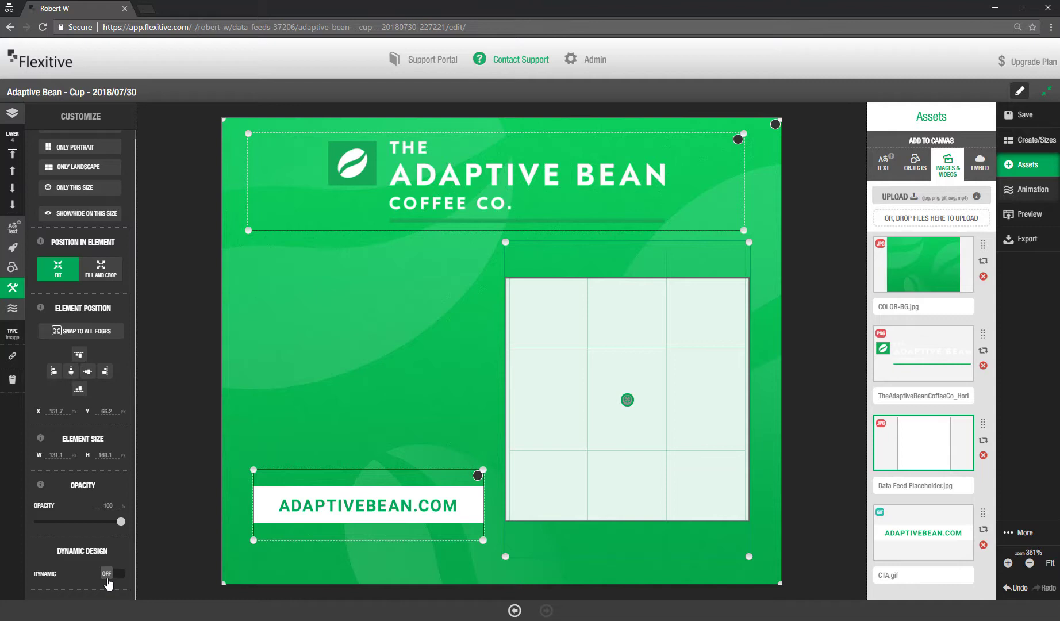
{"action": "left_click", "coordinate": [111, 575]}
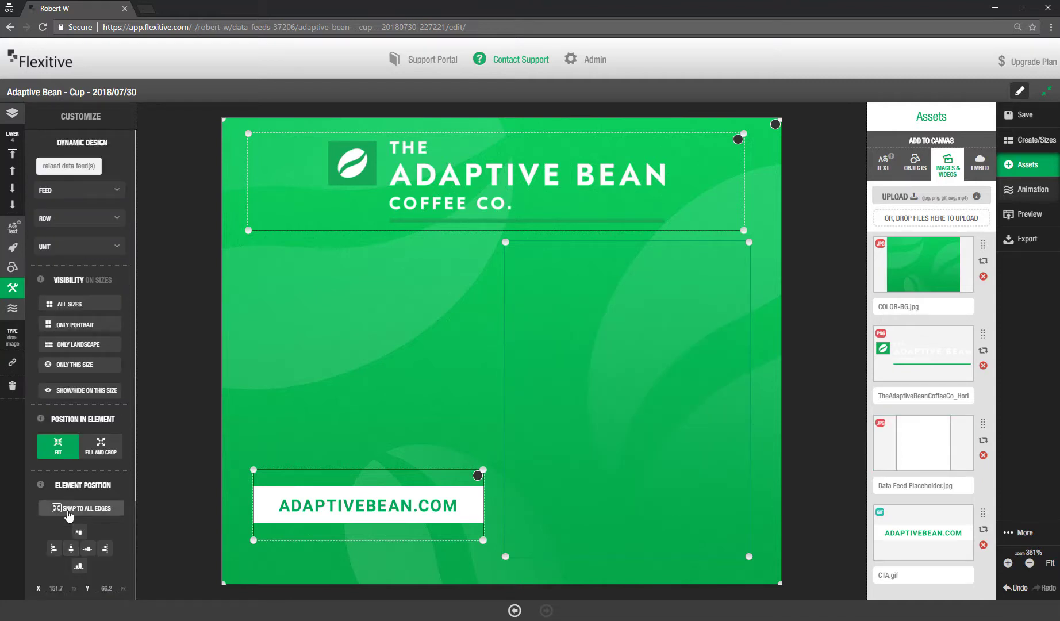
{"action": "mouse_move", "coordinate": [68, 513]}
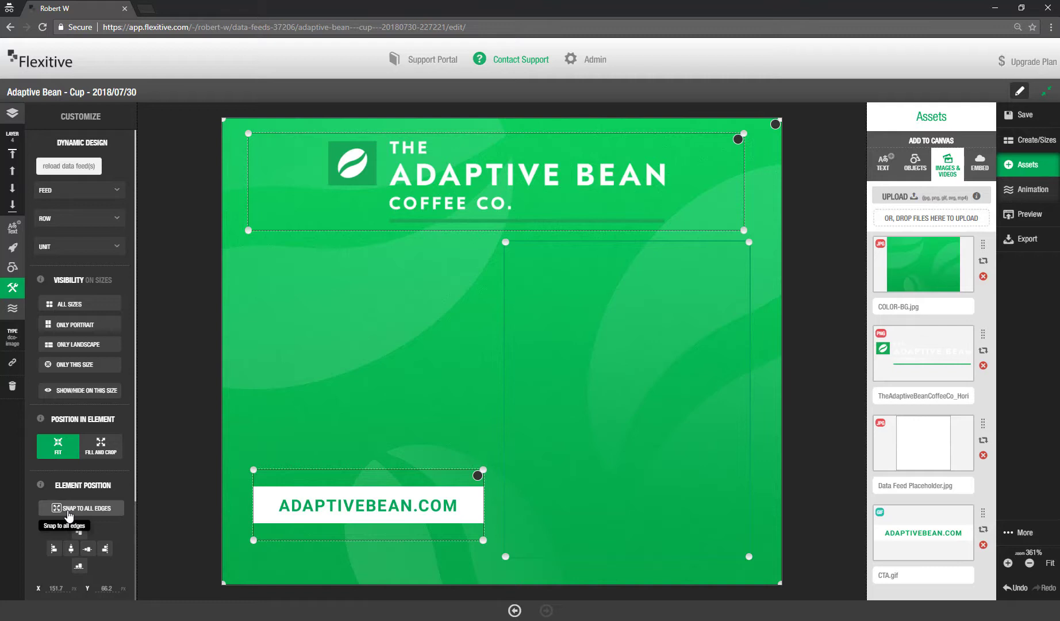
{"action": "left_click", "coordinate": [79, 190]}
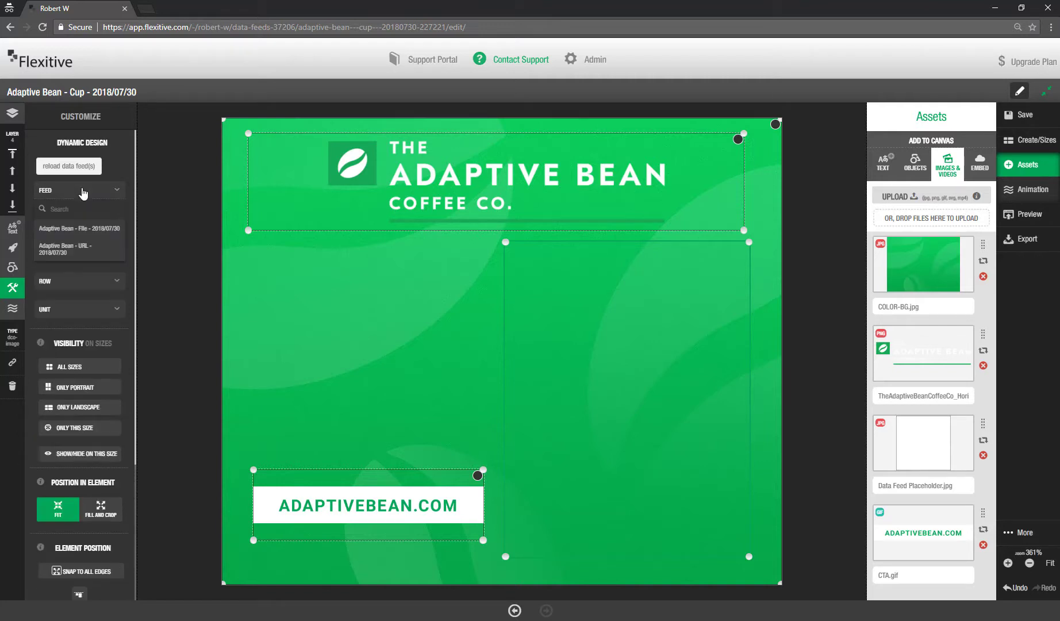
{"action": "mouse_move", "coordinate": [79, 249]}
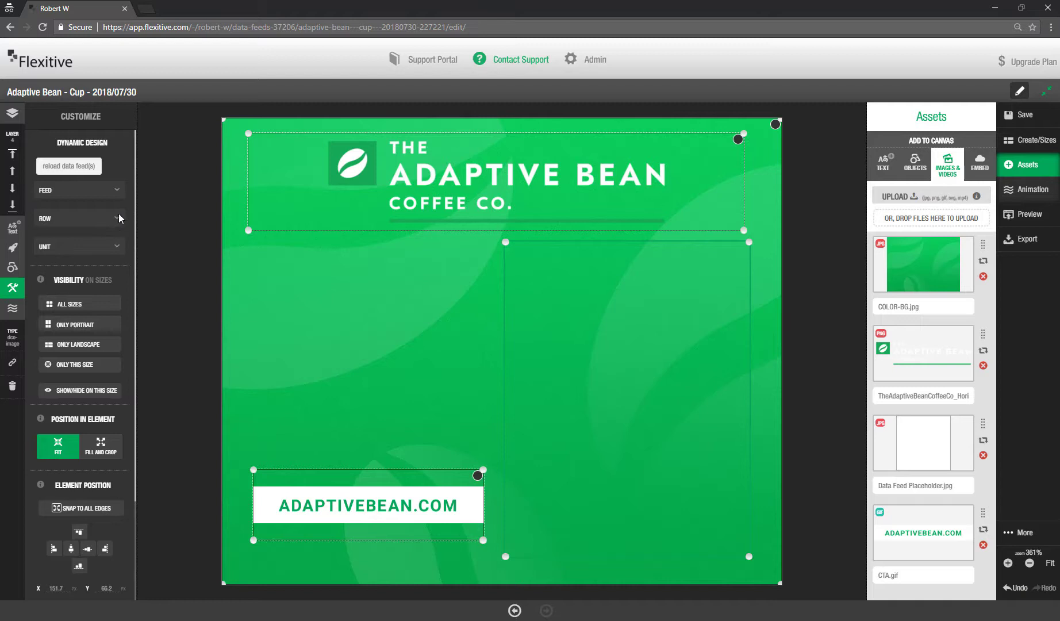
{"action": "mouse_move", "coordinate": [116, 224]}
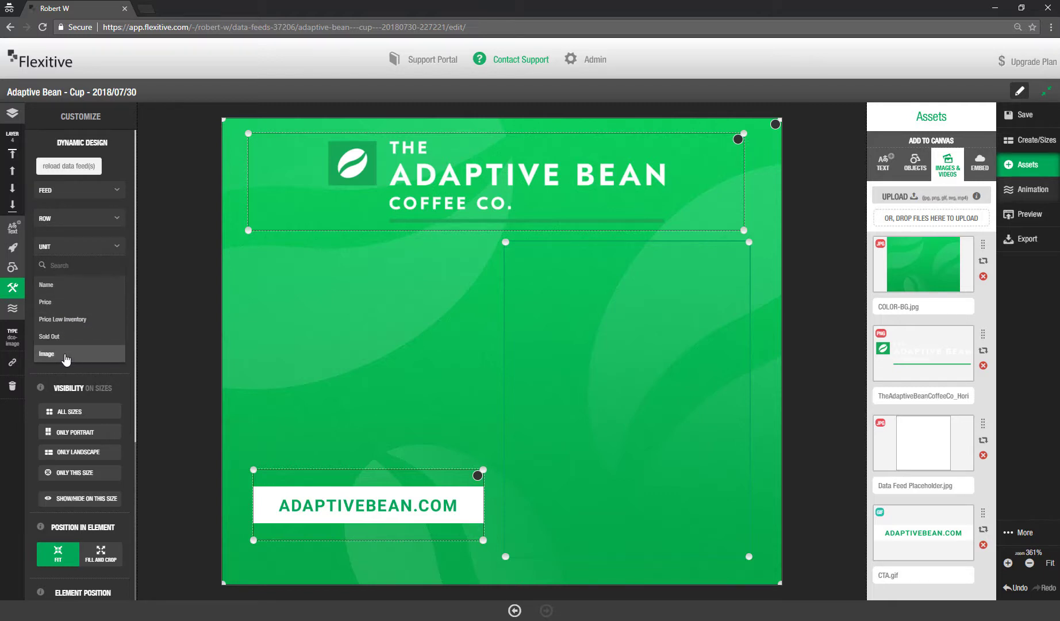
{"action": "left_click", "coordinate": [46, 353]}
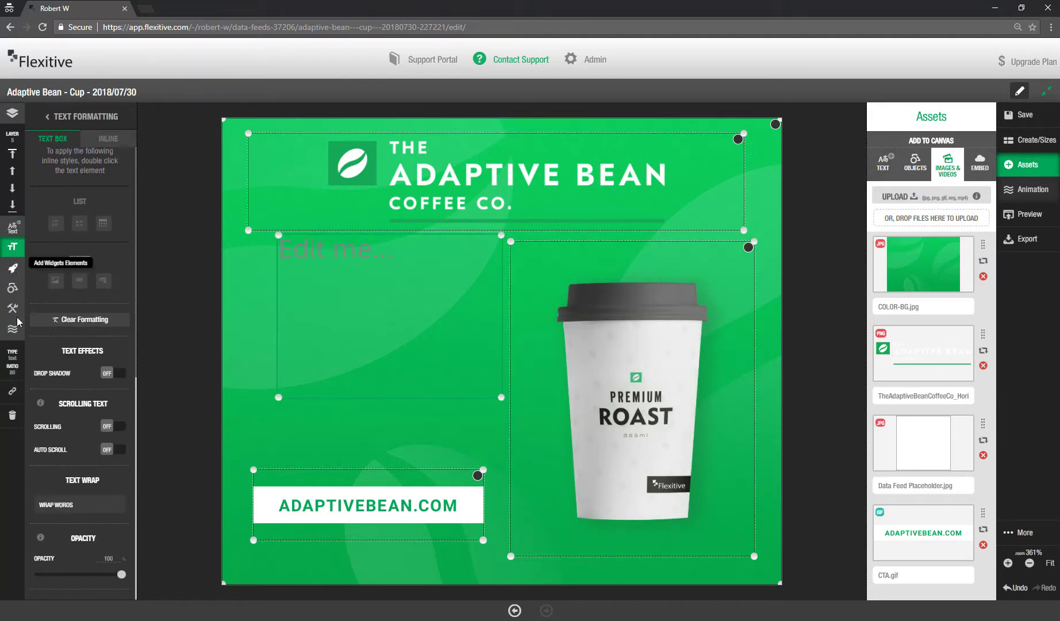
Step: Make the new text dynamic, showing the data feed's Name field
{"action": "left_click", "coordinate": [12, 309]}
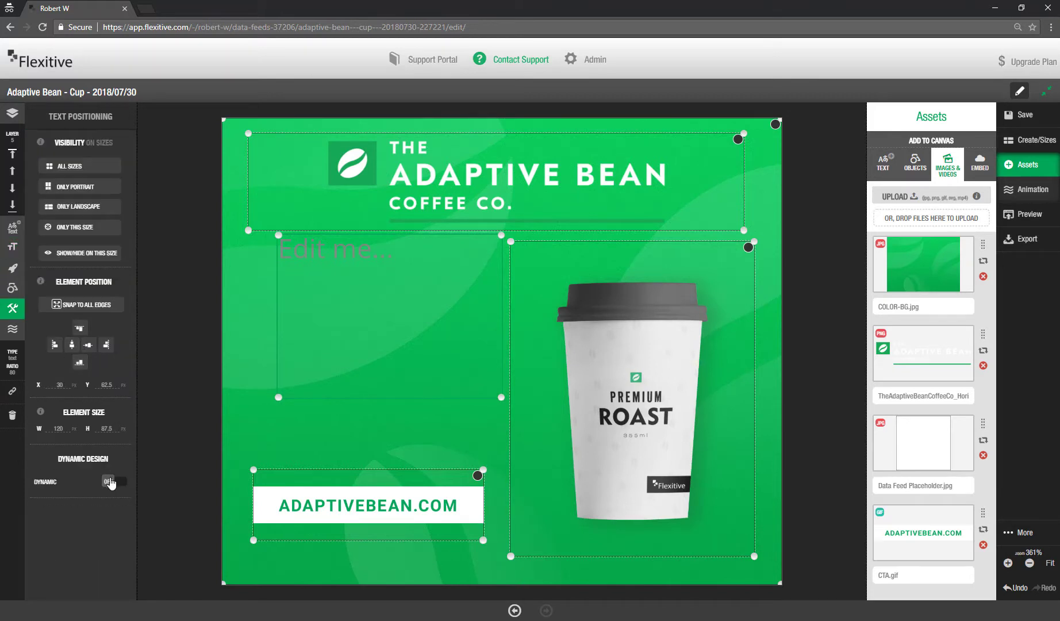
{"action": "left_click", "coordinate": [112, 482]}
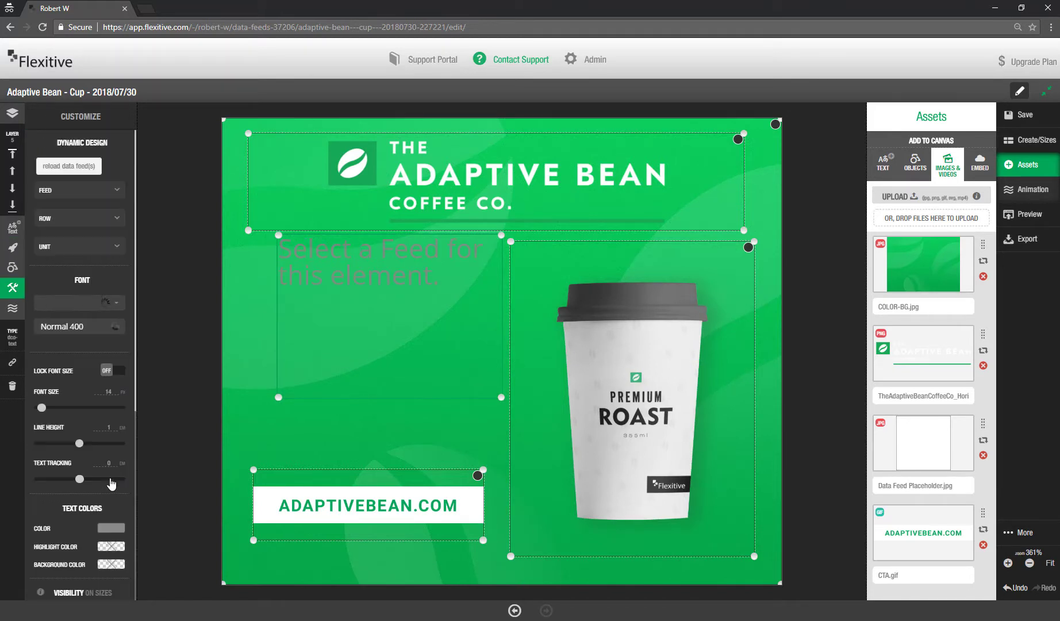
{"action": "left_click", "coordinate": [78, 190]}
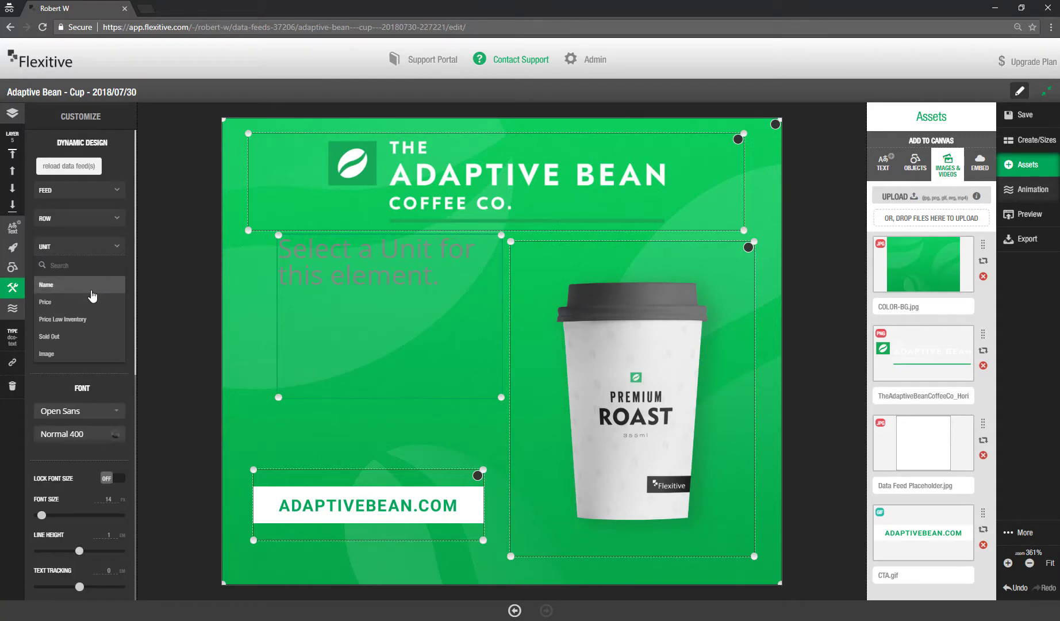
{"action": "left_click", "coordinate": [46, 284]}
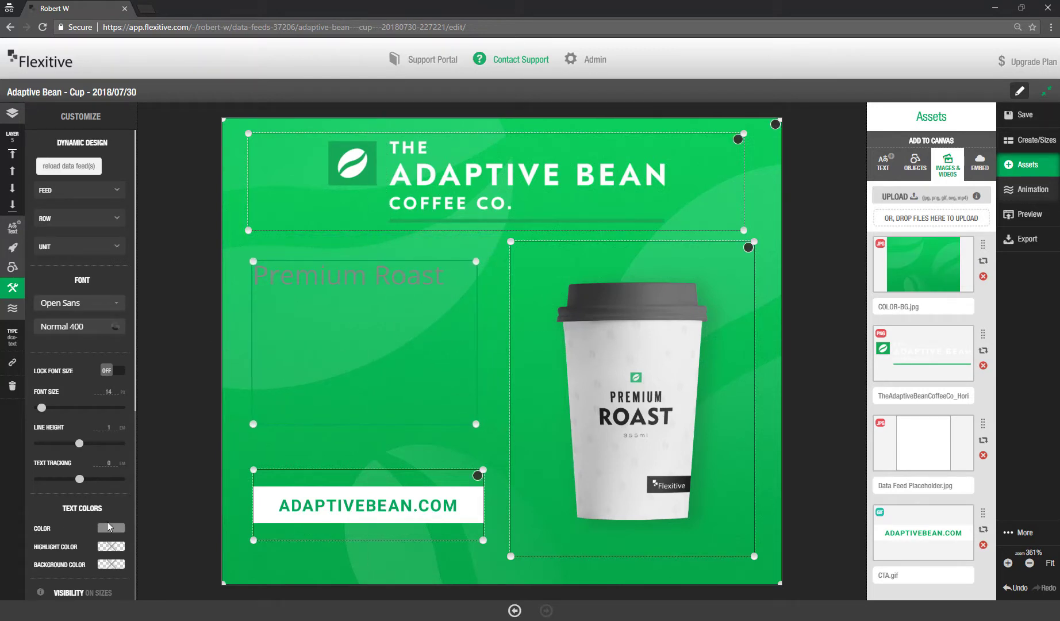
Step: Set the name text's colour to white and its font to Roboto
{"action": "left_click", "coordinate": [110, 528]}
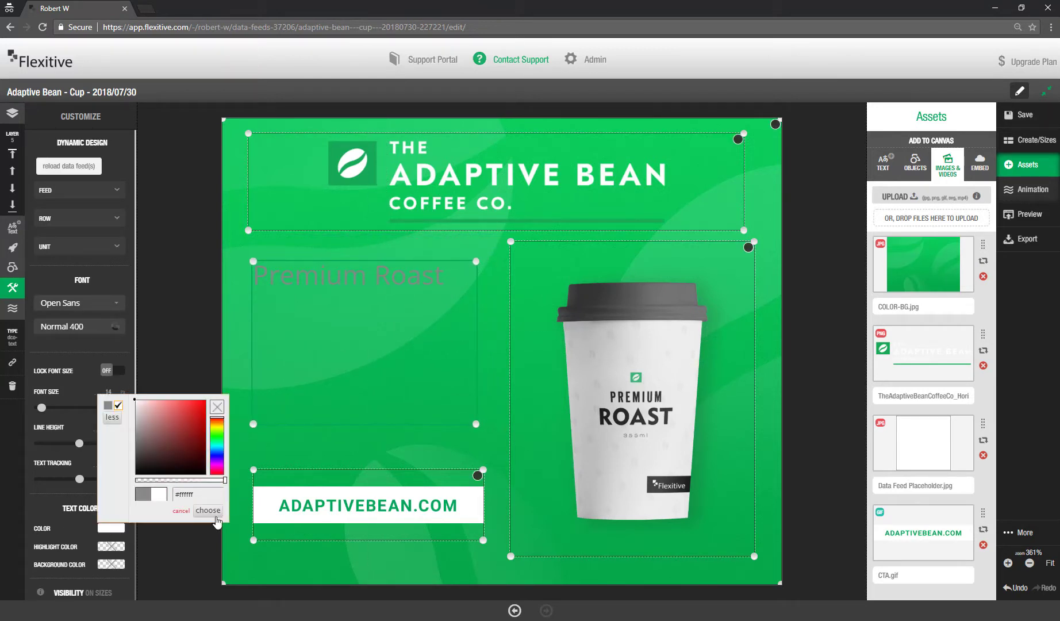
{"action": "left_click", "coordinate": [78, 303]}
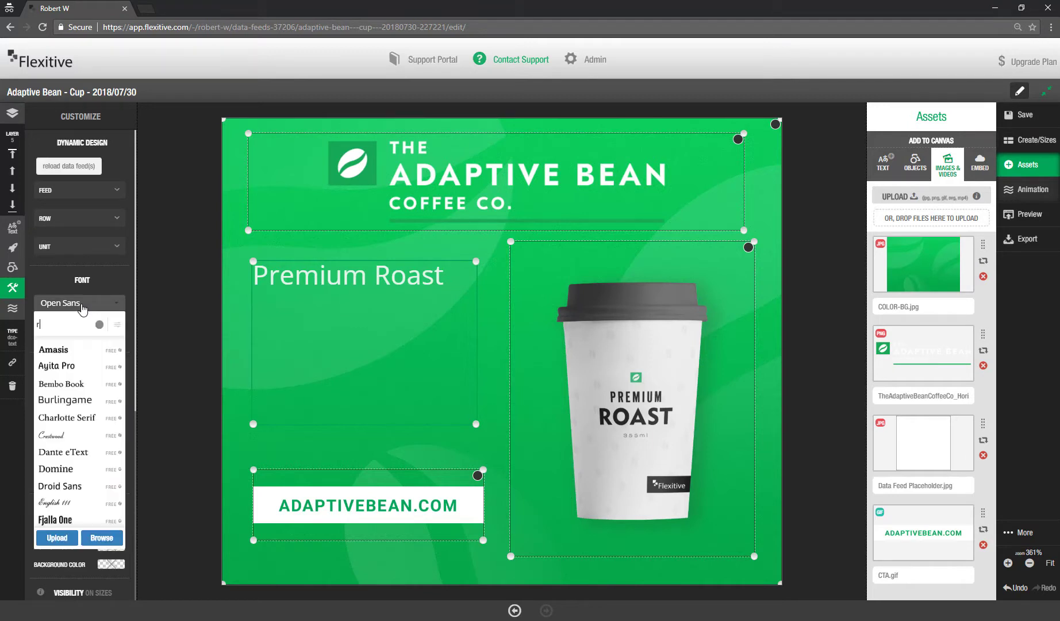
{"action": "type", "text": "oboto"}
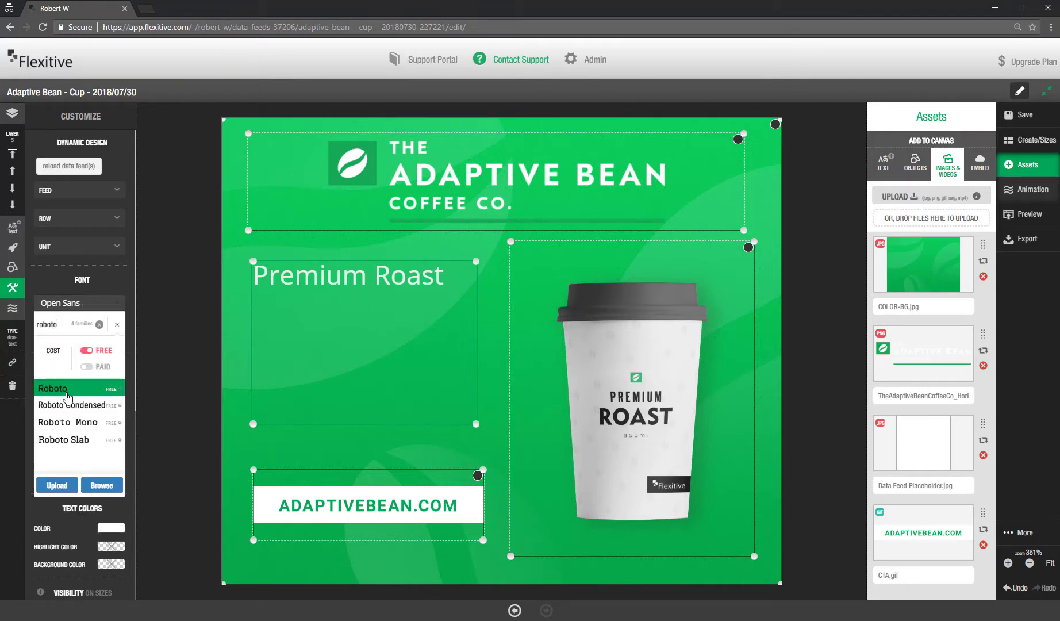
{"action": "left_click", "coordinate": [52, 388]}
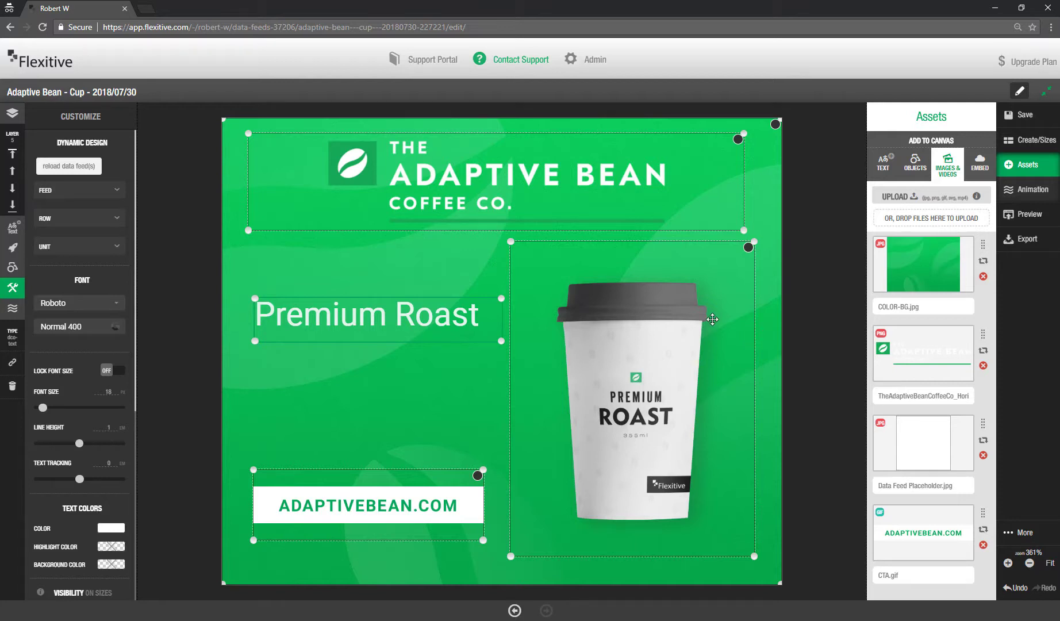
{"action": "mouse_move", "coordinate": [46, 141]}
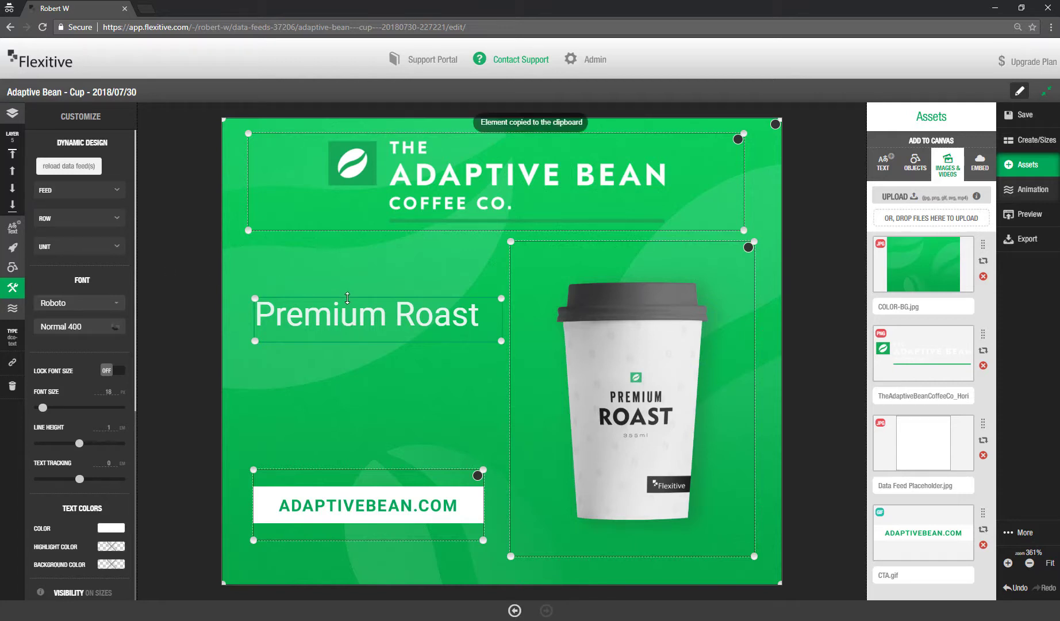
Step: Paste a copy of the name text showing the Price field, and left-align texts with the CTA
{"action": "key", "text": "ctrl+v"}
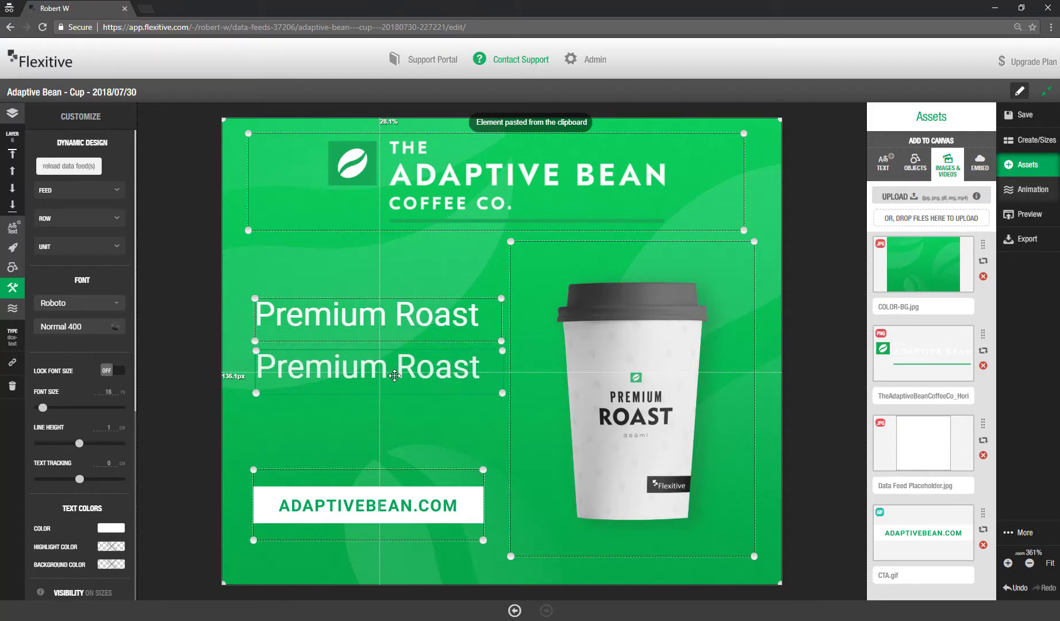
{"action": "left_click", "coordinate": [77, 245]}
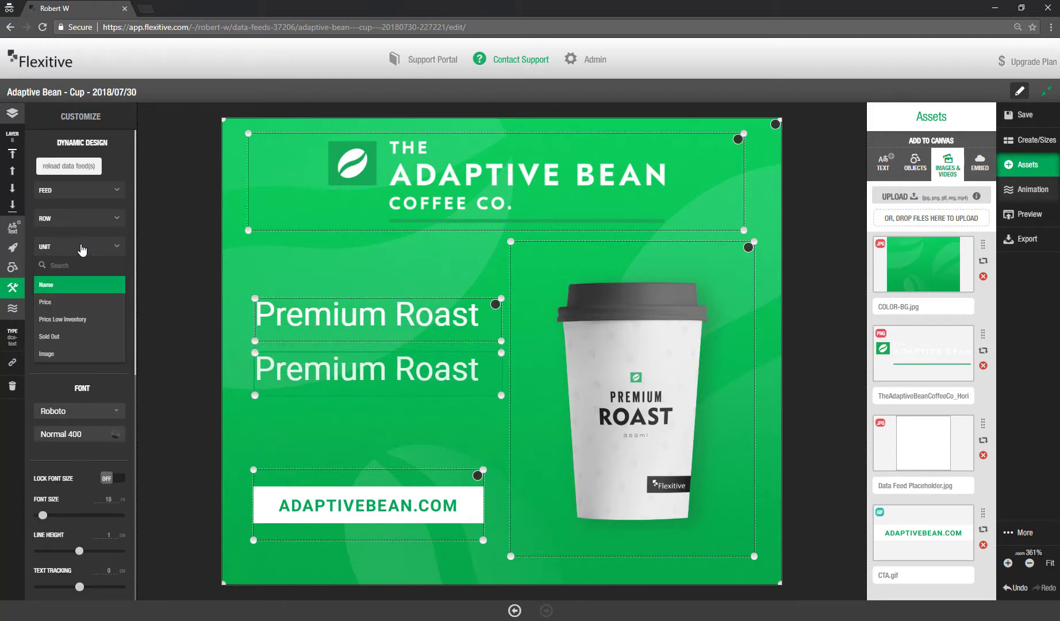
{"action": "left_click", "coordinate": [46, 302]}
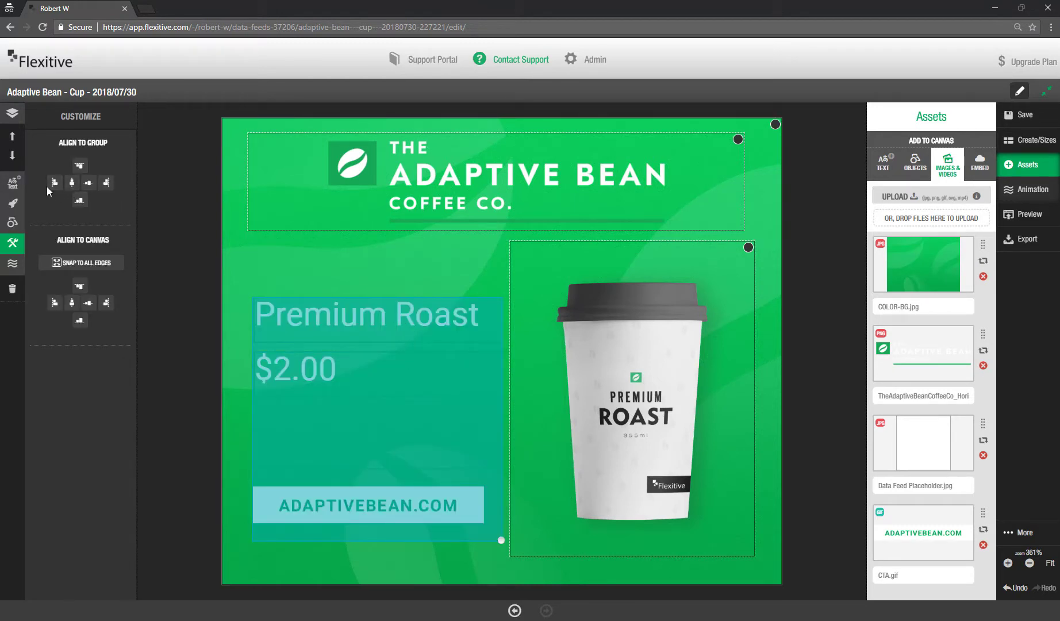
{"action": "left_click", "coordinate": [12, 112]}
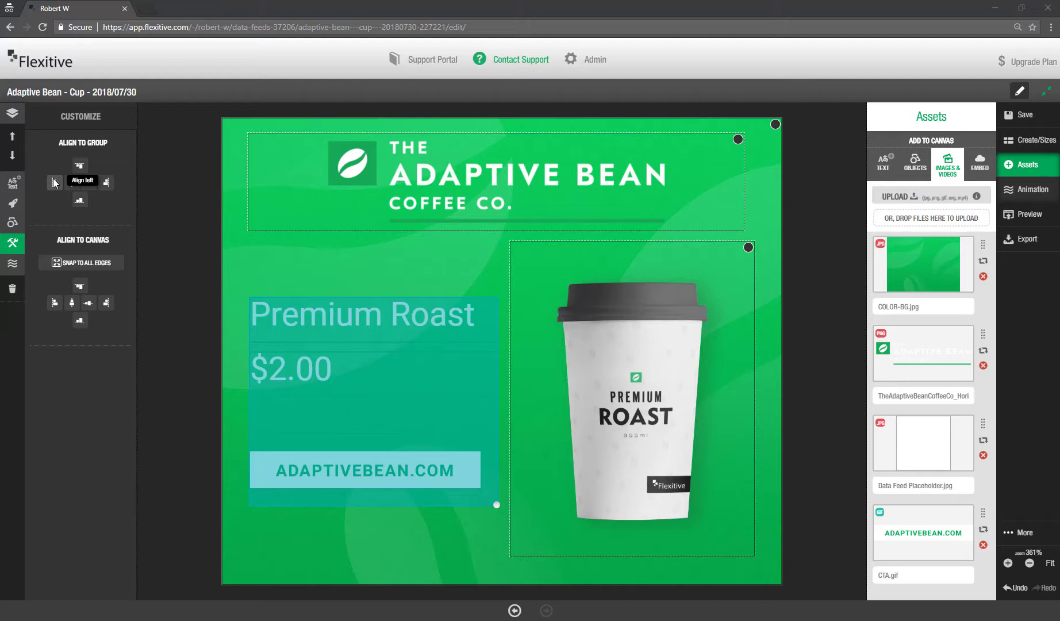
{"action": "mouse_move", "coordinate": [807, 129]}
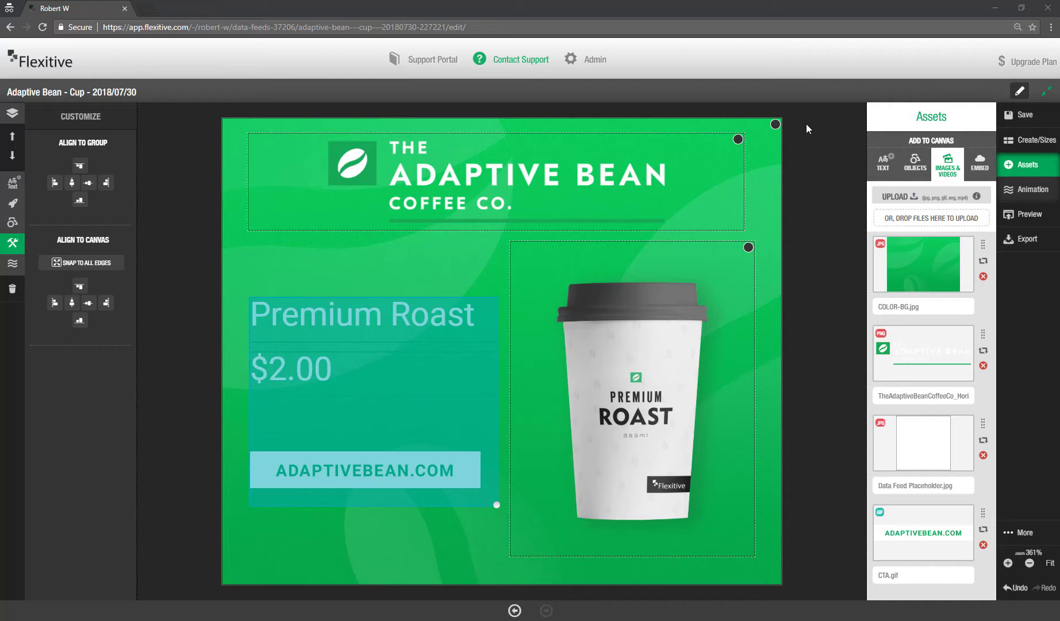
Step: Duplicate the Cup design and rename the copy 'Adaptive Bean - Cold Brew - 2018/07/30'
{"action": "left_click", "coordinate": [1025, 115]}
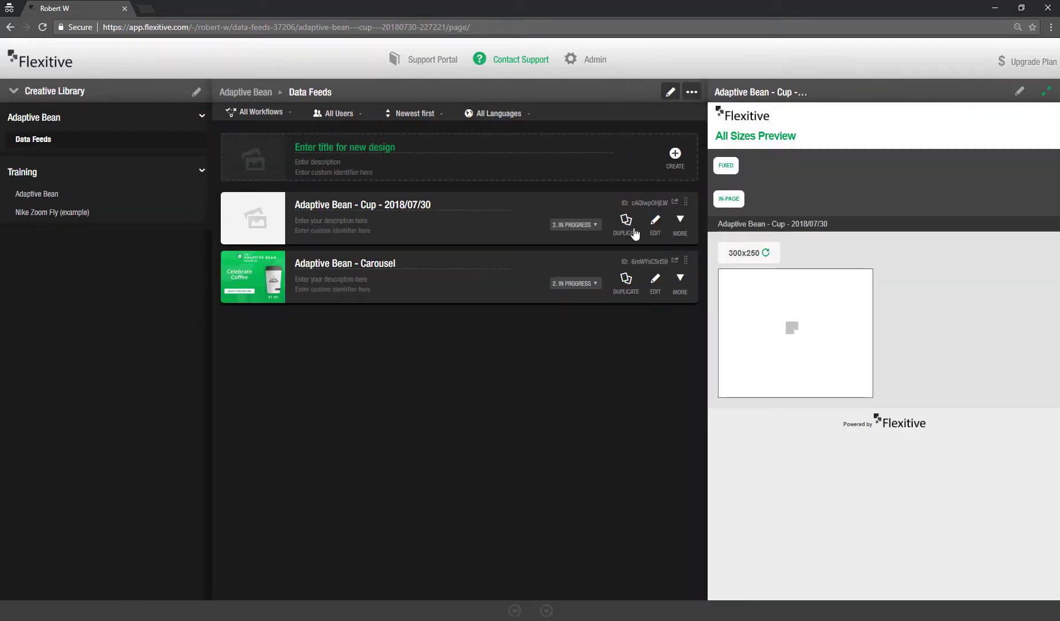
{"action": "mouse_move", "coordinate": [680, 230]}
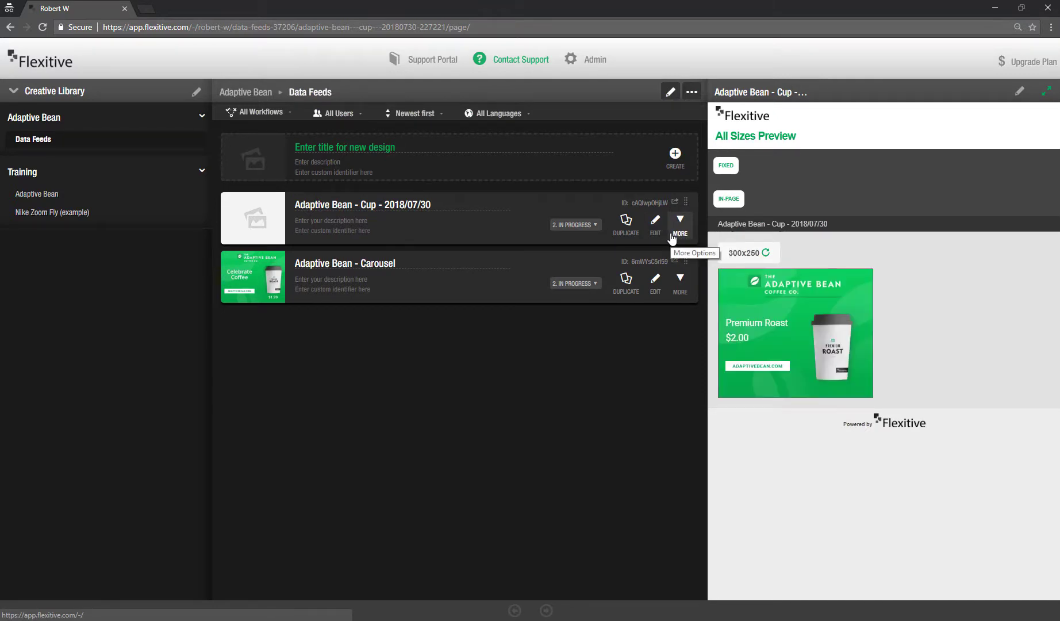
{"action": "mouse_move", "coordinate": [626, 225]}
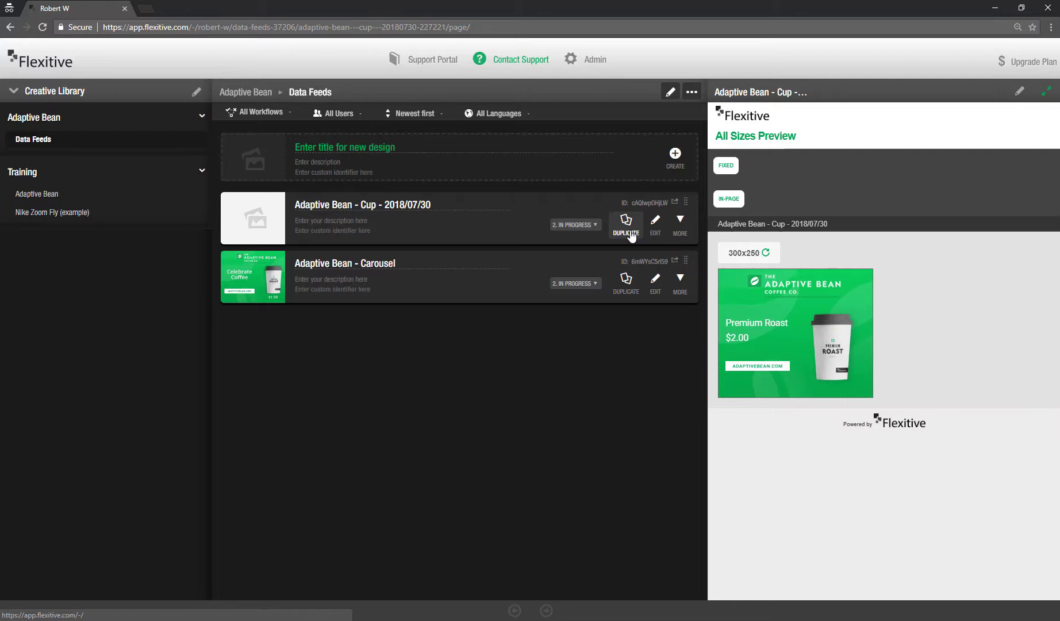
{"action": "left_click", "coordinate": [626, 224]}
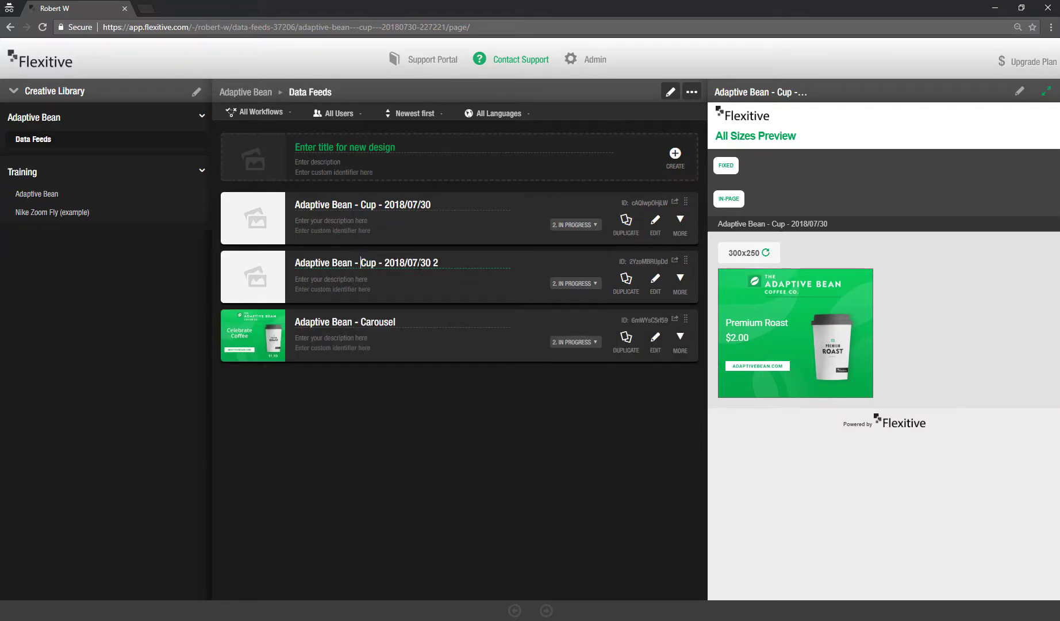
{"action": "double_click", "coordinate": [368, 263]}
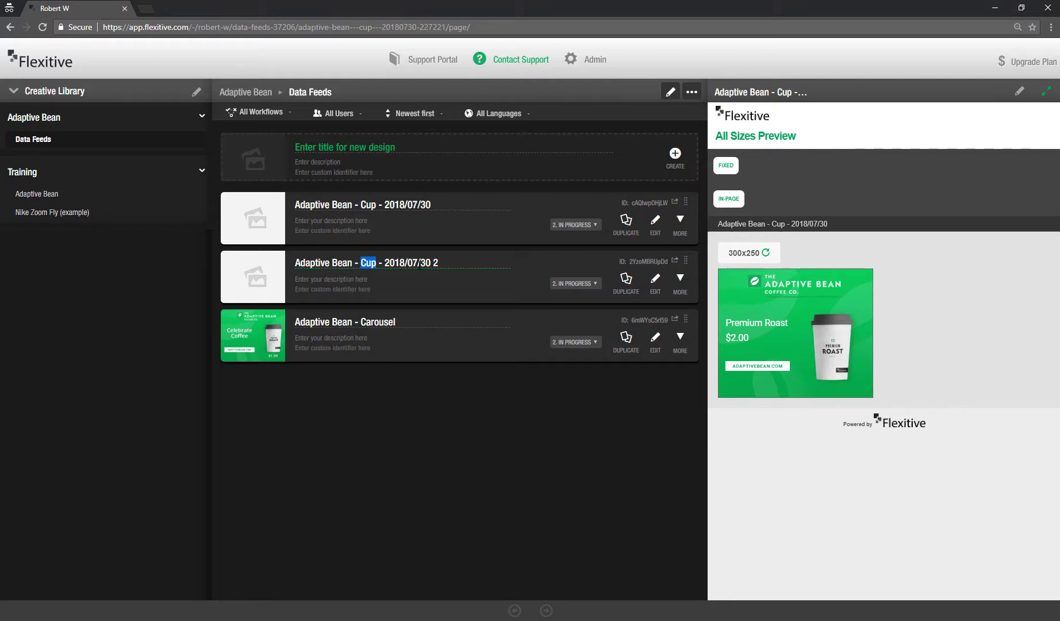
{"action": "type", "text": "Cold Brew"}
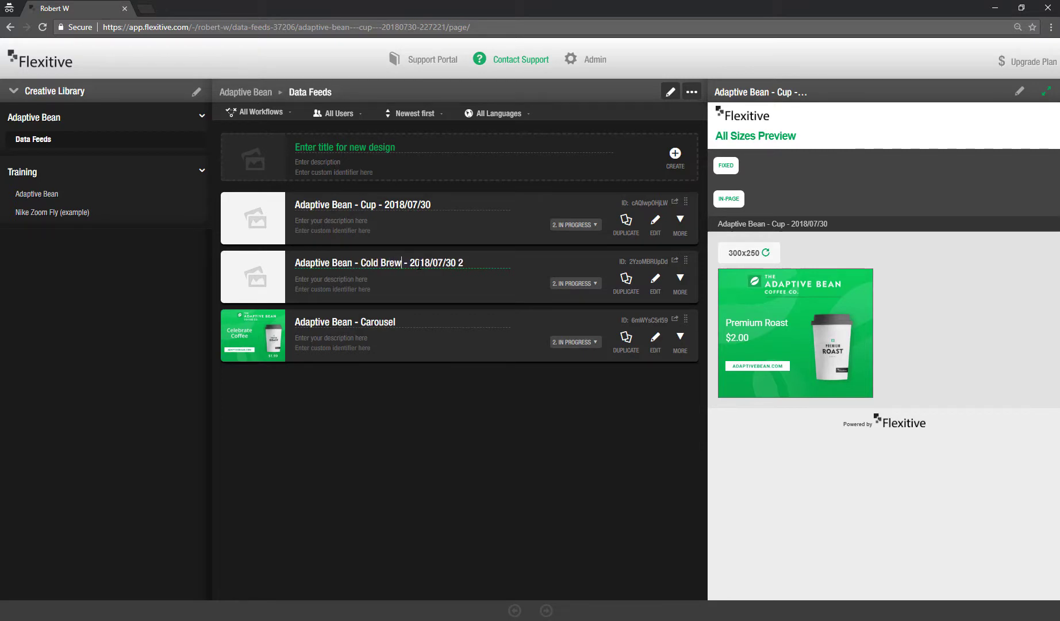
{"action": "key", "text": "Backspace"}
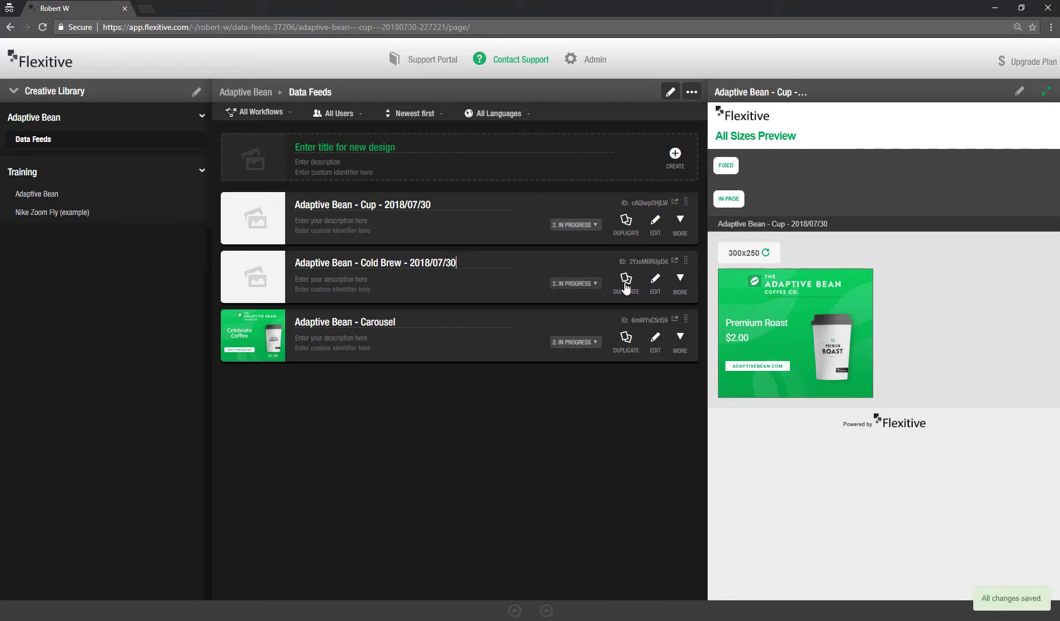
{"action": "left_click", "coordinate": [653, 279]}
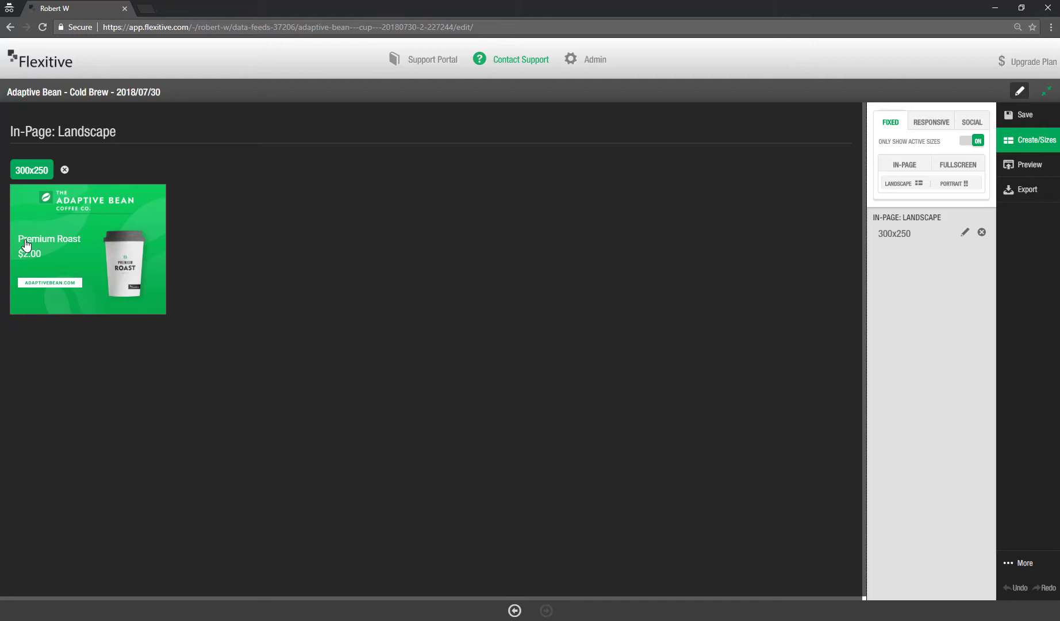
Step: Switch the 300x250 banner's image and name text to the Cold Brew row, then save
{"action": "double_click", "coordinate": [87, 249]}
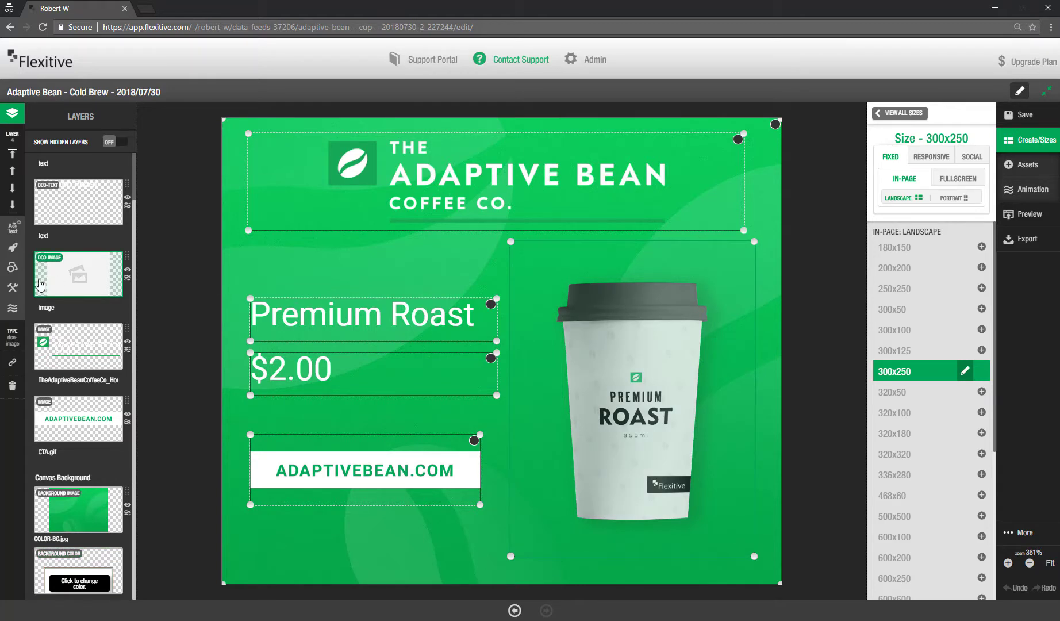
{"action": "left_click", "coordinate": [13, 287]}
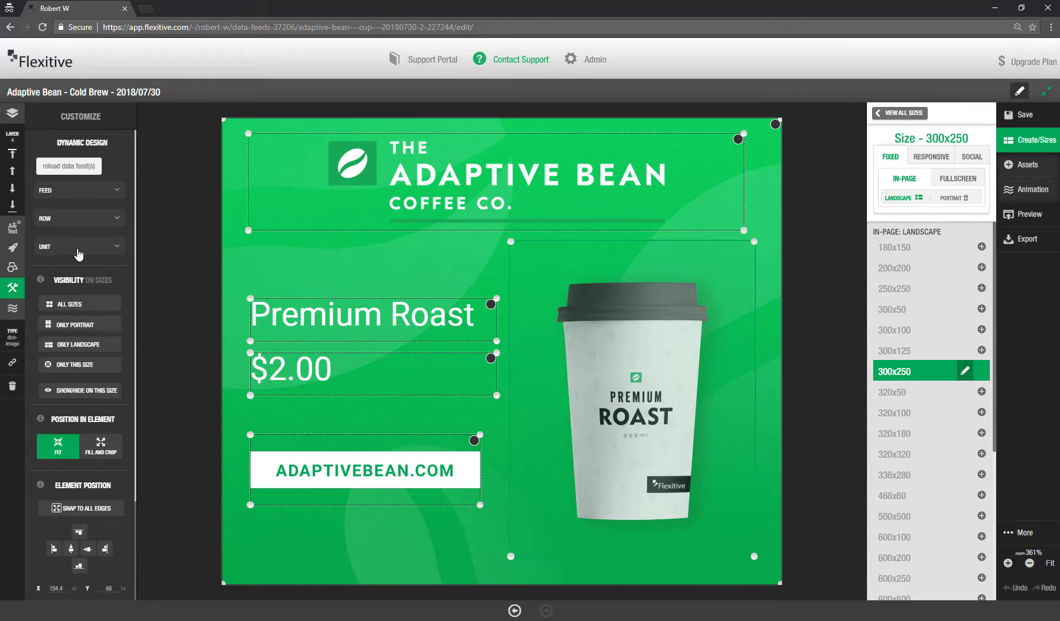
{"action": "left_click", "coordinate": [79, 217]}
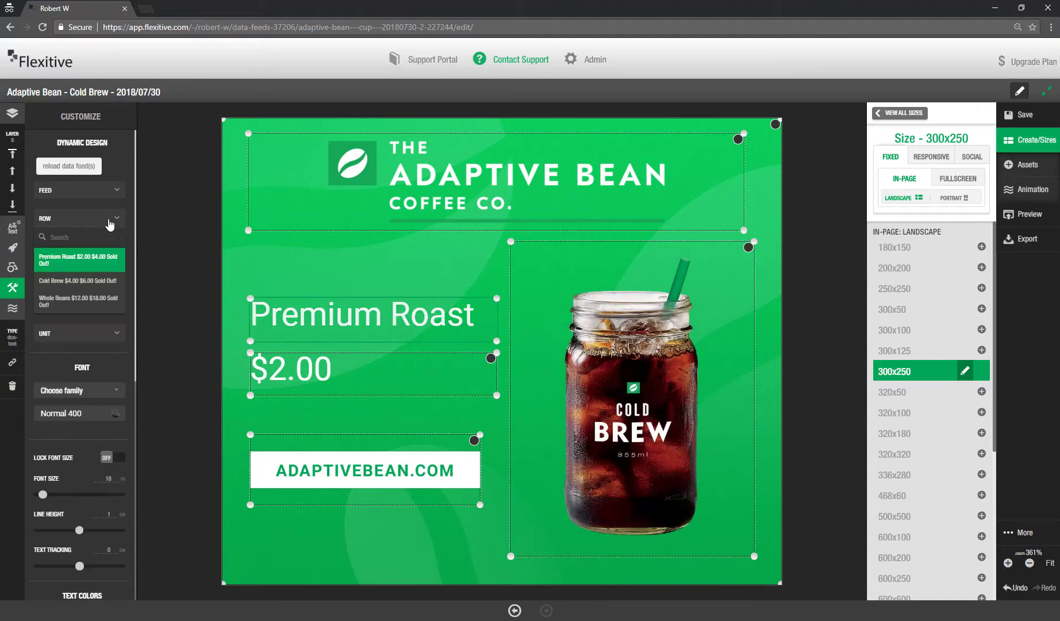
{"action": "left_click", "coordinate": [79, 283]}
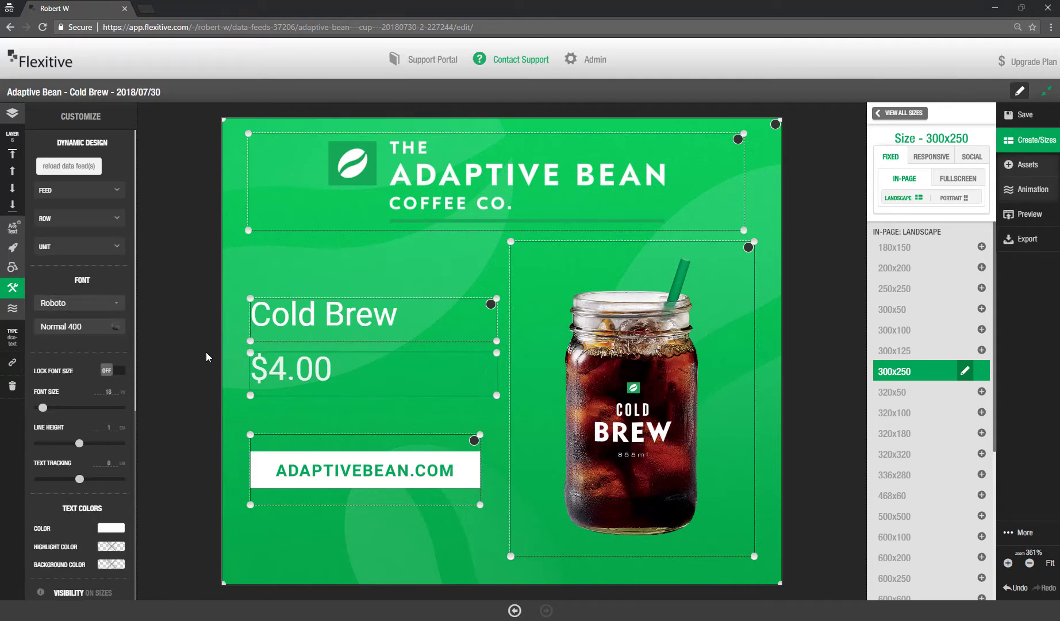
{"action": "left_click", "coordinate": [11, 113]}
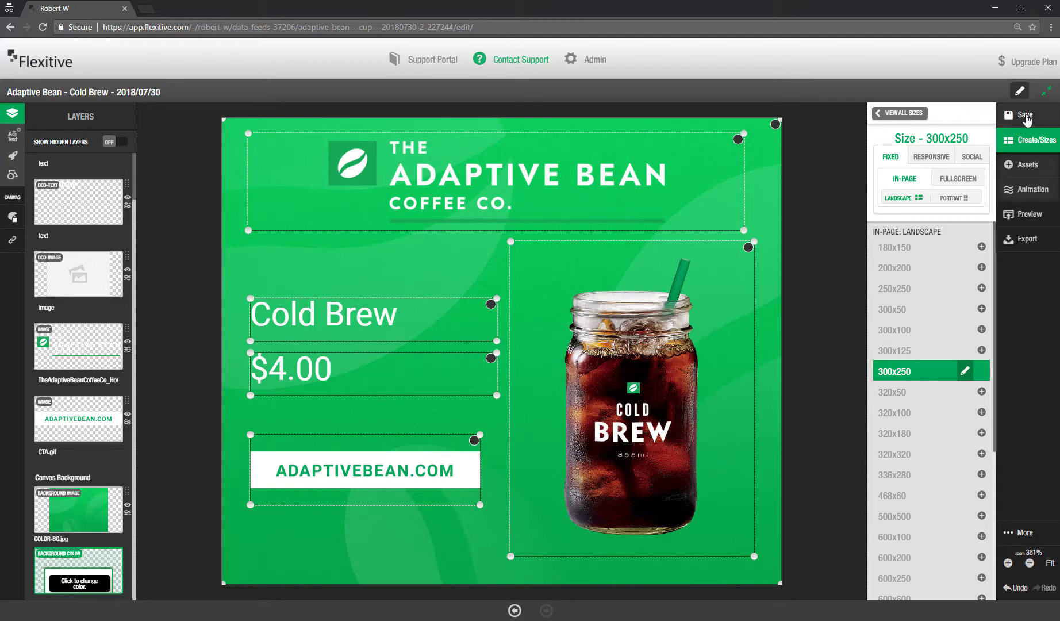
{"action": "left_click", "coordinate": [1025, 114]}
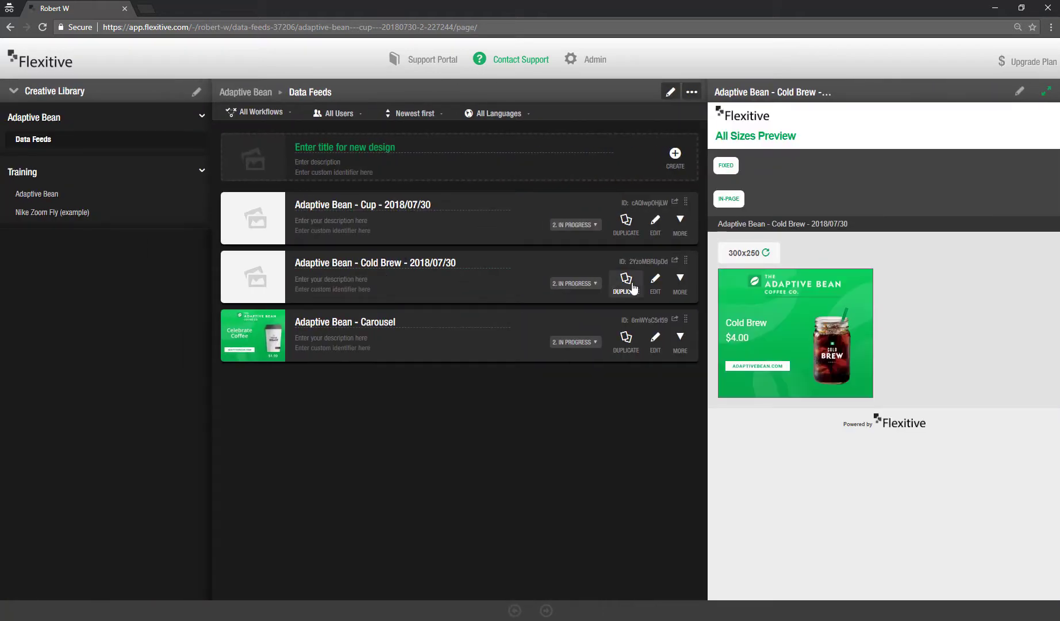
Step: Duplicate the Cold Brew design as Whole Bean and set its image to the Whole Beans row
{"action": "left_click", "coordinate": [625, 283]}
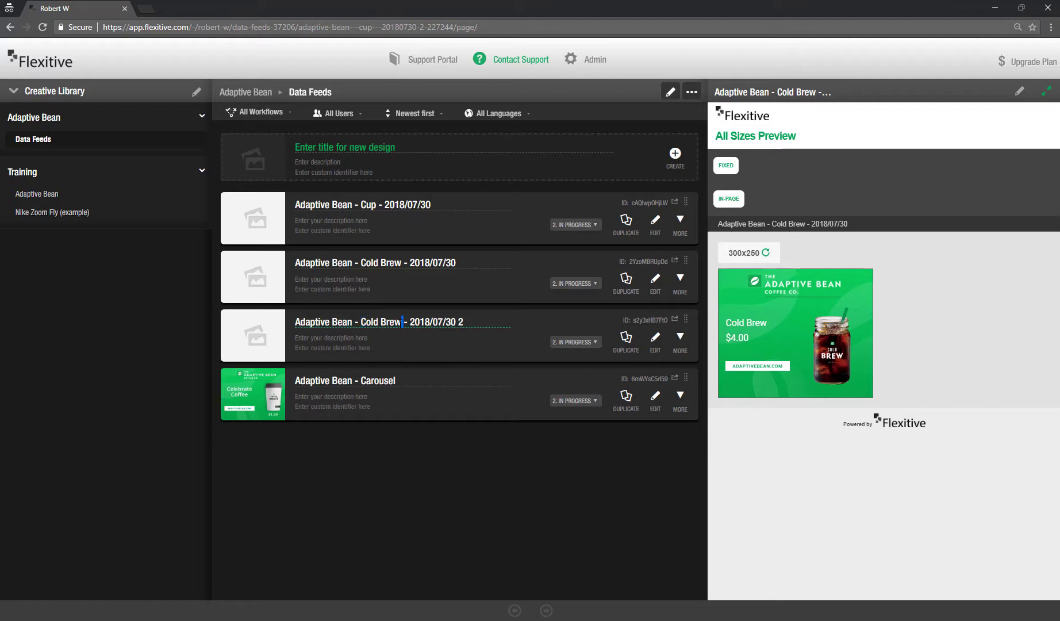
{"action": "type", "text": "Whole"}
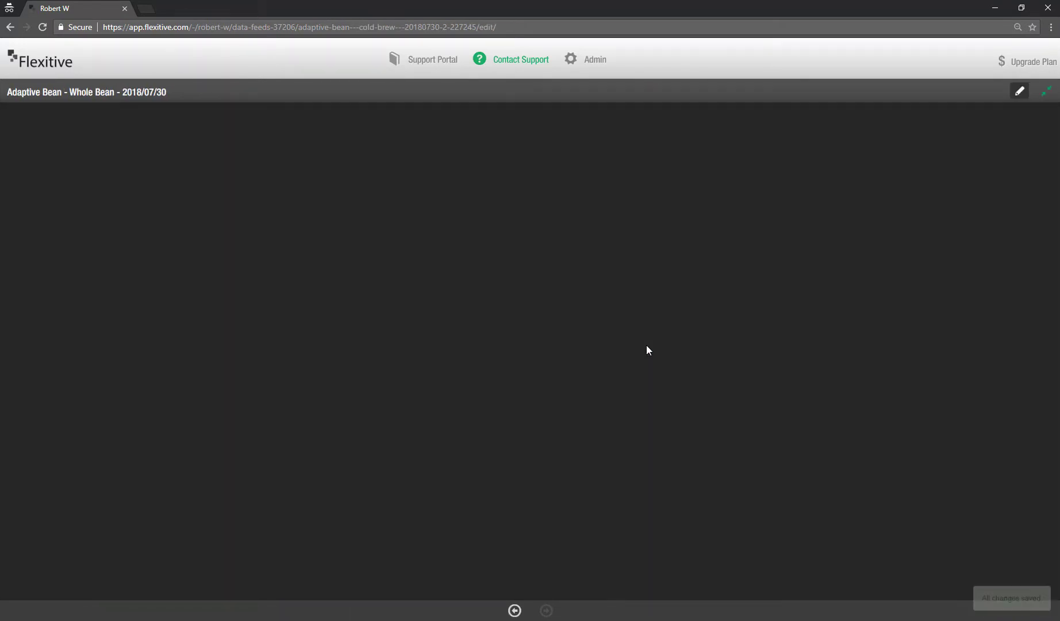
{"action": "left_click", "coordinate": [1031, 140]}
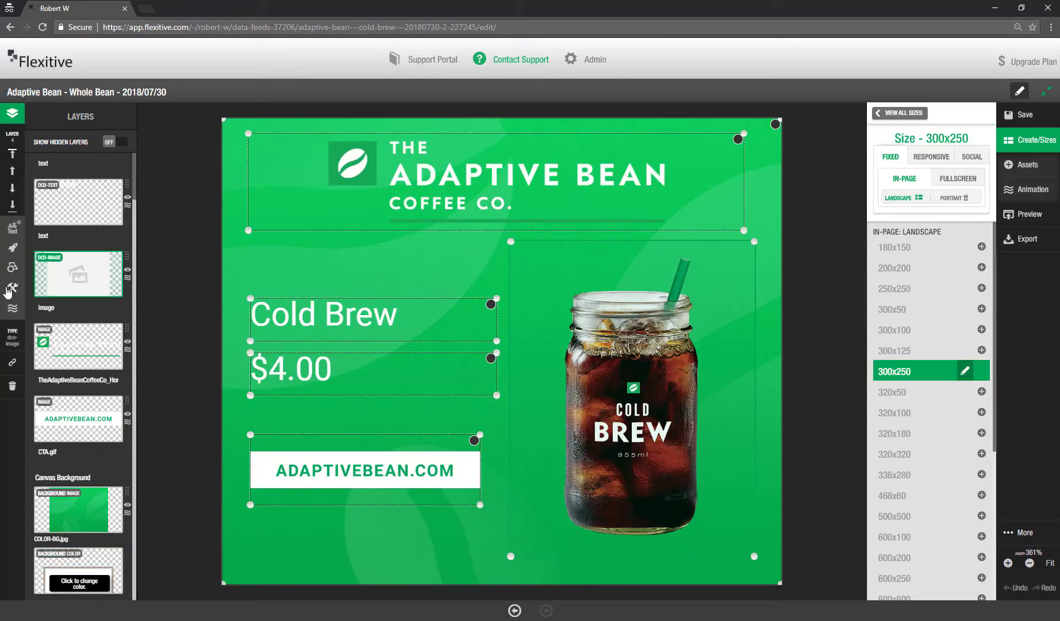
{"action": "left_click", "coordinate": [12, 289]}
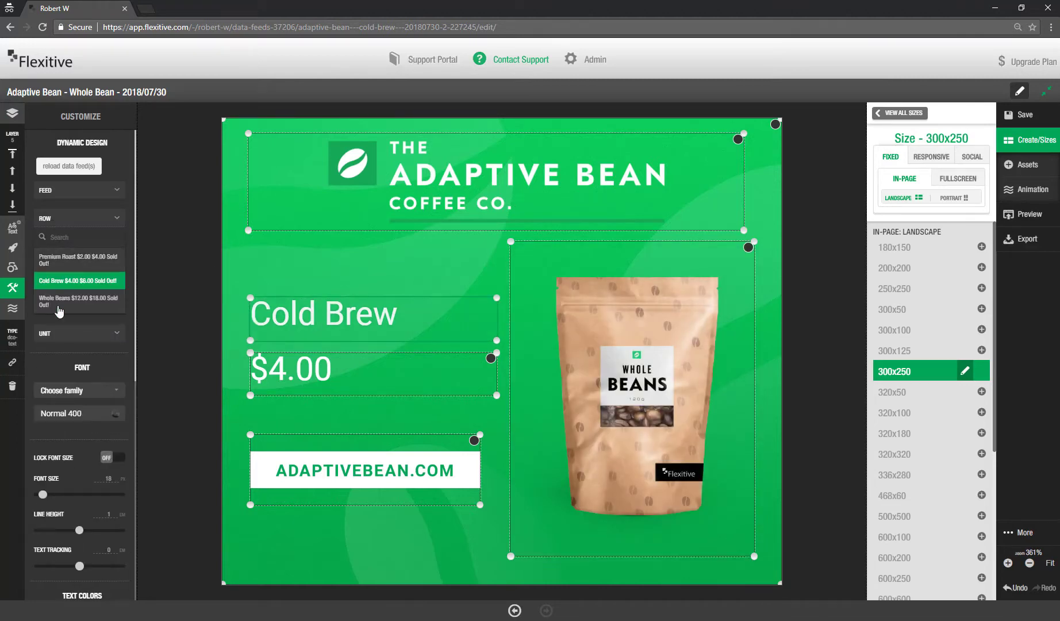
{"action": "left_click", "coordinate": [78, 298]}
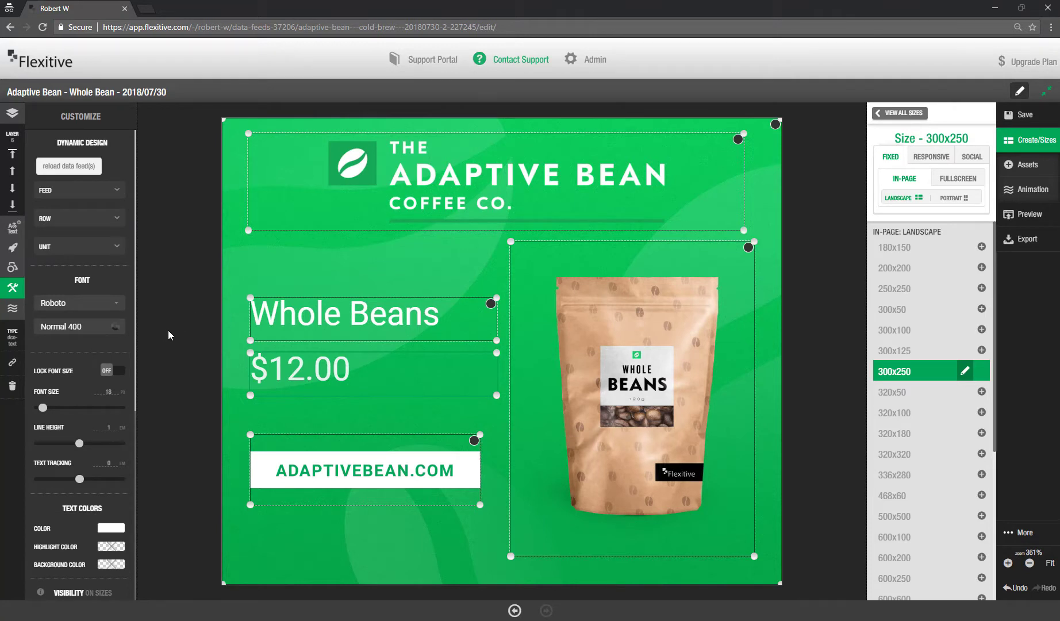
{"action": "left_click", "coordinate": [12, 114]}
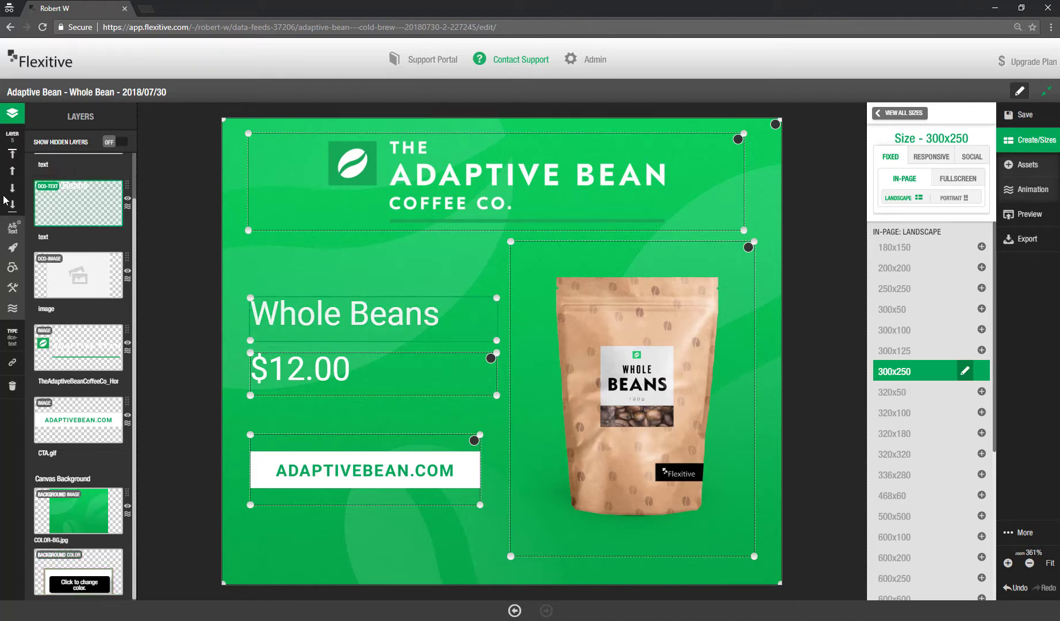
Step: Change the text layer's feed row and save the Whole Bean banner
{"action": "left_click", "coordinate": [12, 288]}
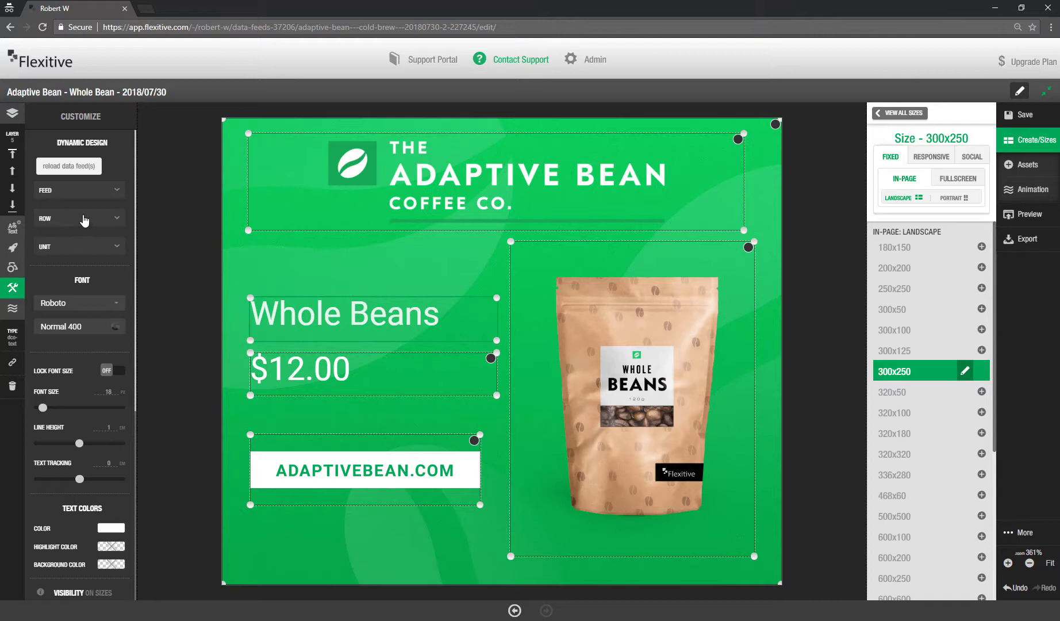
{"action": "left_click", "coordinate": [79, 218]}
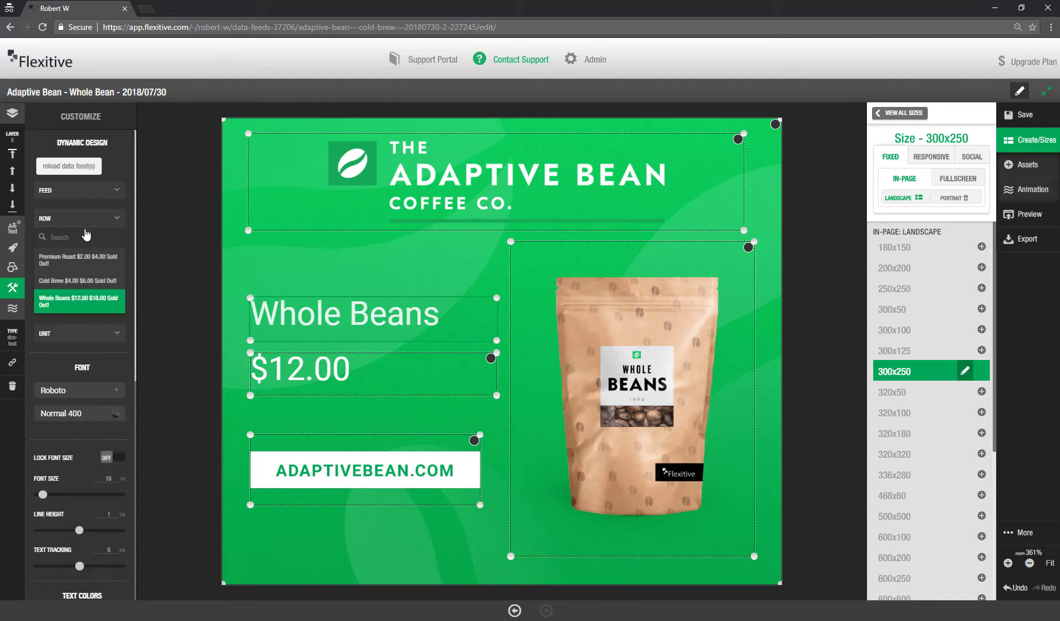
{"action": "type", "text": "pre"}
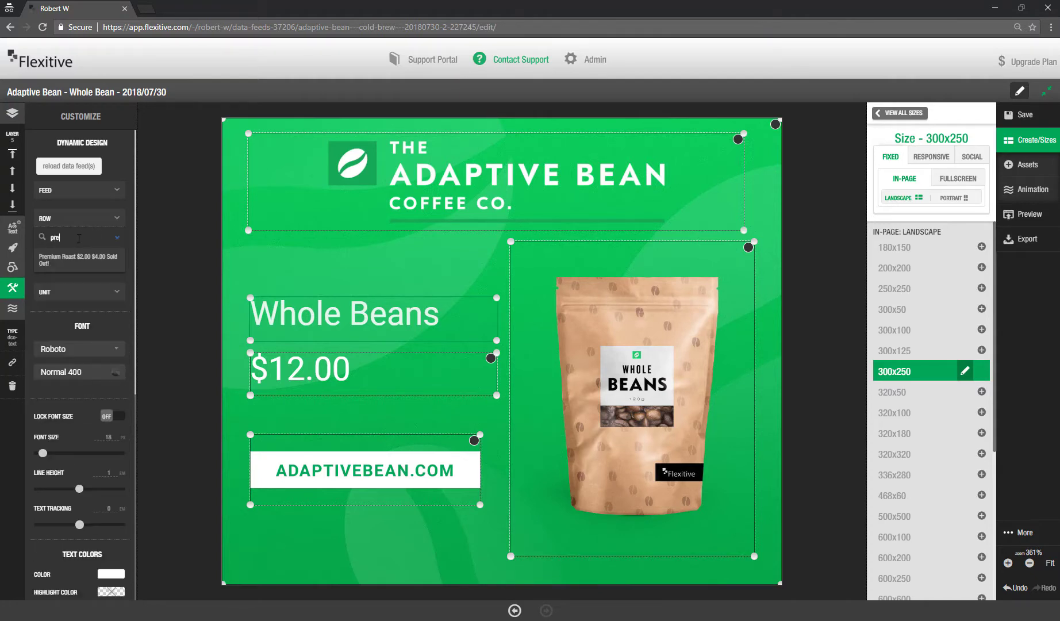
{"action": "type", "text": "mi"}
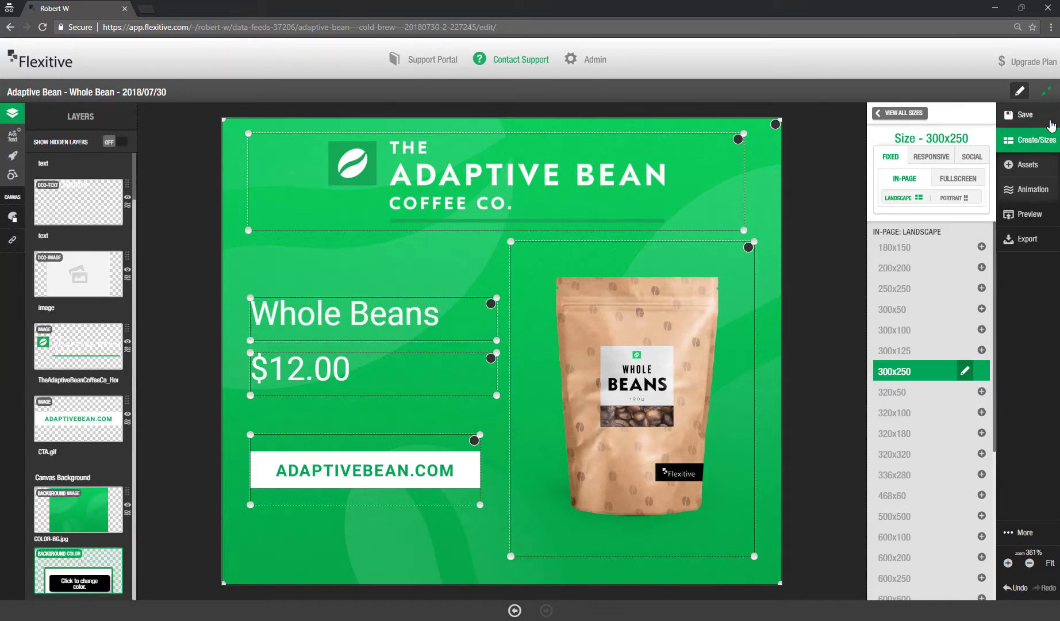
{"action": "left_click", "coordinate": [1025, 114]}
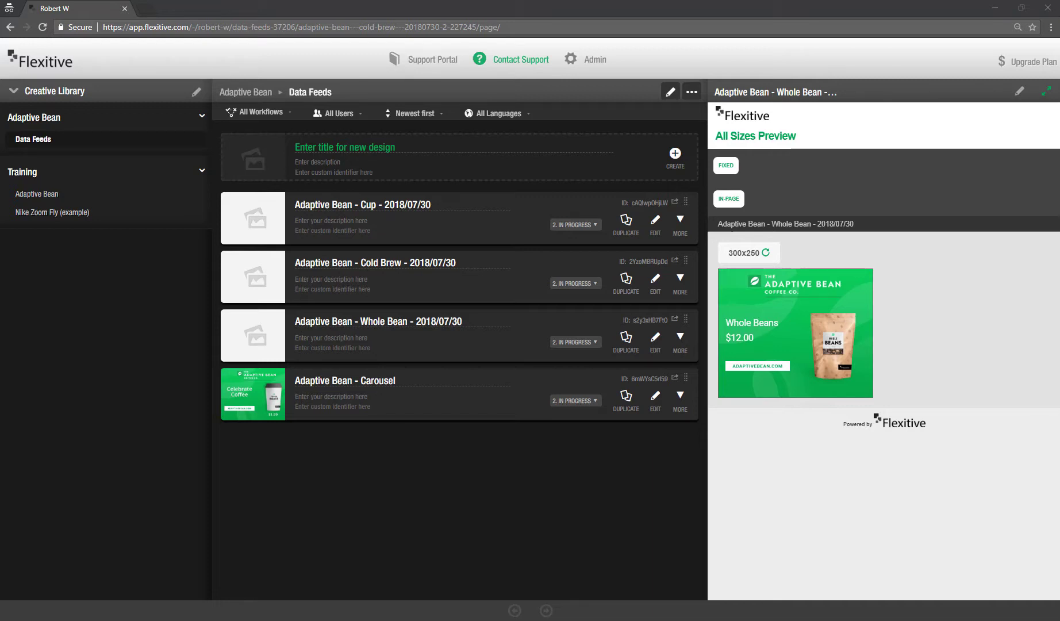
{"action": "mouse_move", "coordinate": [835, 386]}
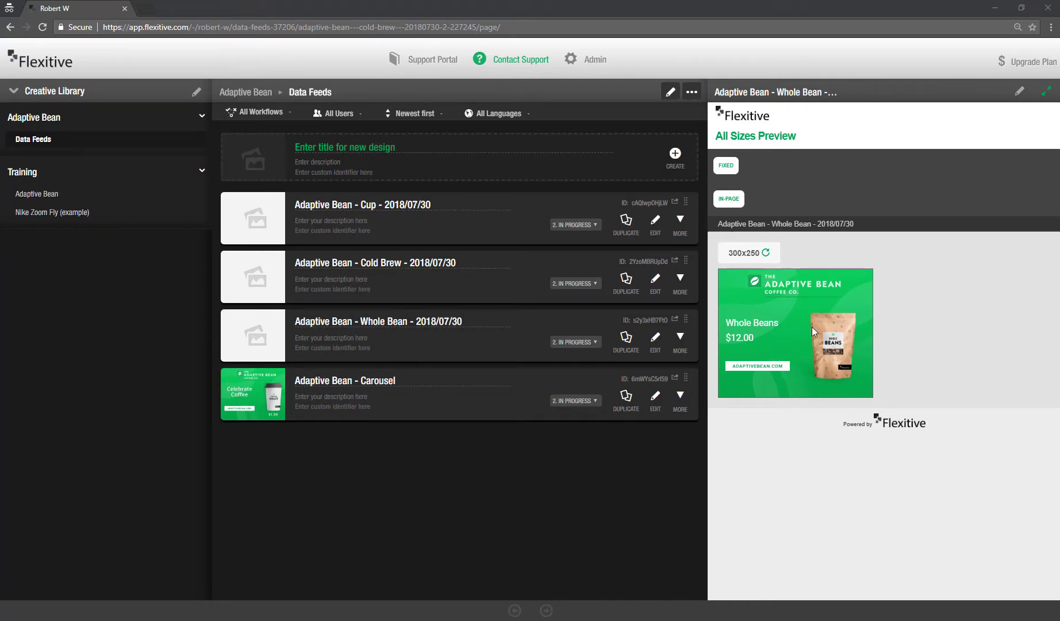
{"action": "mouse_move", "coordinate": [859, 345]}
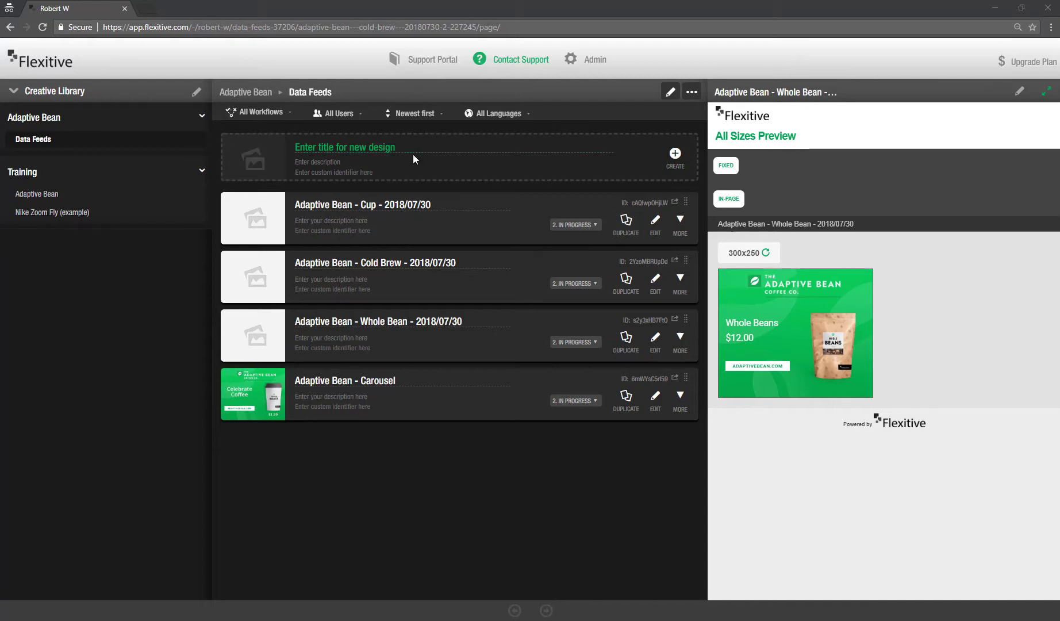
Step: Create a new design titled 'Adaptive Bean - Live - 2018/07/30'
{"action": "type", "text": "A"}
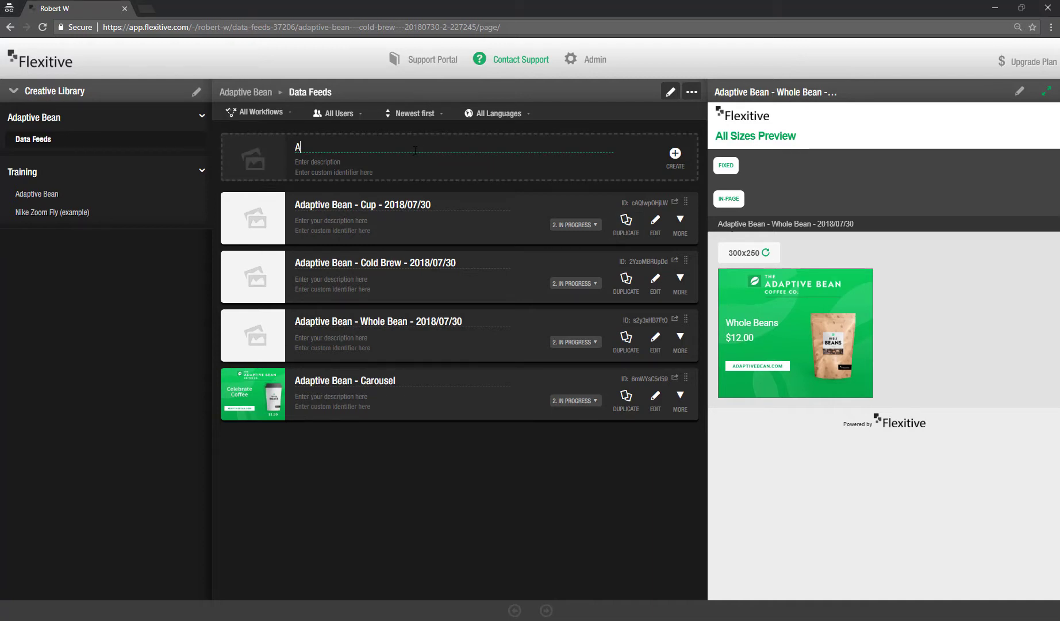
{"action": "type", "text": "daptive Bean - Live"}
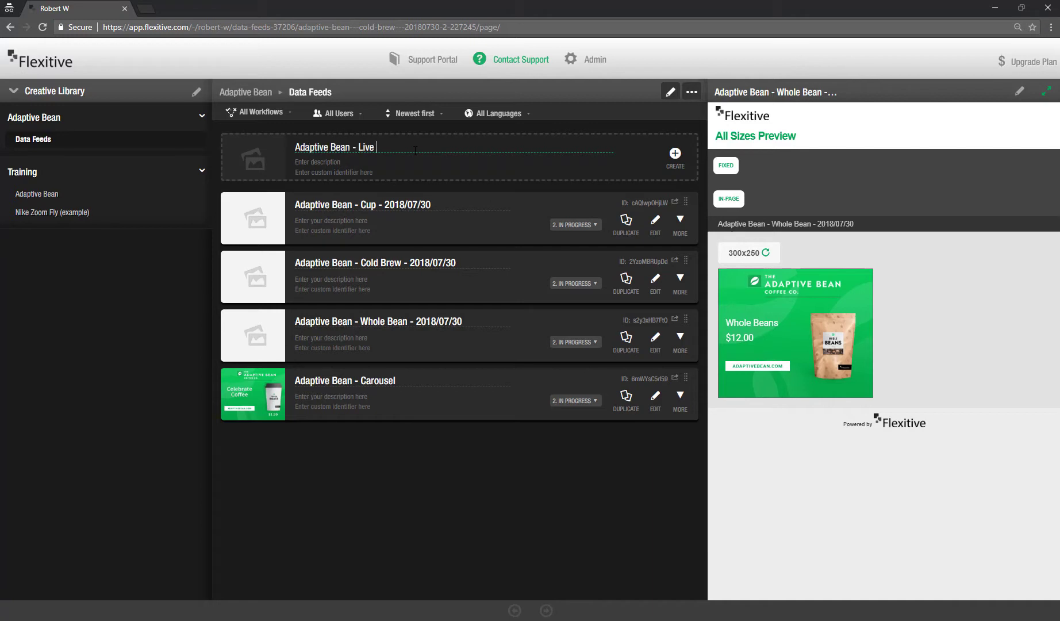
{"action": "type", "text": "- 2018/07/30"}
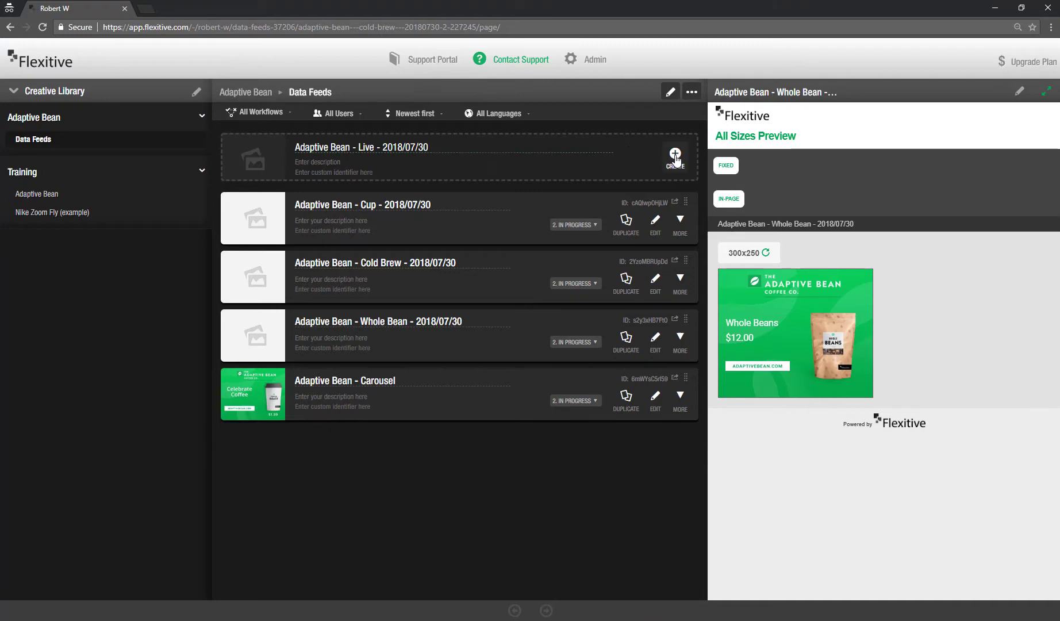
{"action": "left_click", "coordinate": [674, 155]}
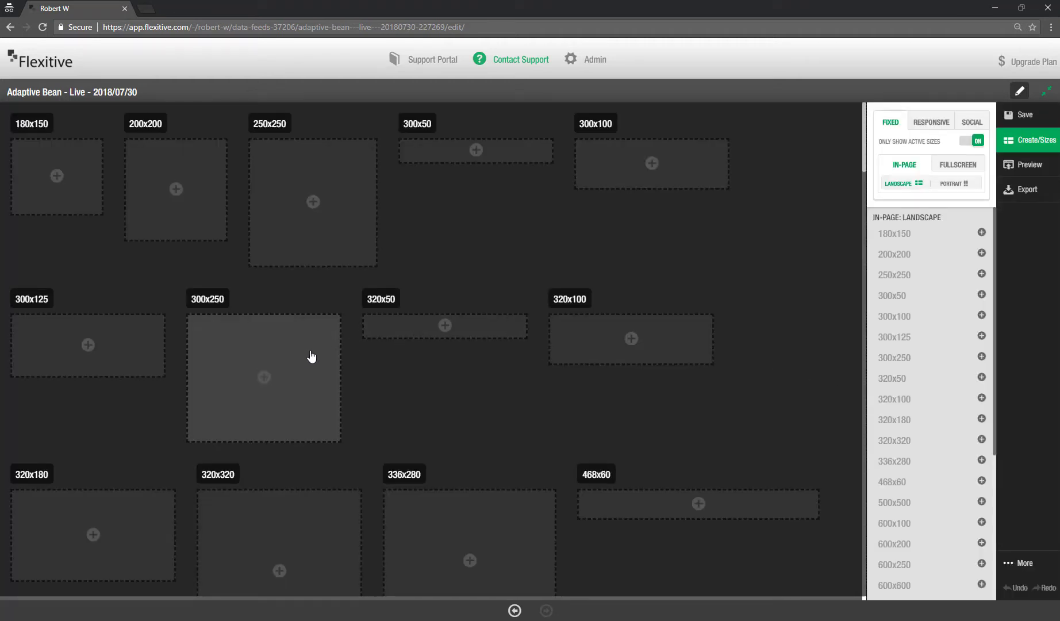
Step: Add a 300x250 size with white background colour, green texture background and the Adaptive Bean logo
{"action": "left_click", "coordinate": [263, 377]}
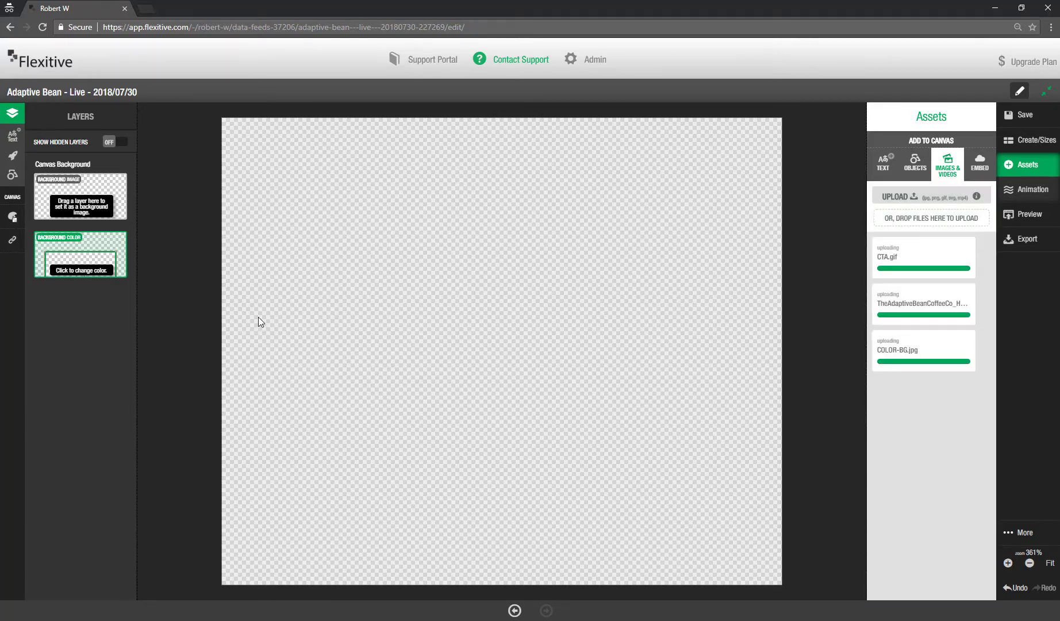
{"action": "left_click", "coordinate": [80, 270]}
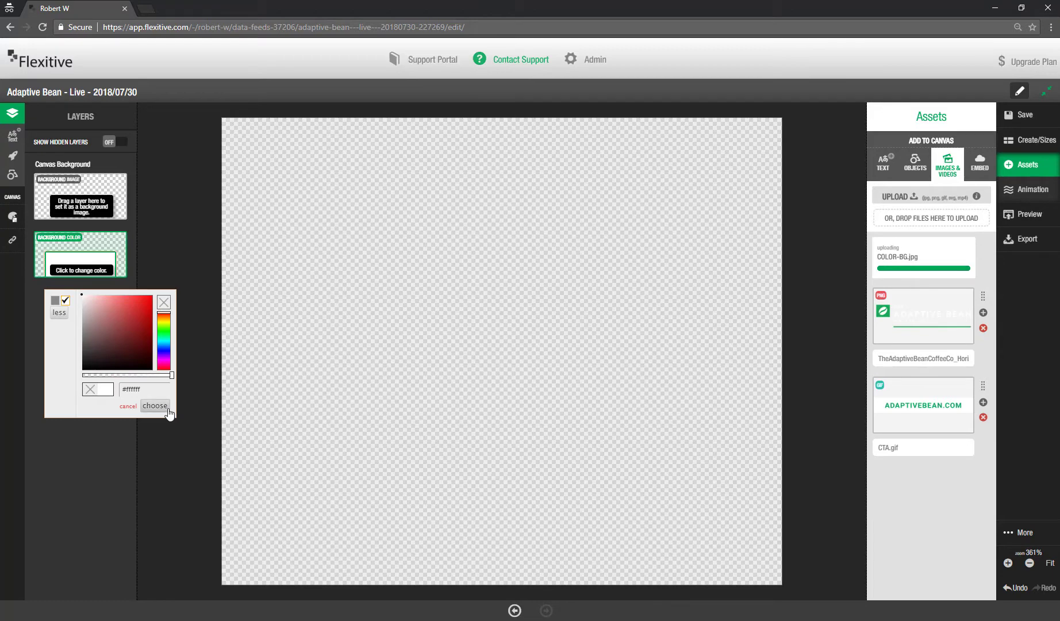
{"action": "left_click", "coordinate": [154, 407]}
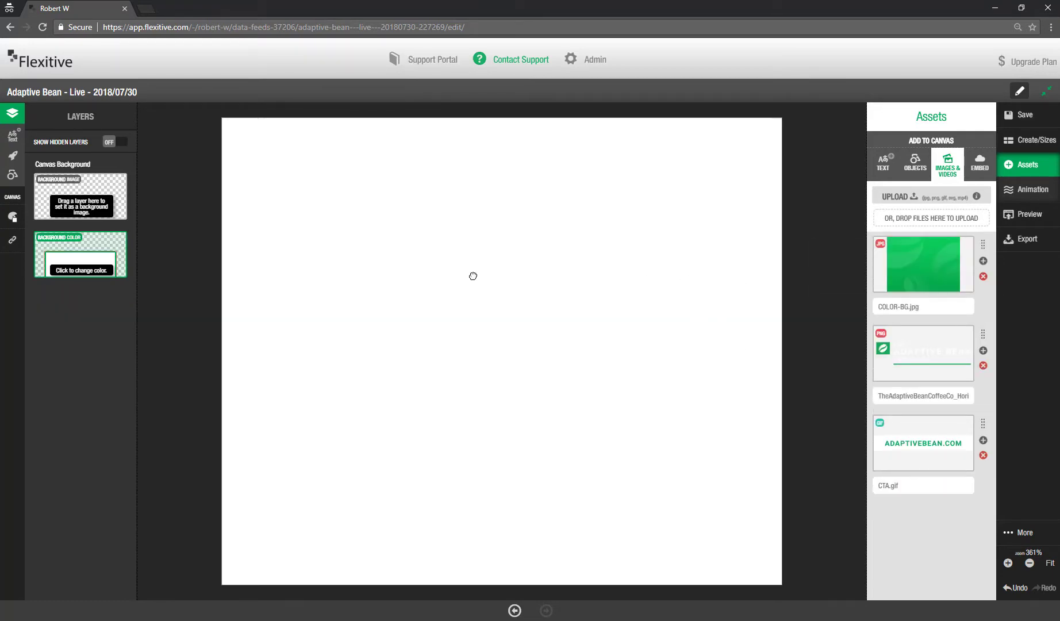
{"action": "left_click", "coordinate": [983, 261]}
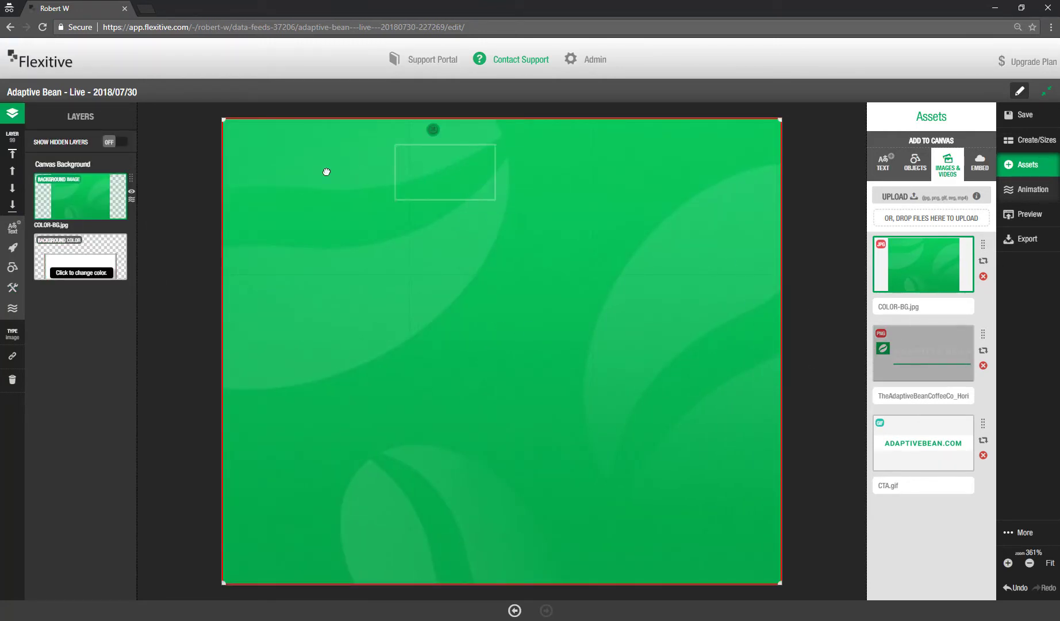
{"action": "left_click", "coordinate": [922, 353]}
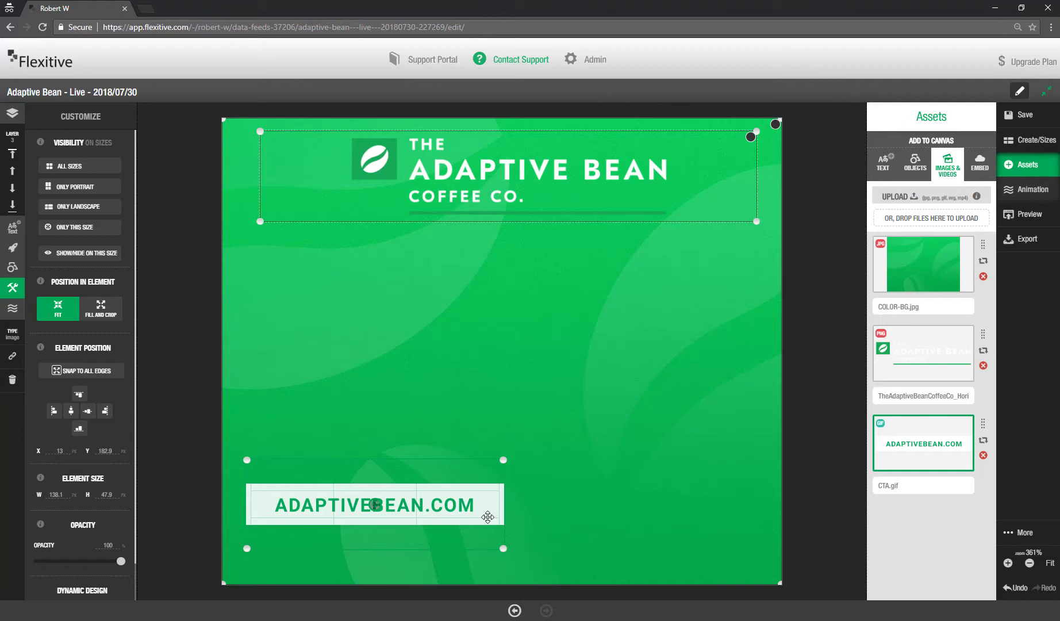
{"action": "mouse_move", "coordinate": [12, 249]}
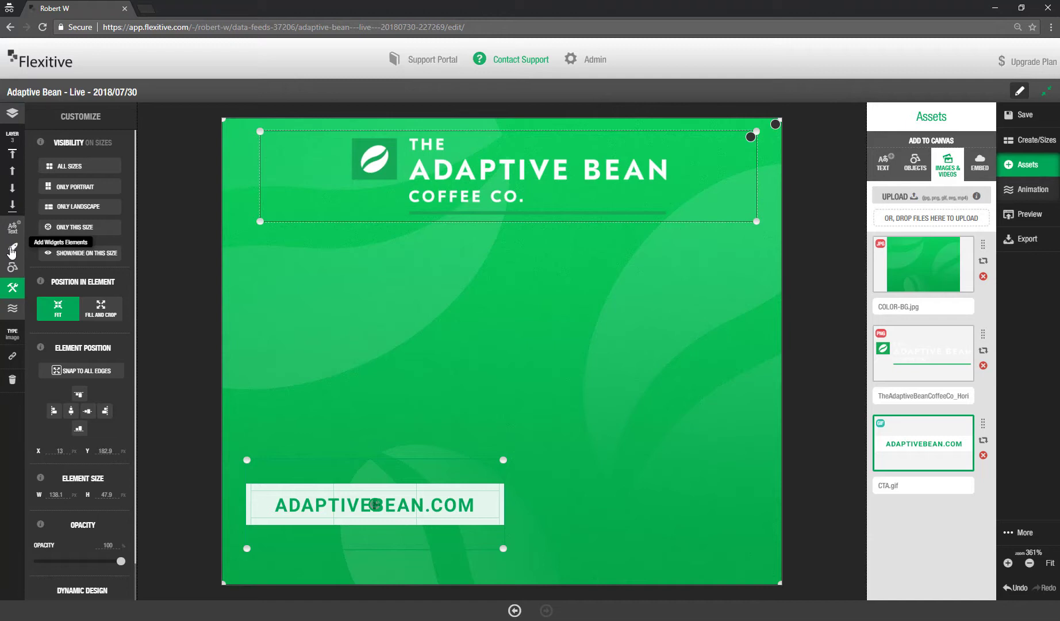
Step: Add a live image widget fed by the adaptive-bean.xml URL, showing the Premium Roast cup
{"action": "left_click", "coordinate": [12, 250]}
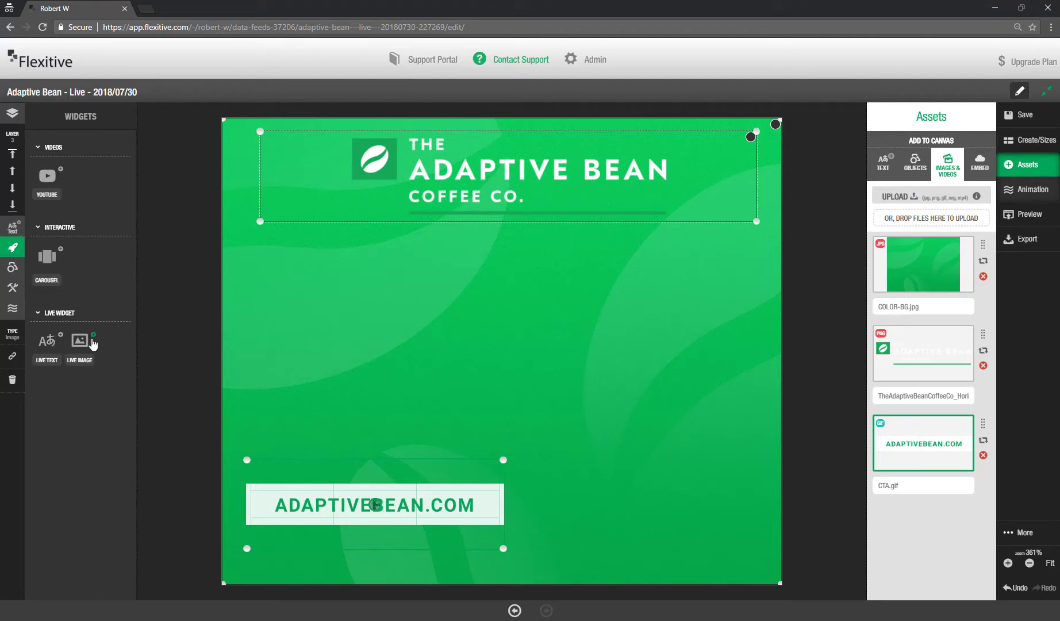
{"action": "left_click", "coordinate": [80, 342]}
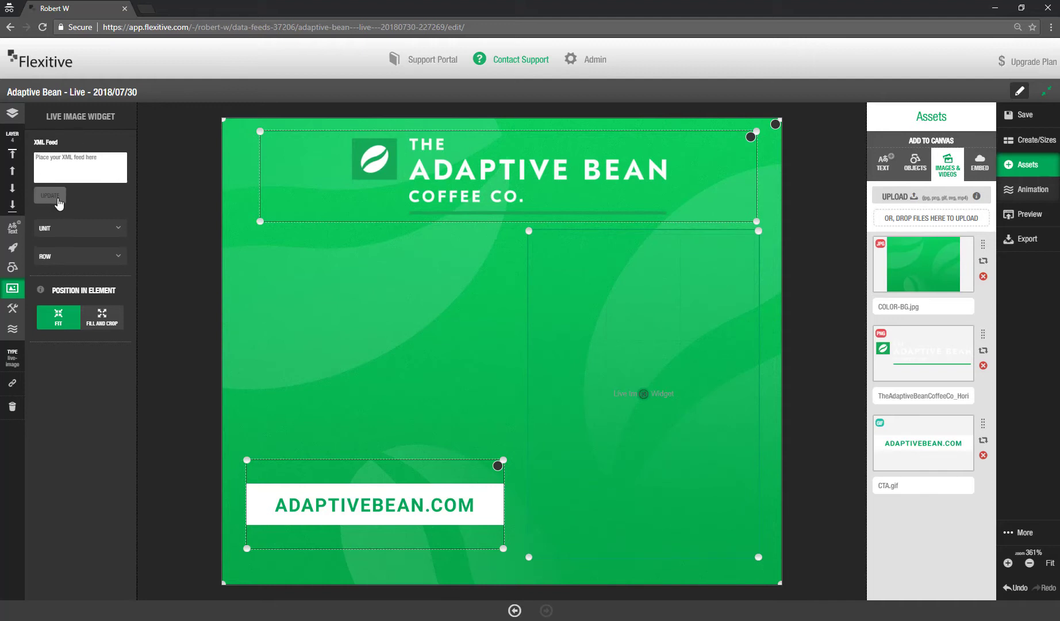
{"action": "type", "text": "https://s3-us-west-2.amazonaws.com/betaqa/adaptive-bean.xml"}
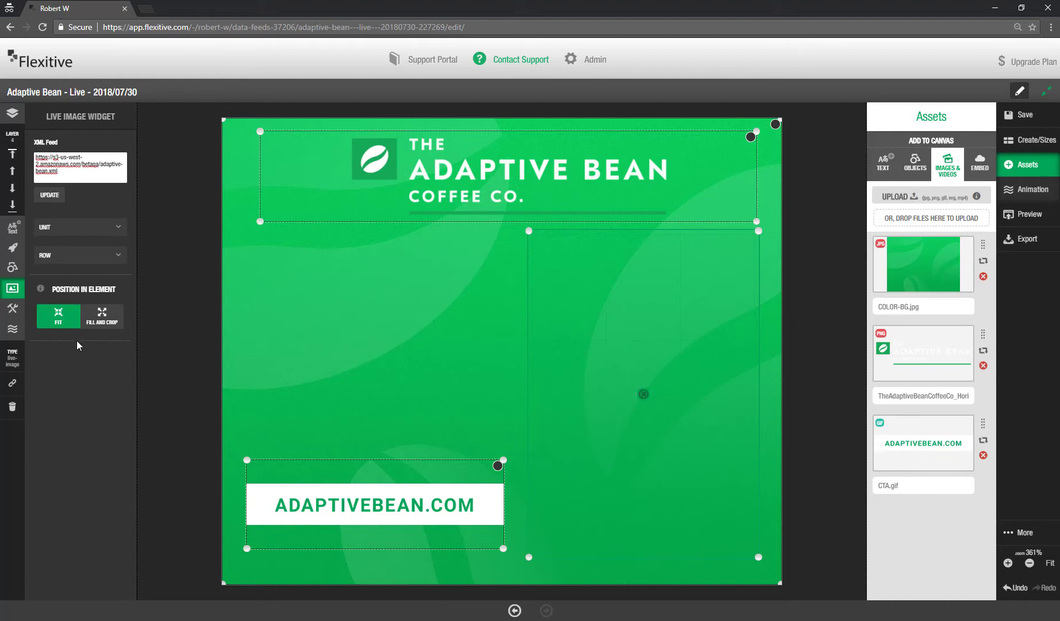
{"action": "left_click", "coordinate": [80, 226]}
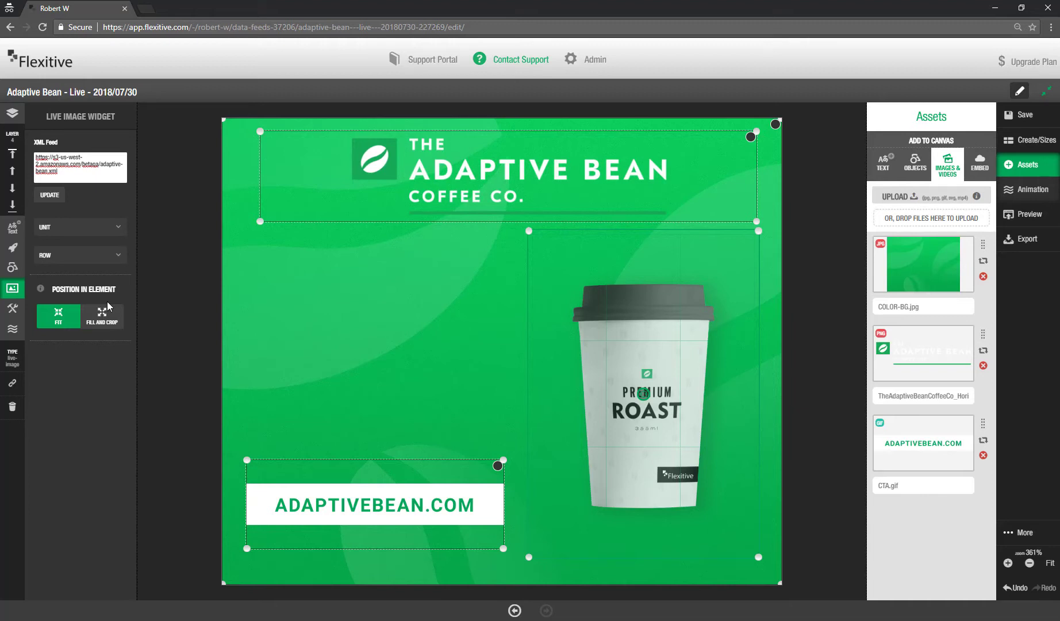
{"action": "mouse_move", "coordinate": [161, 282]}
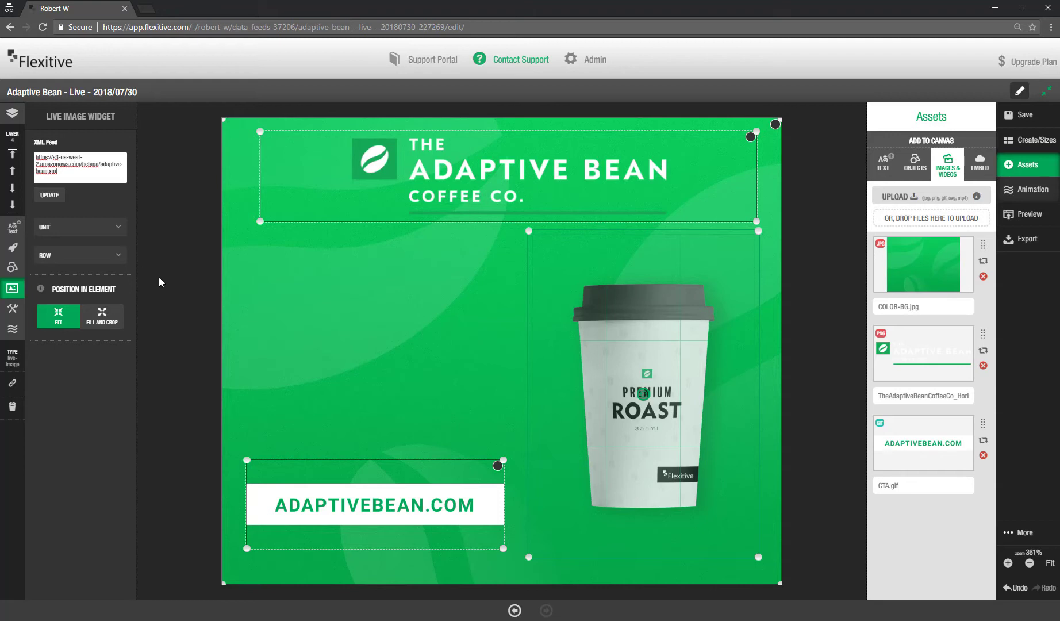
{"action": "left_click", "coordinate": [12, 112]}
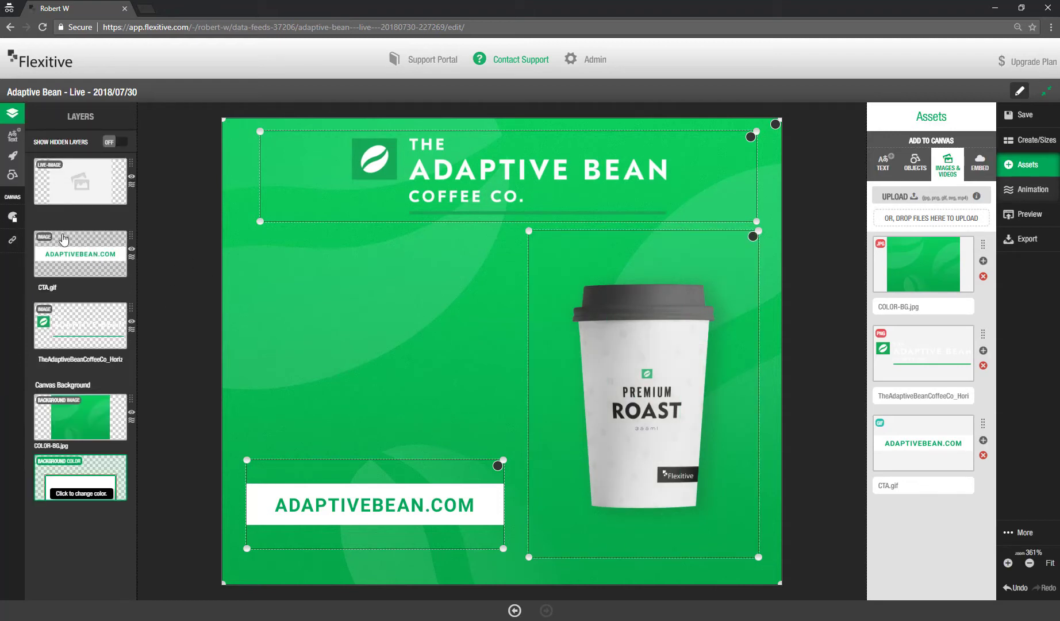
Step: Add a white Roboto 'Premium Roast' live text widget and paste a duplicate of it
{"action": "left_click", "coordinate": [12, 157]}
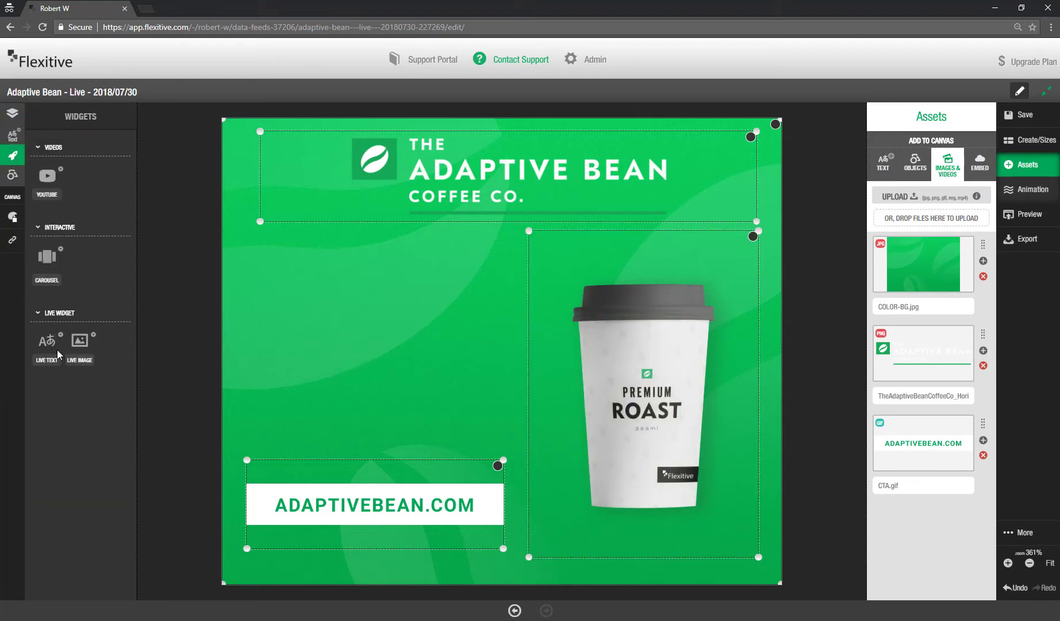
{"action": "left_click", "coordinate": [46, 345]}
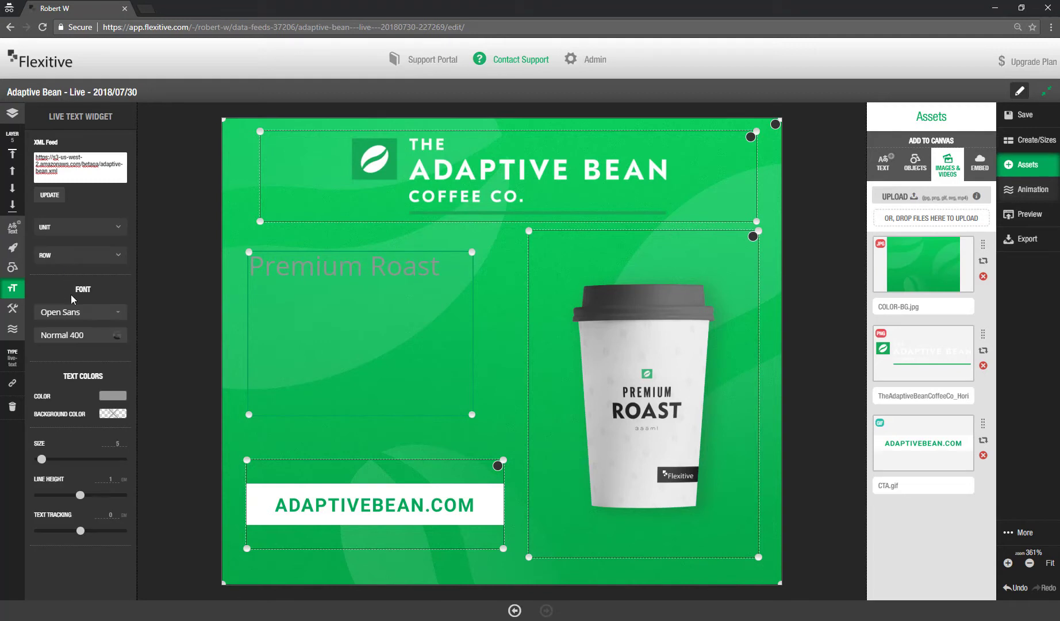
{"action": "mouse_move", "coordinate": [80, 311]}
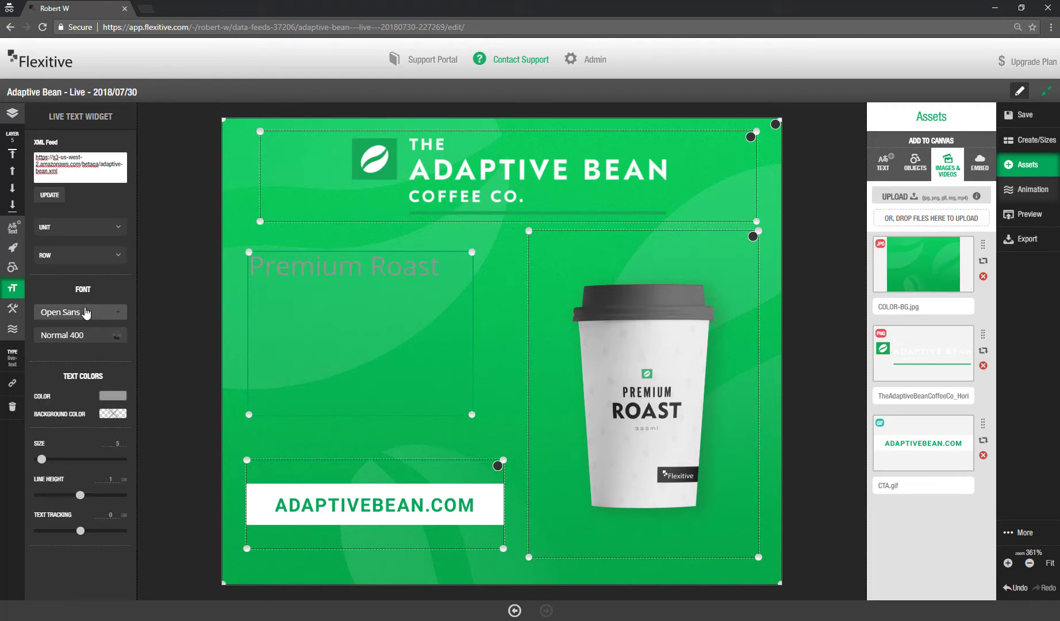
{"action": "left_click", "coordinate": [80, 311]}
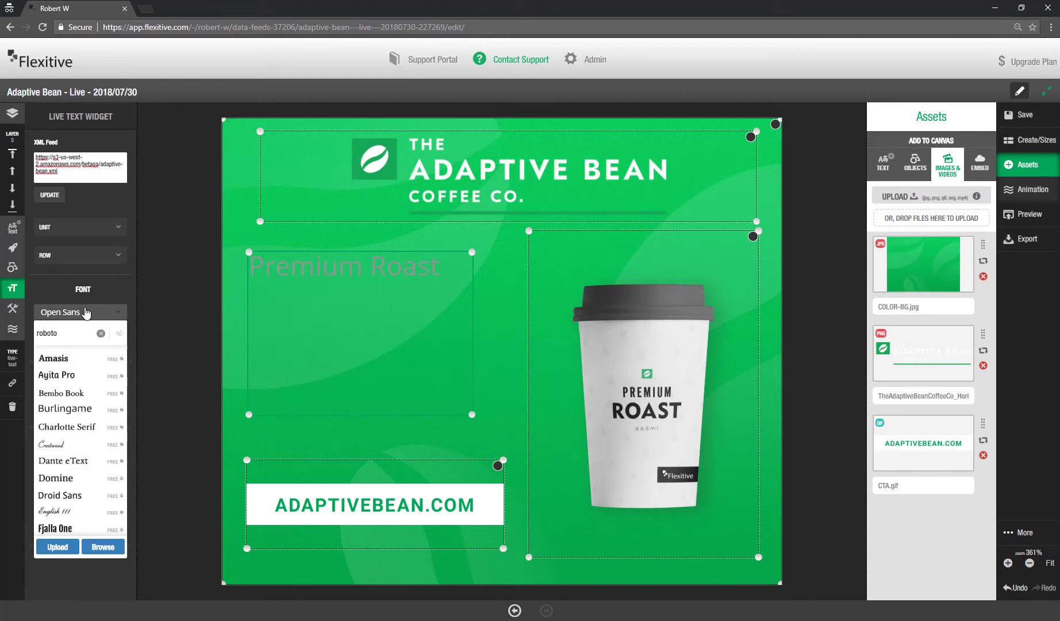
{"action": "left_click", "coordinate": [80, 312]}
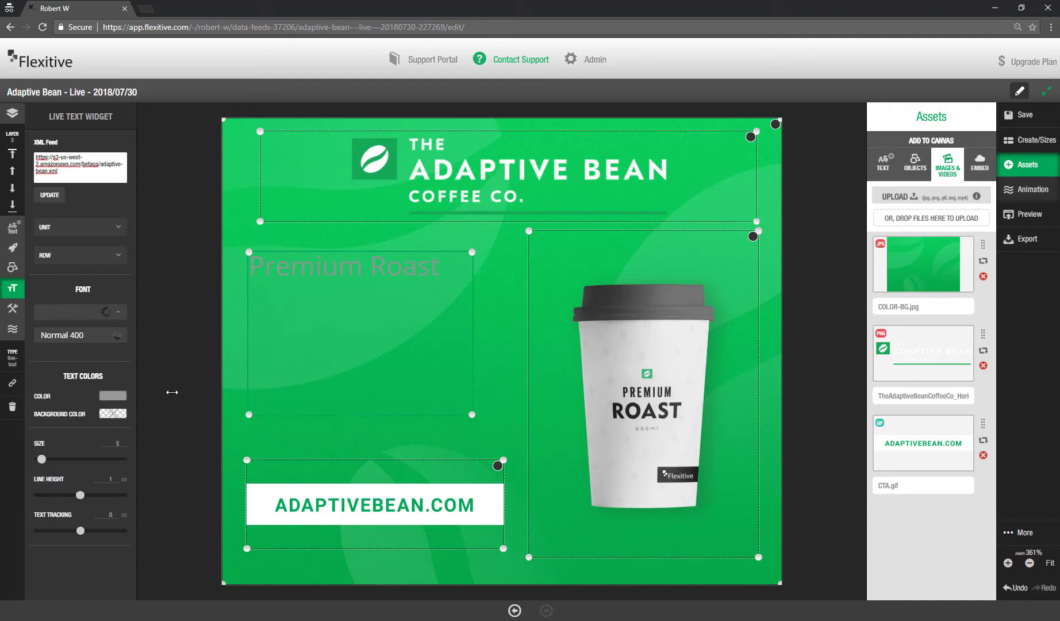
{"action": "left_click", "coordinate": [112, 395]}
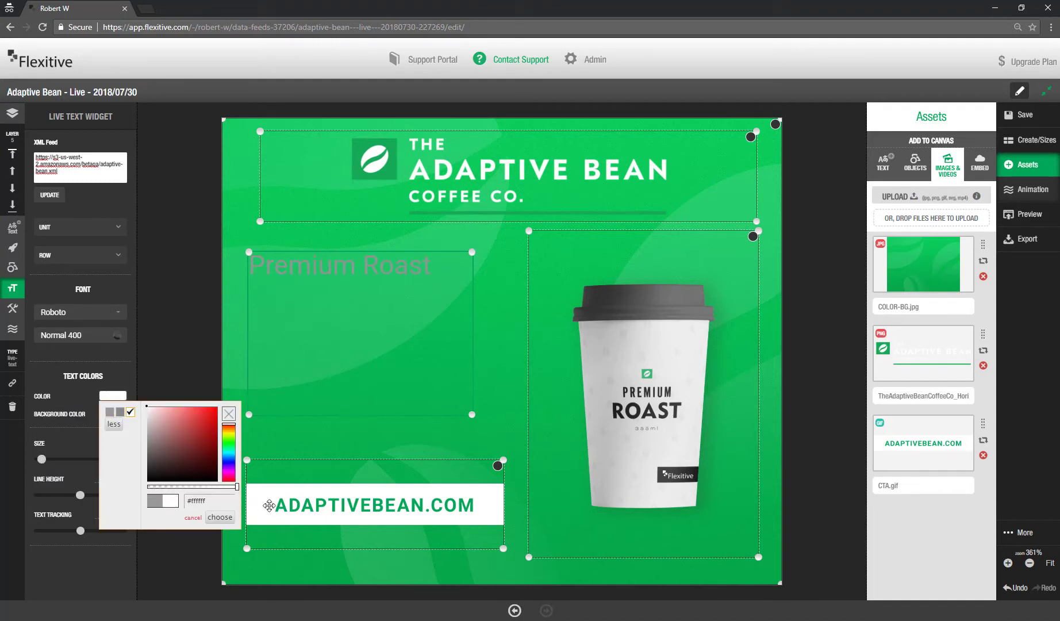
{"action": "left_click", "coordinate": [219, 517]}
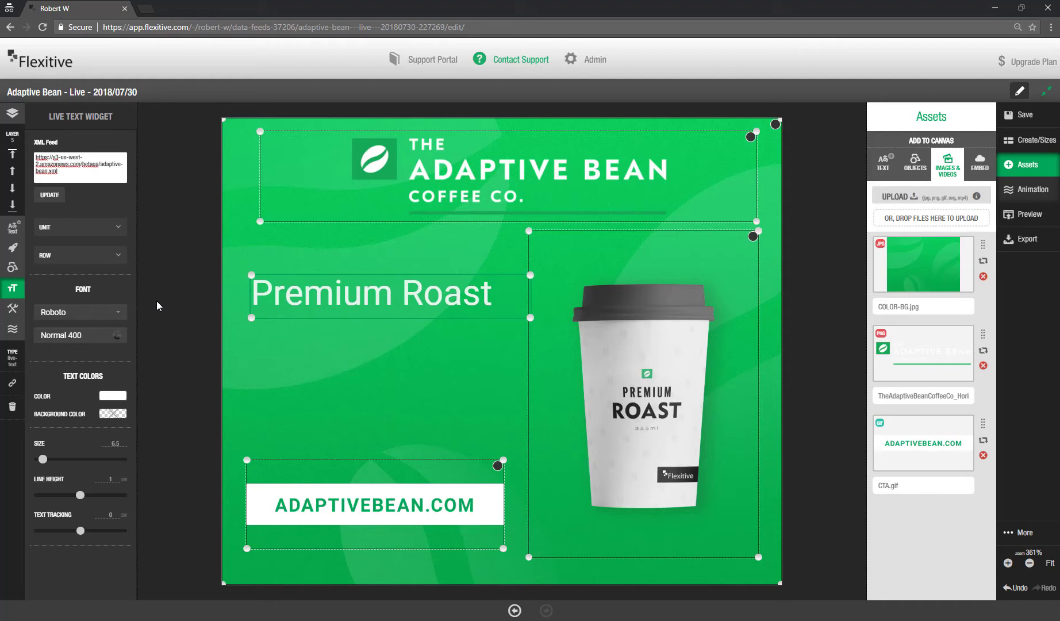
{"action": "mouse_move", "coordinate": [96, 241]}
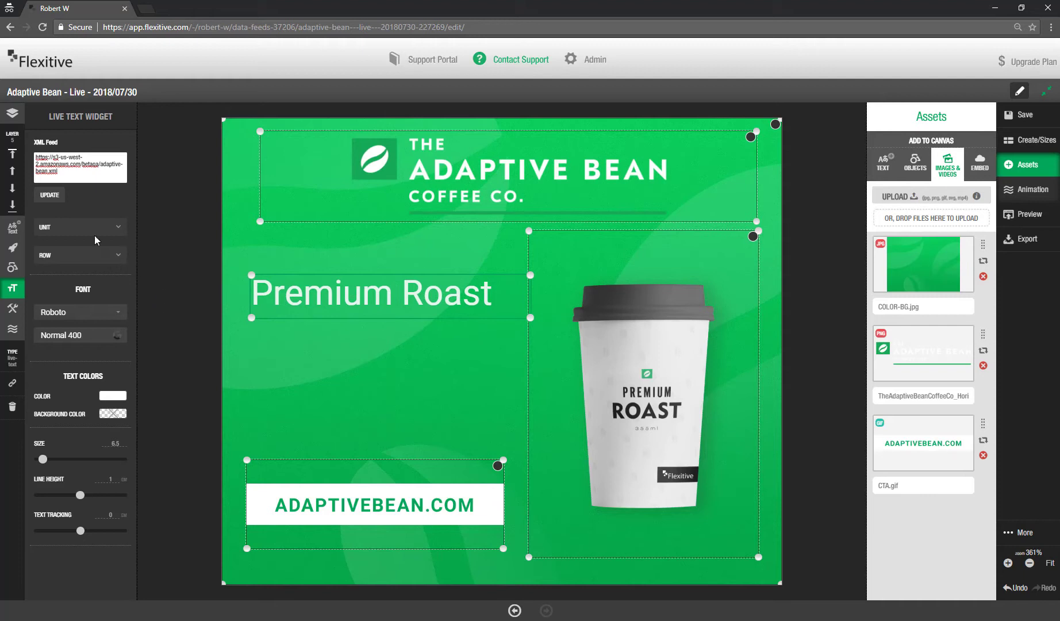
{"action": "key", "text": "ctrl+v"}
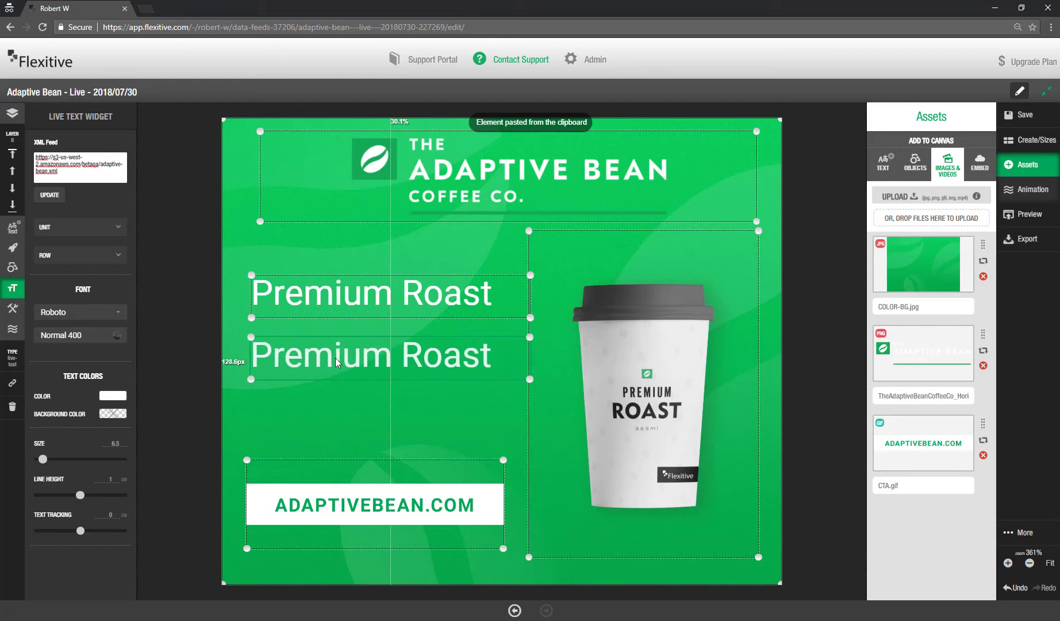
Step: Point the copied live text at the $2.00 price feed entry
{"action": "left_click", "coordinate": [80, 255]}
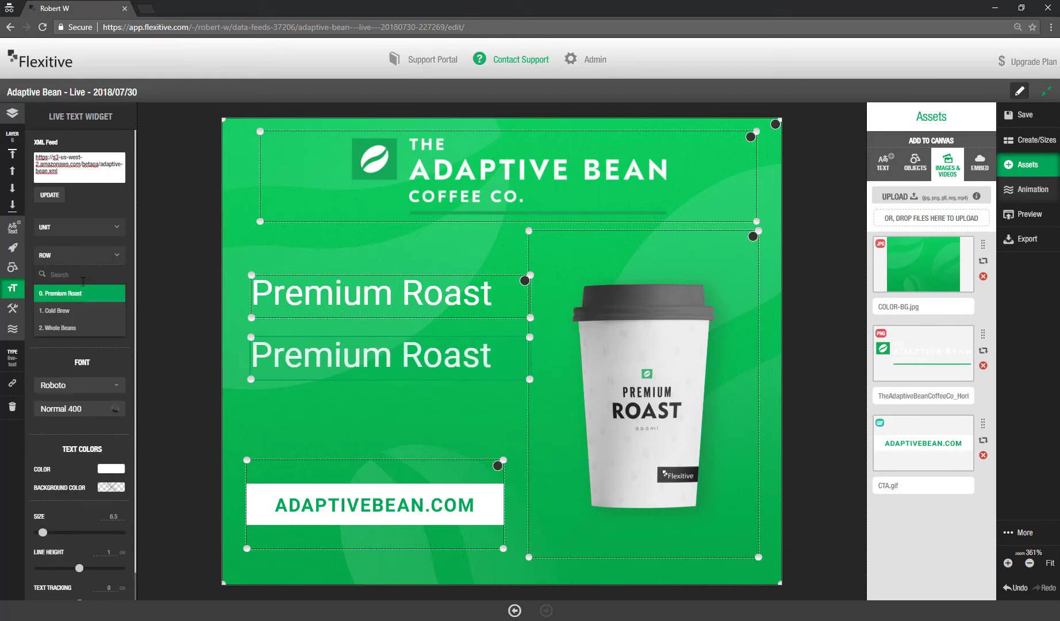
{"action": "left_click", "coordinate": [78, 226]}
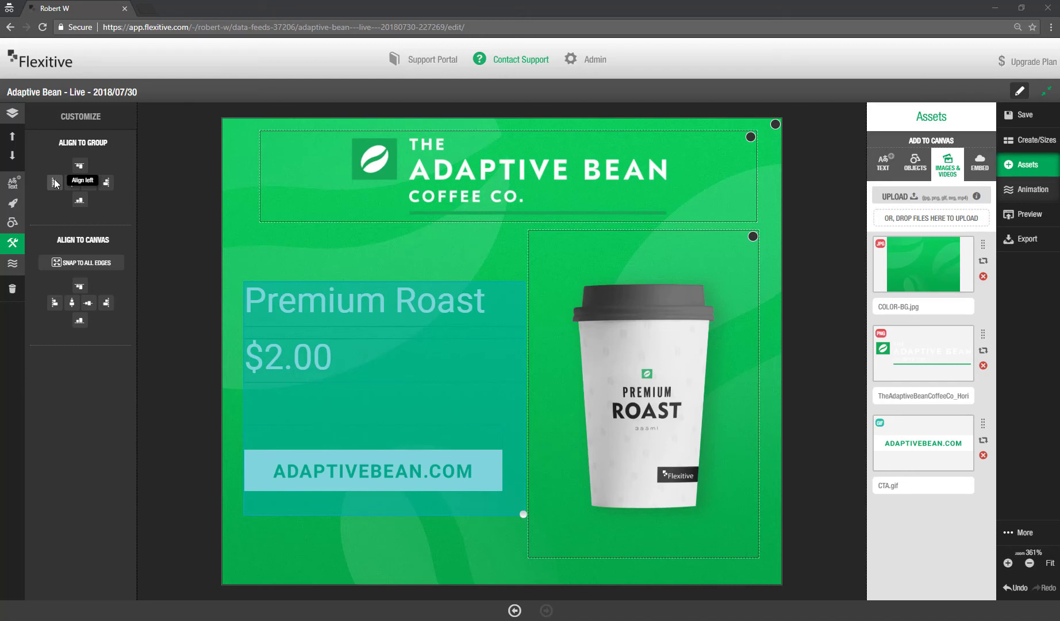
{"action": "mouse_move", "coordinate": [171, 195]}
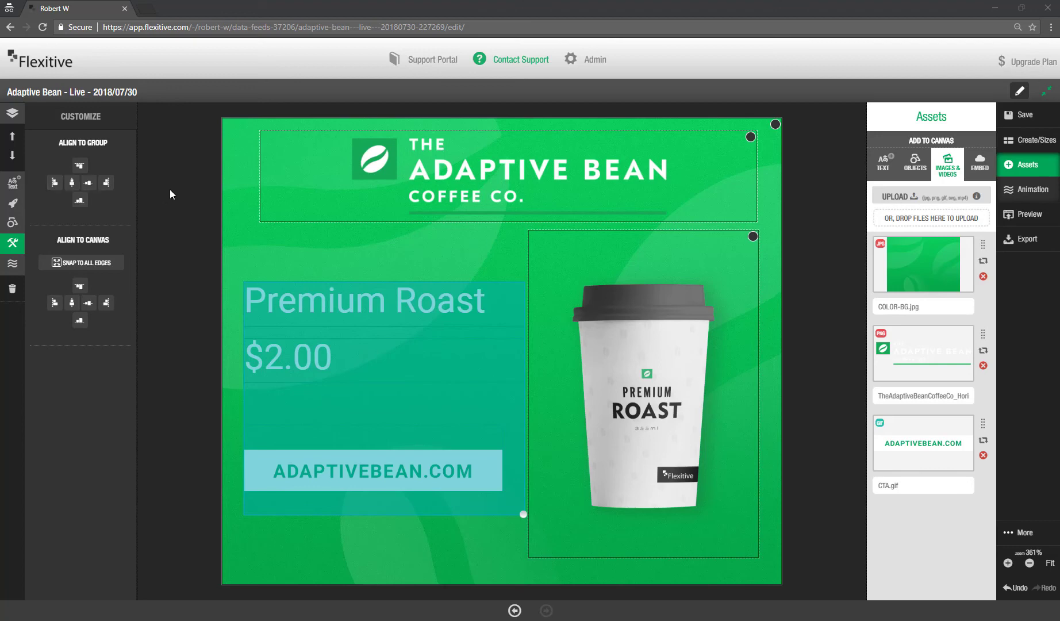
{"action": "left_click", "coordinate": [12, 113]}
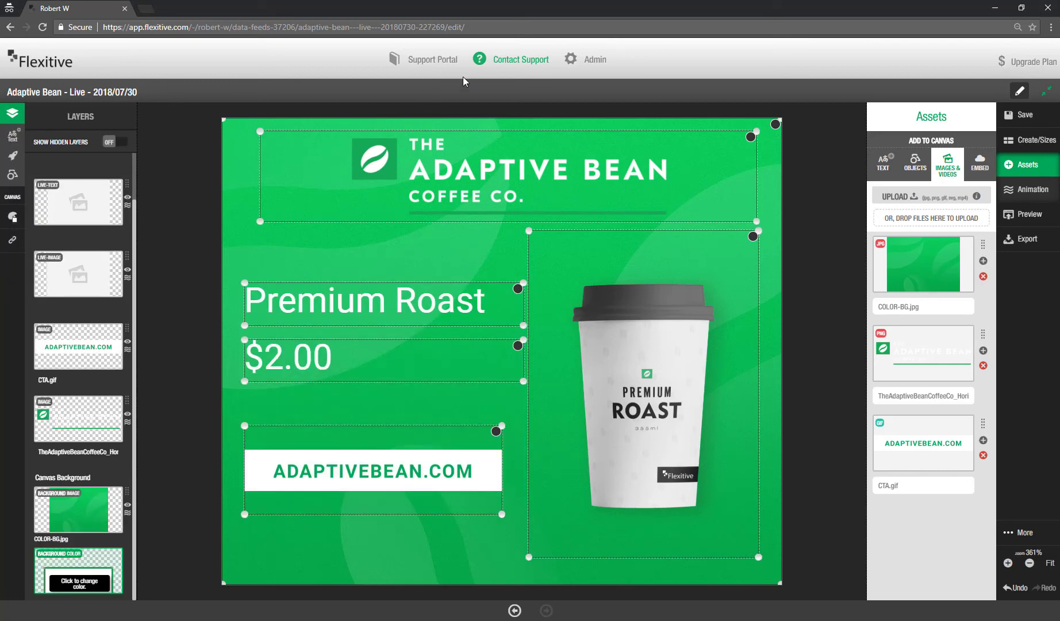
Step: Search the Help & Support knowledge base for 'data feeds'
{"action": "left_click", "coordinate": [519, 59]}
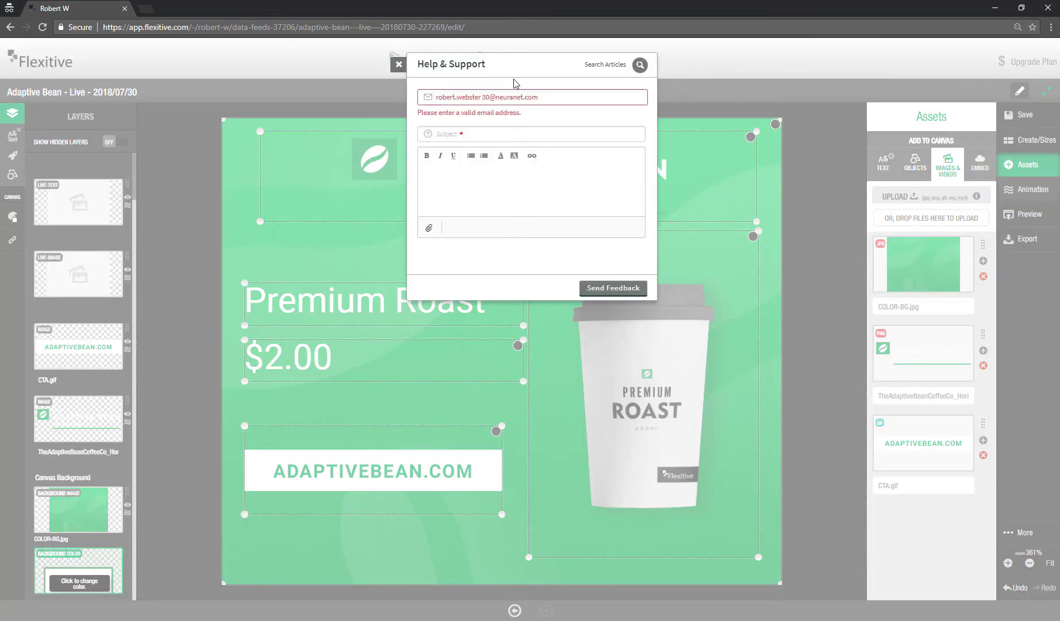
{"action": "left_click", "coordinate": [531, 190]}
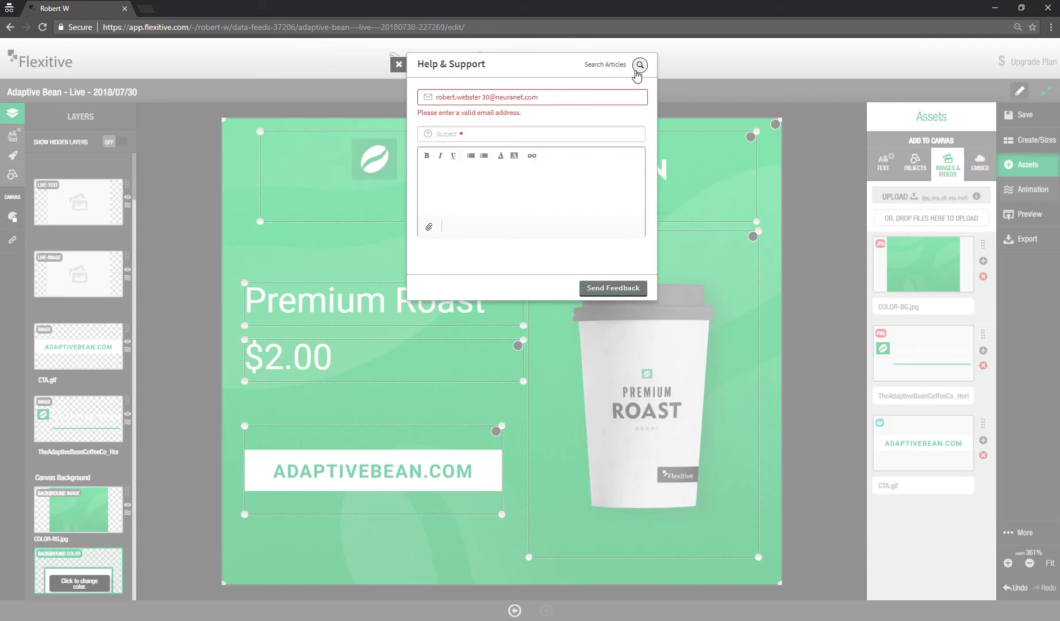
{"action": "left_click", "coordinate": [639, 65]}
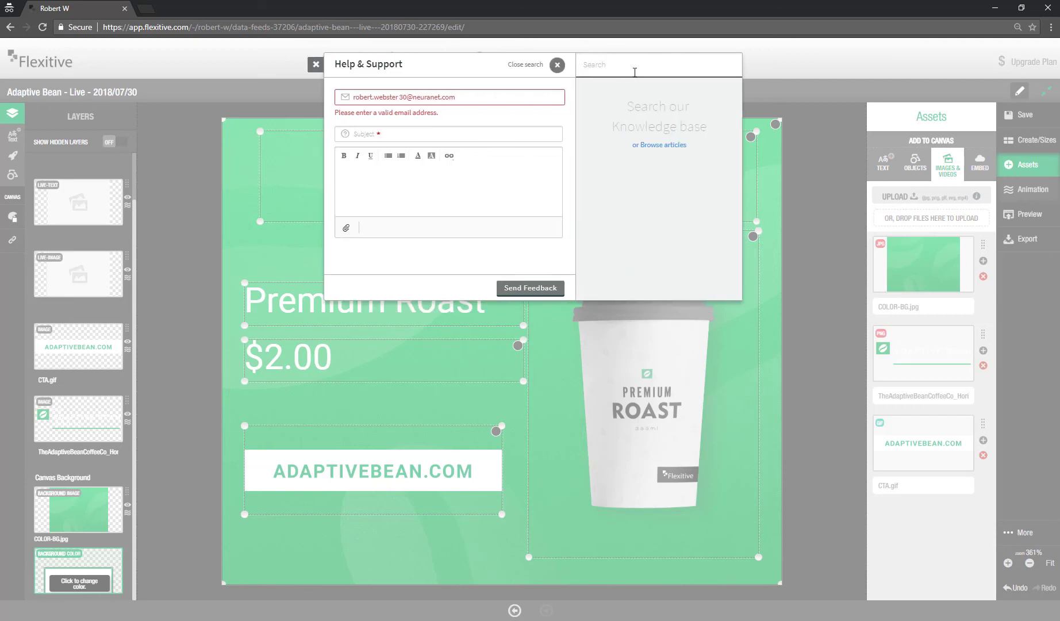
{"action": "type", "text": "data"}
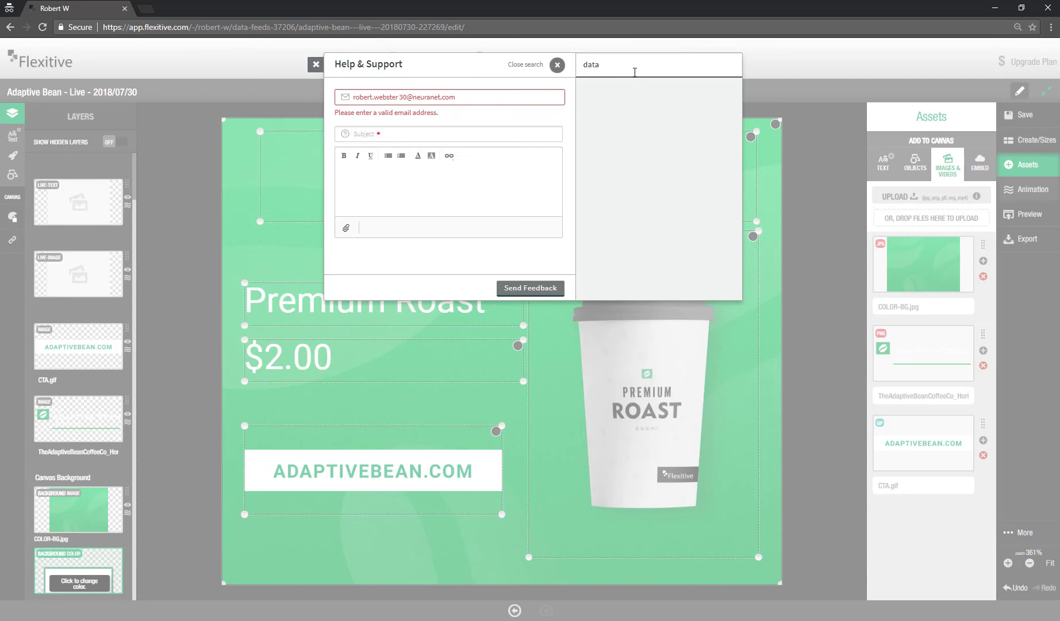
{"action": "type", "text": "feeds"}
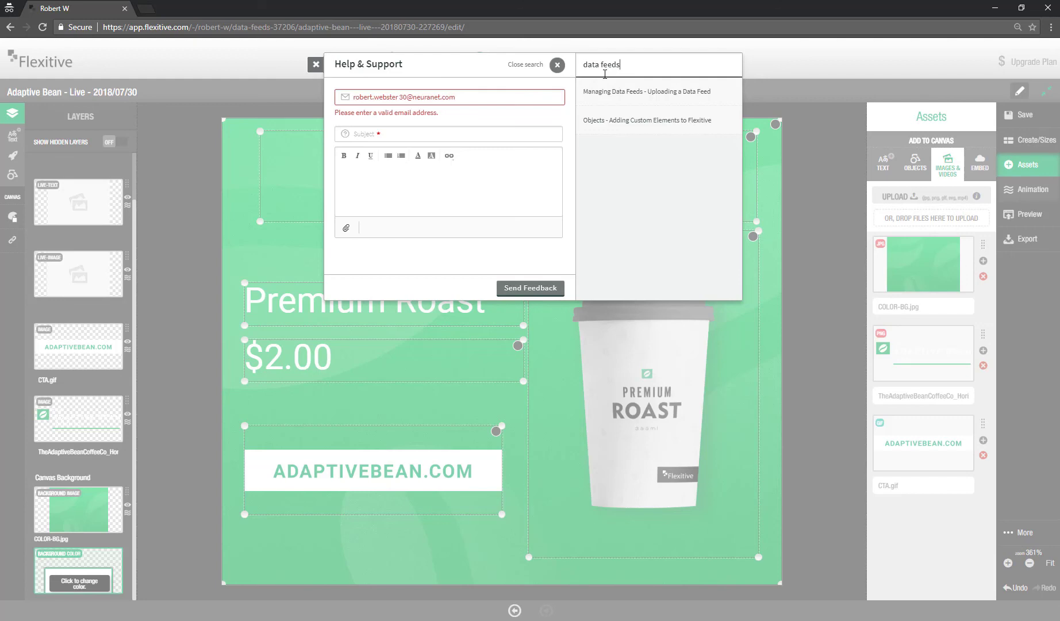
{"action": "mouse_move", "coordinate": [406, 69]}
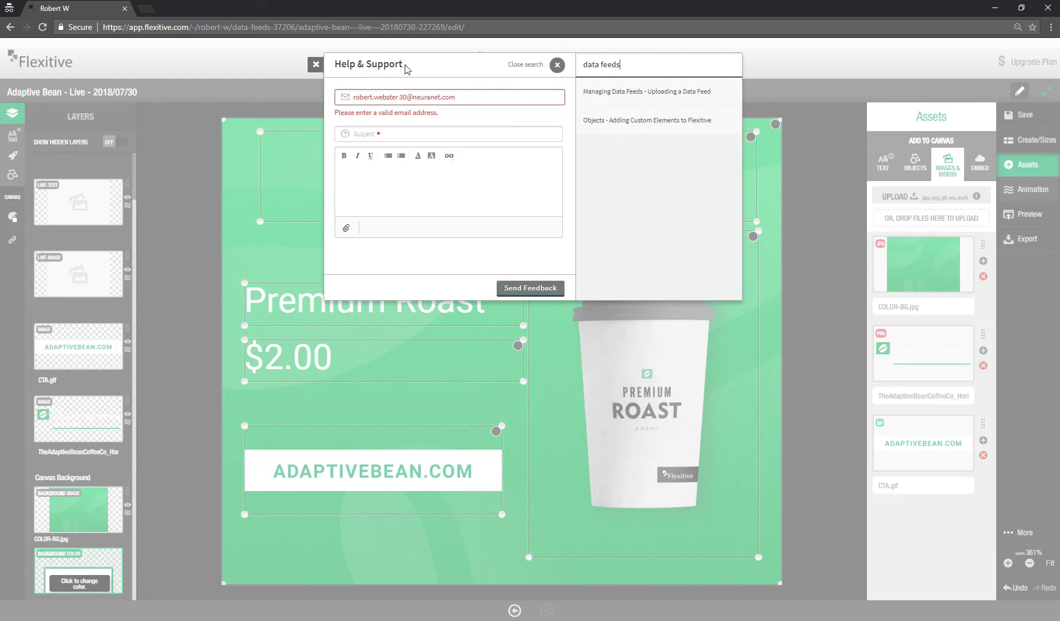